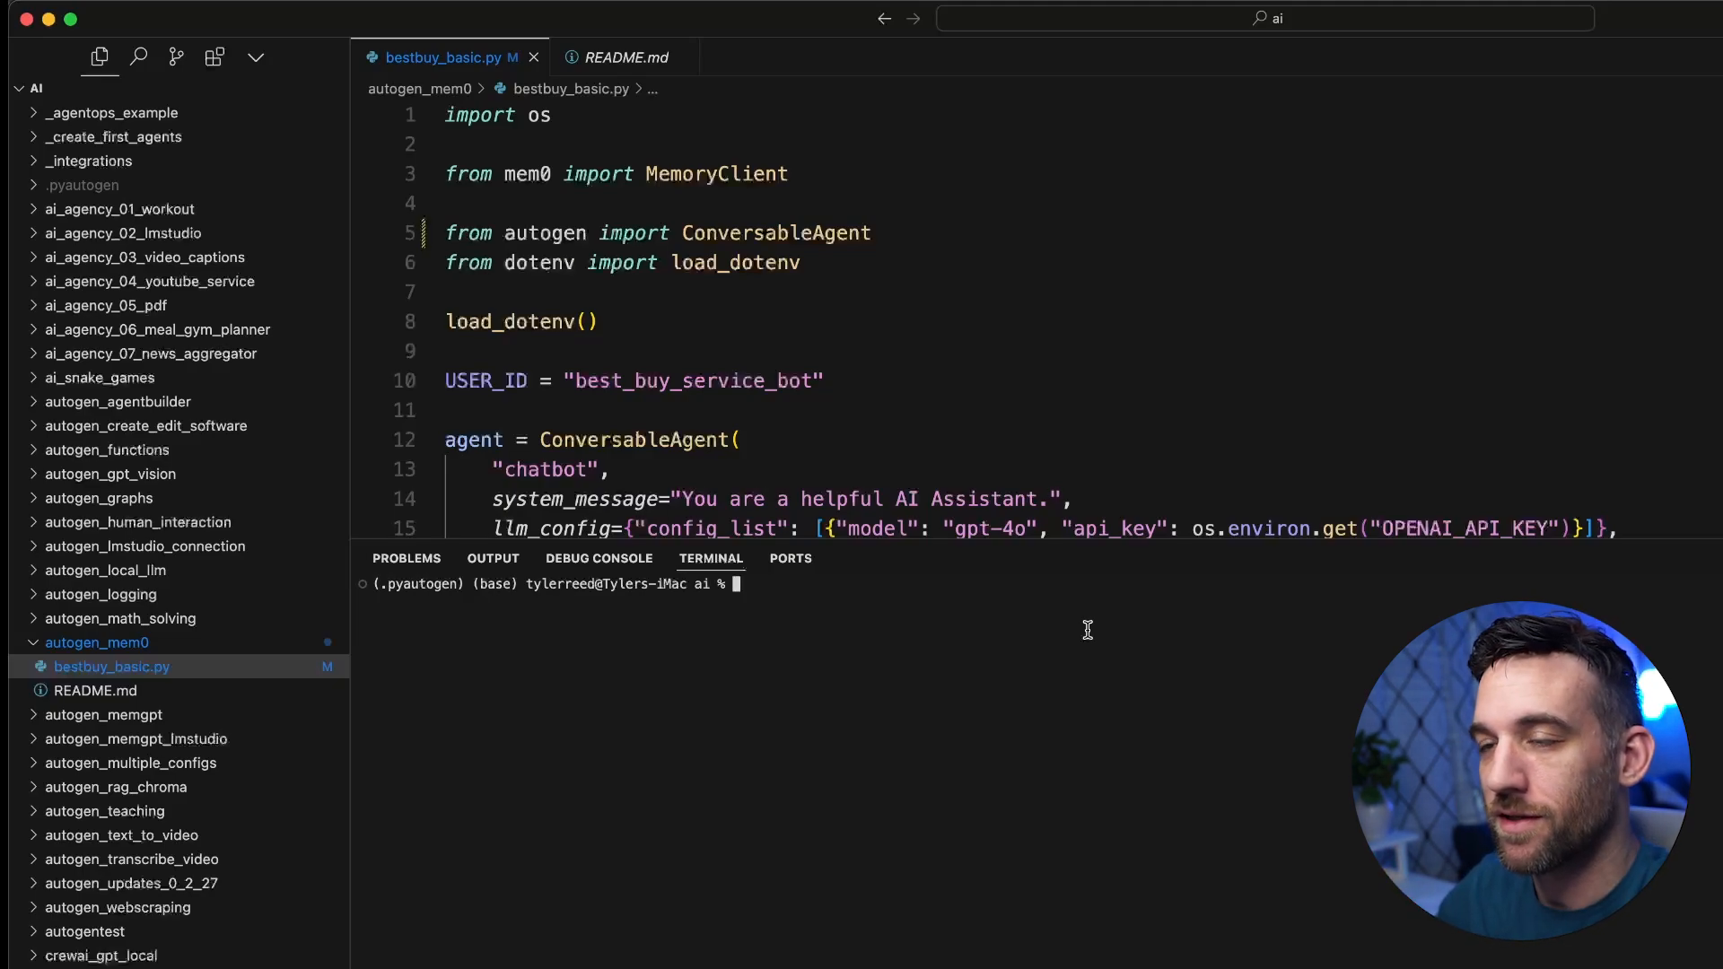
- Enter the terminal command pip install -U pyautogen mem0ai
{"action": "type", "text": "p"}
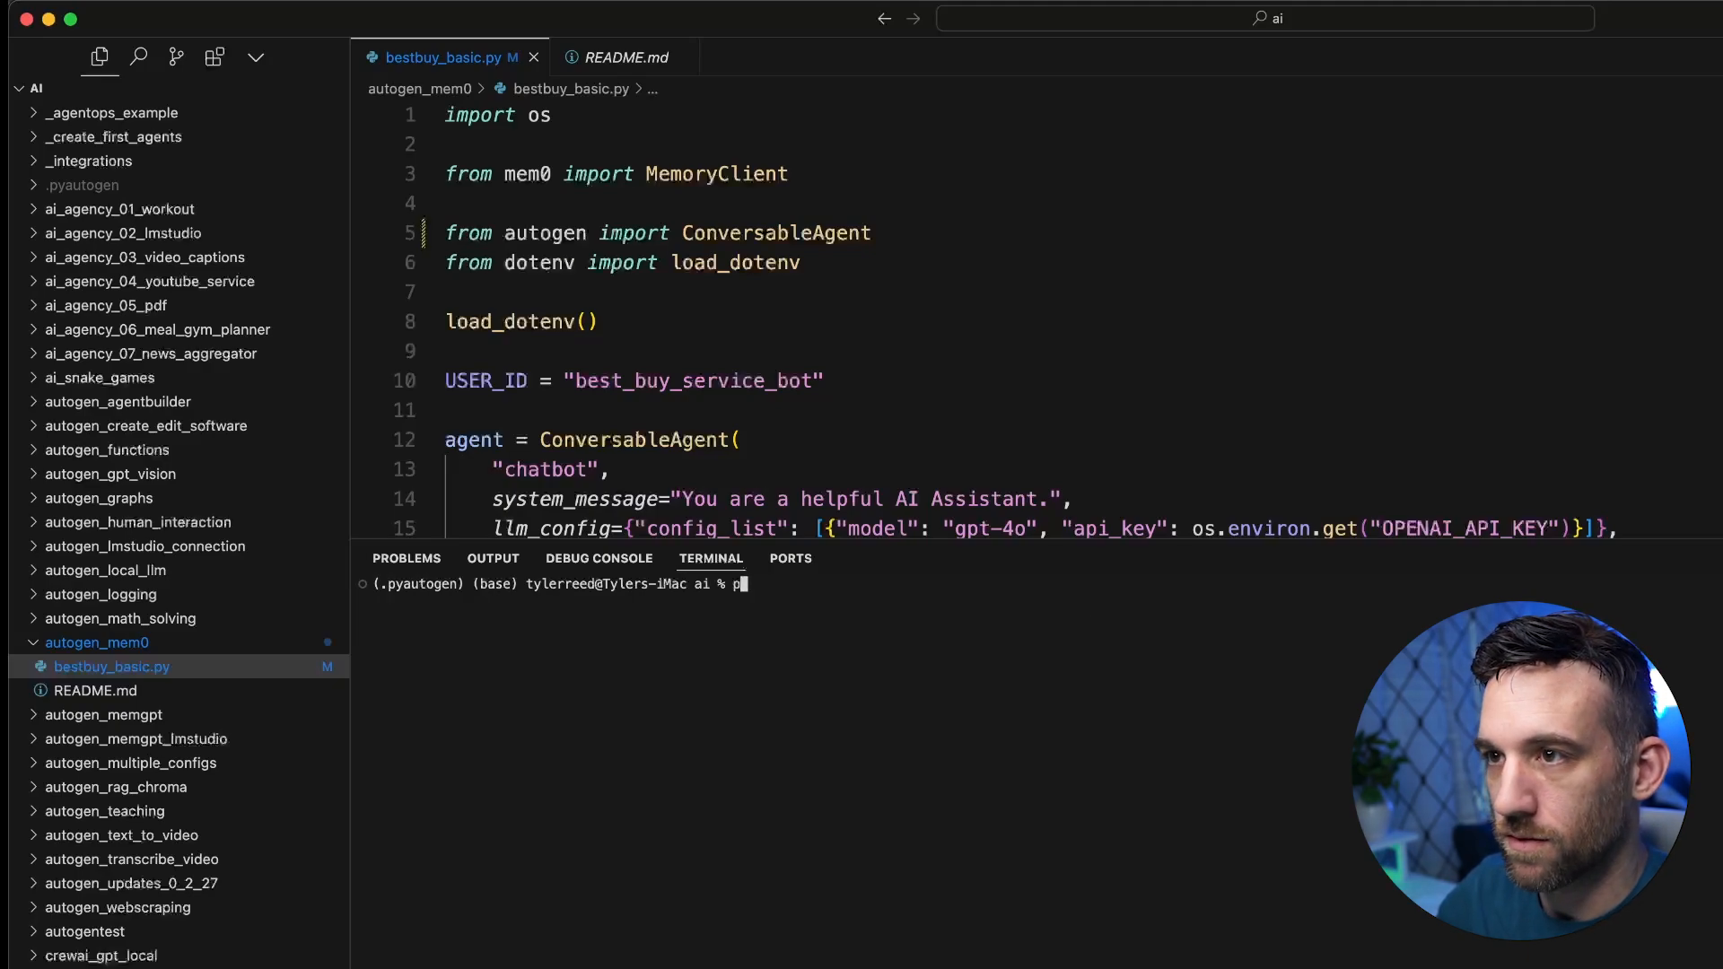
{"action": "type", "text": "ip install"}
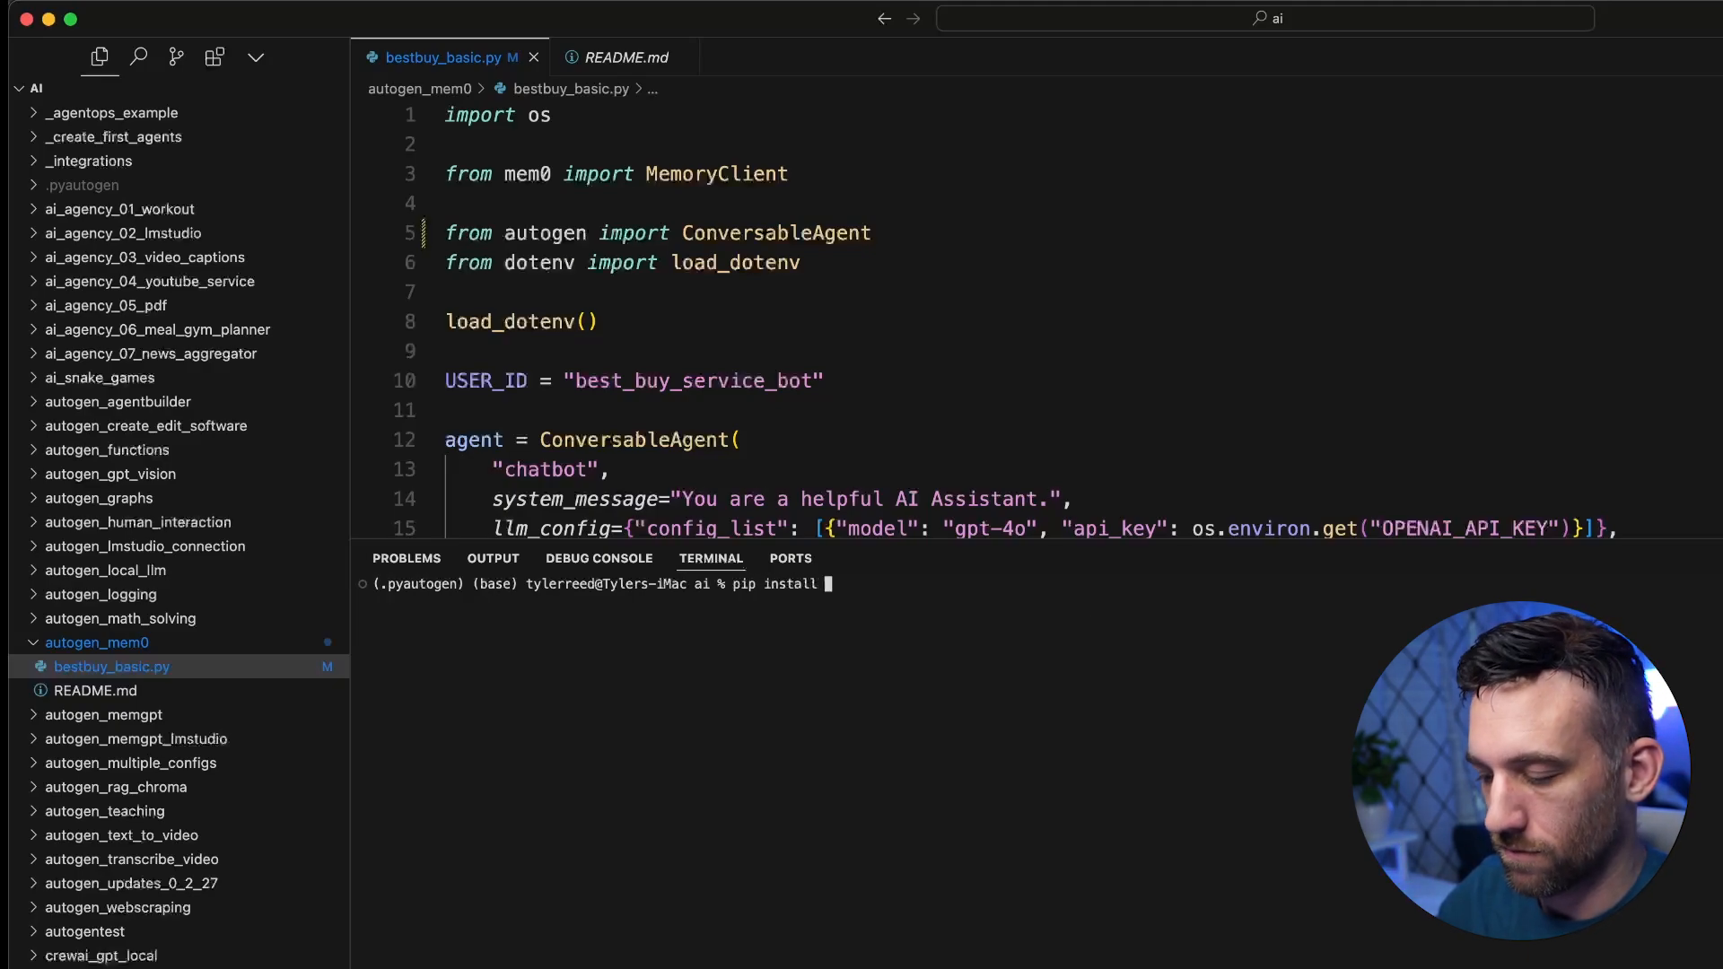
{"action": "type", "text": "-U p"}
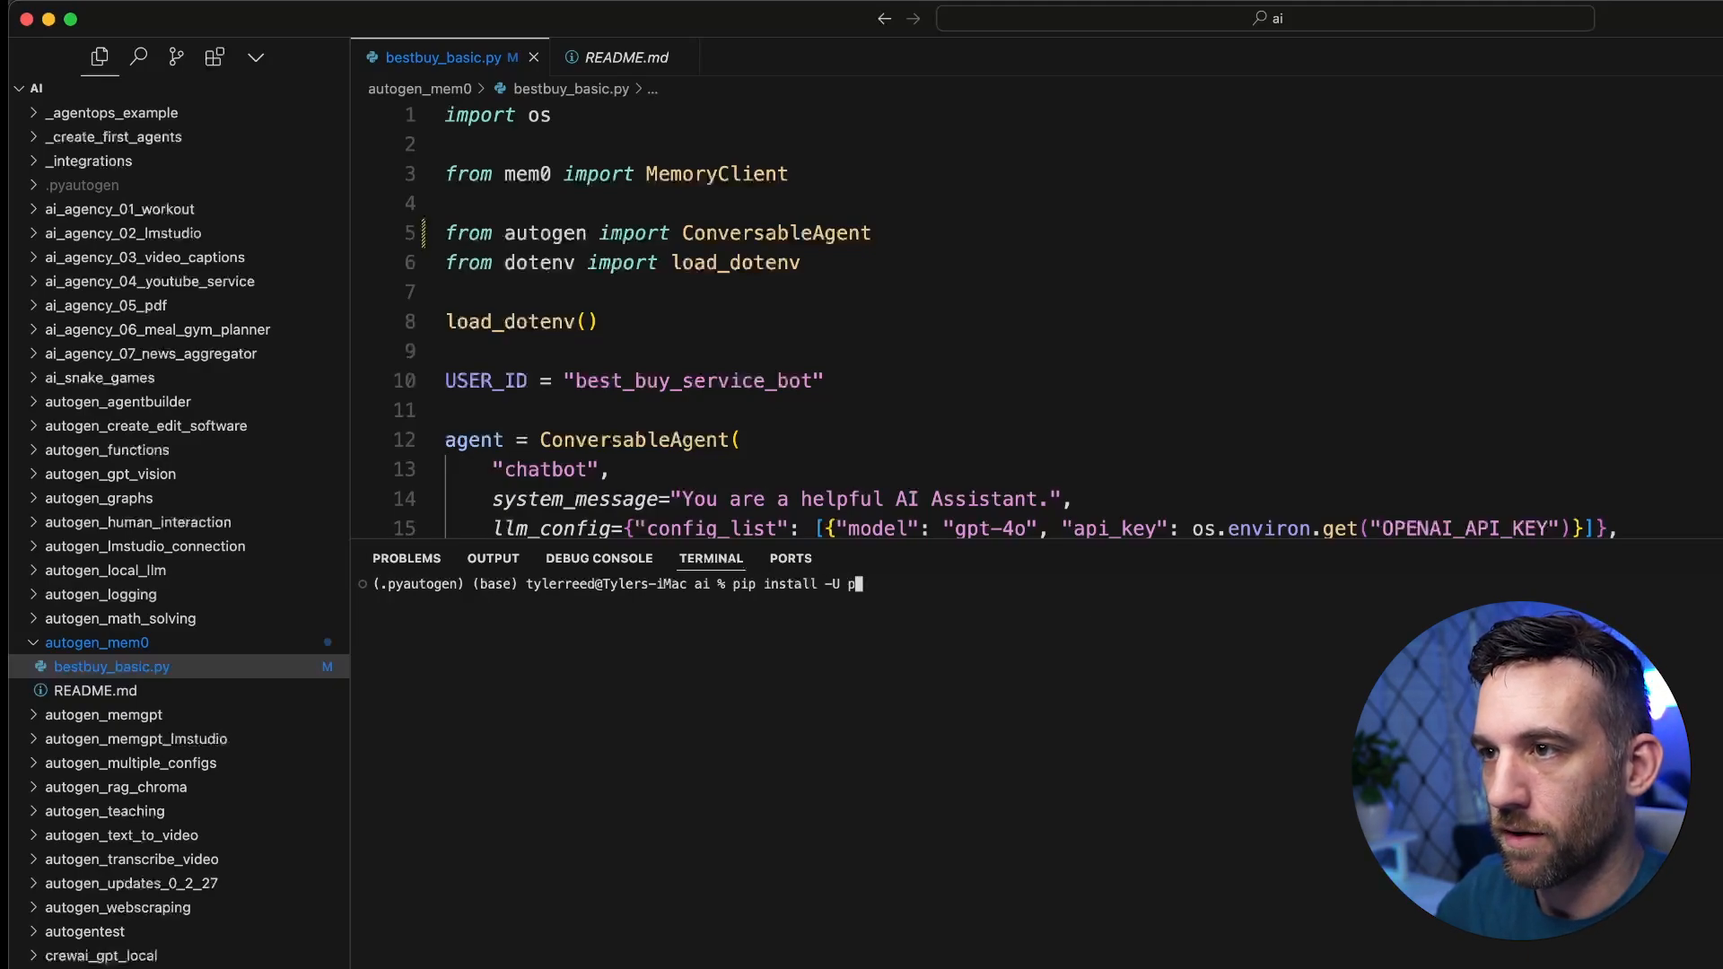
{"action": "type", "text": "yautogen mem"}
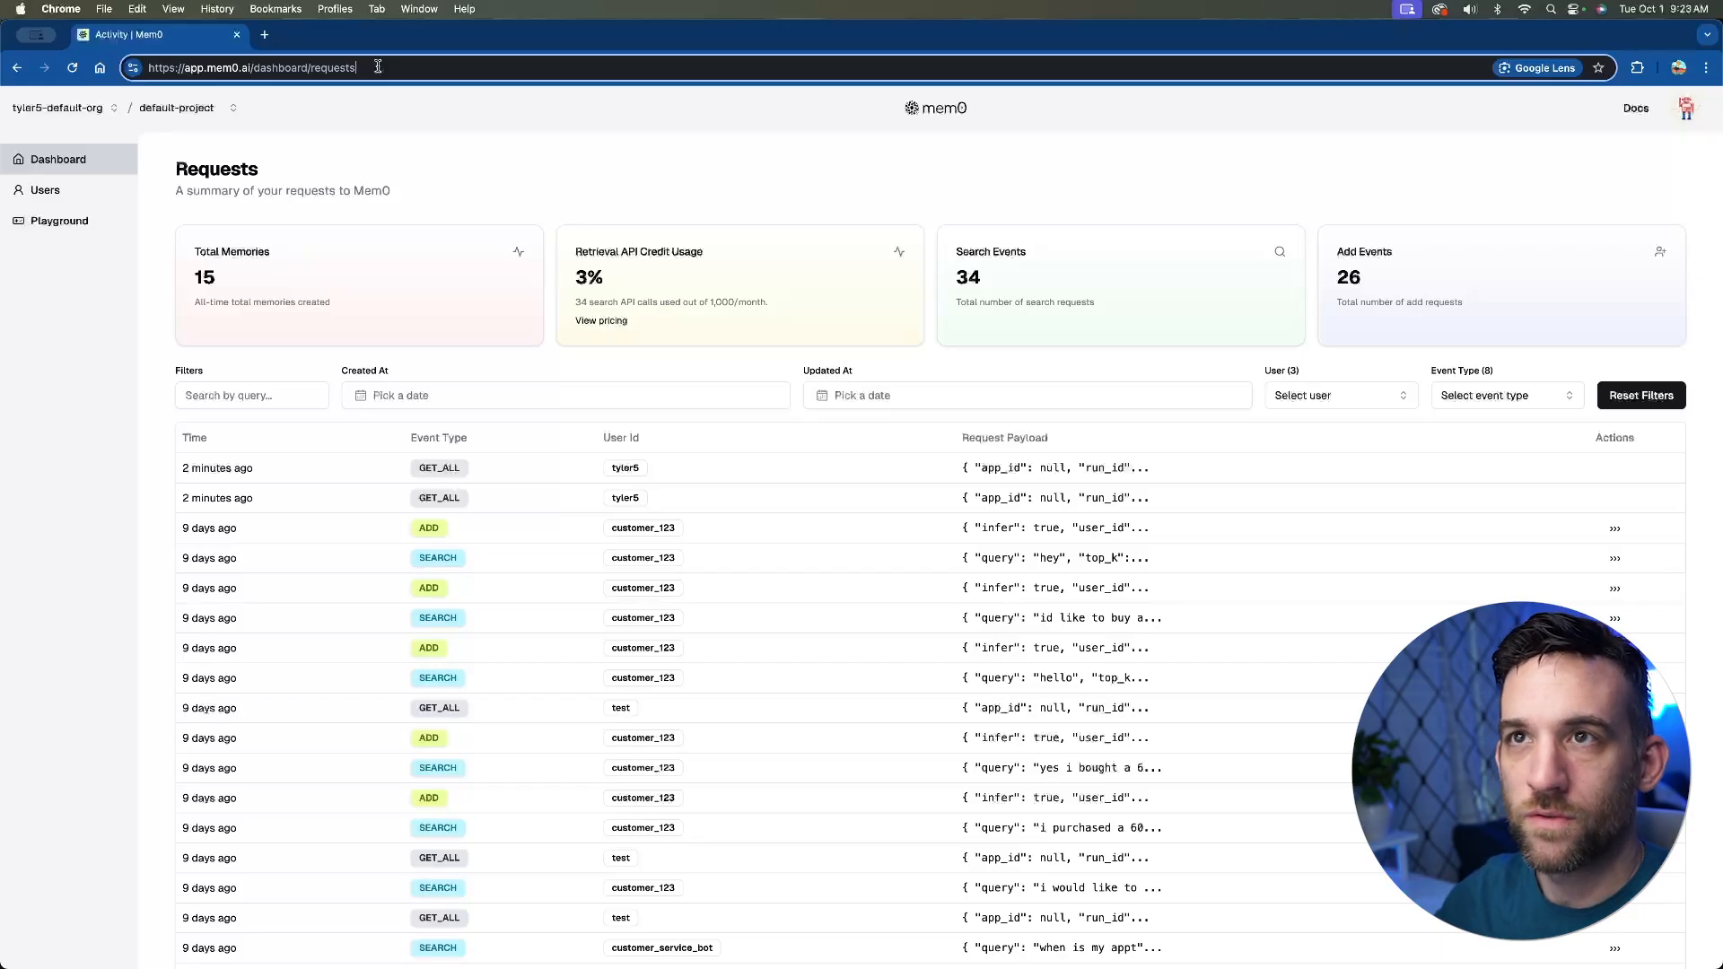
{"action": "double_click", "coordinate": [208, 67]}
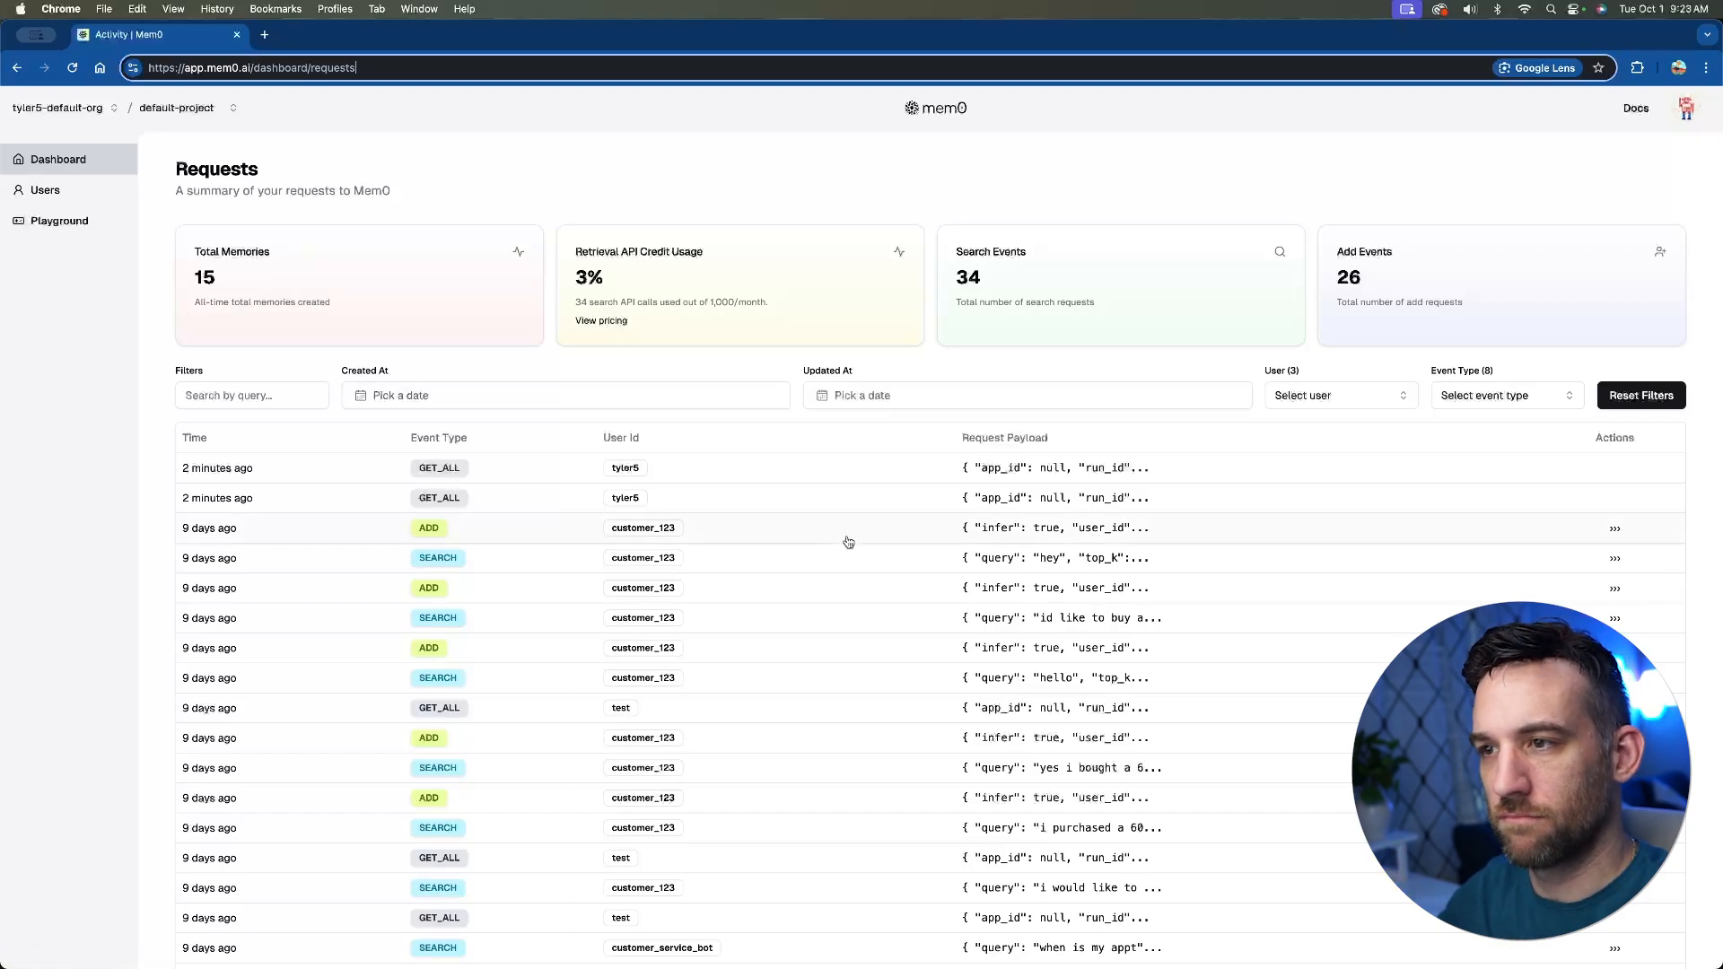
{"action": "mouse_move", "coordinate": [704, 369]}
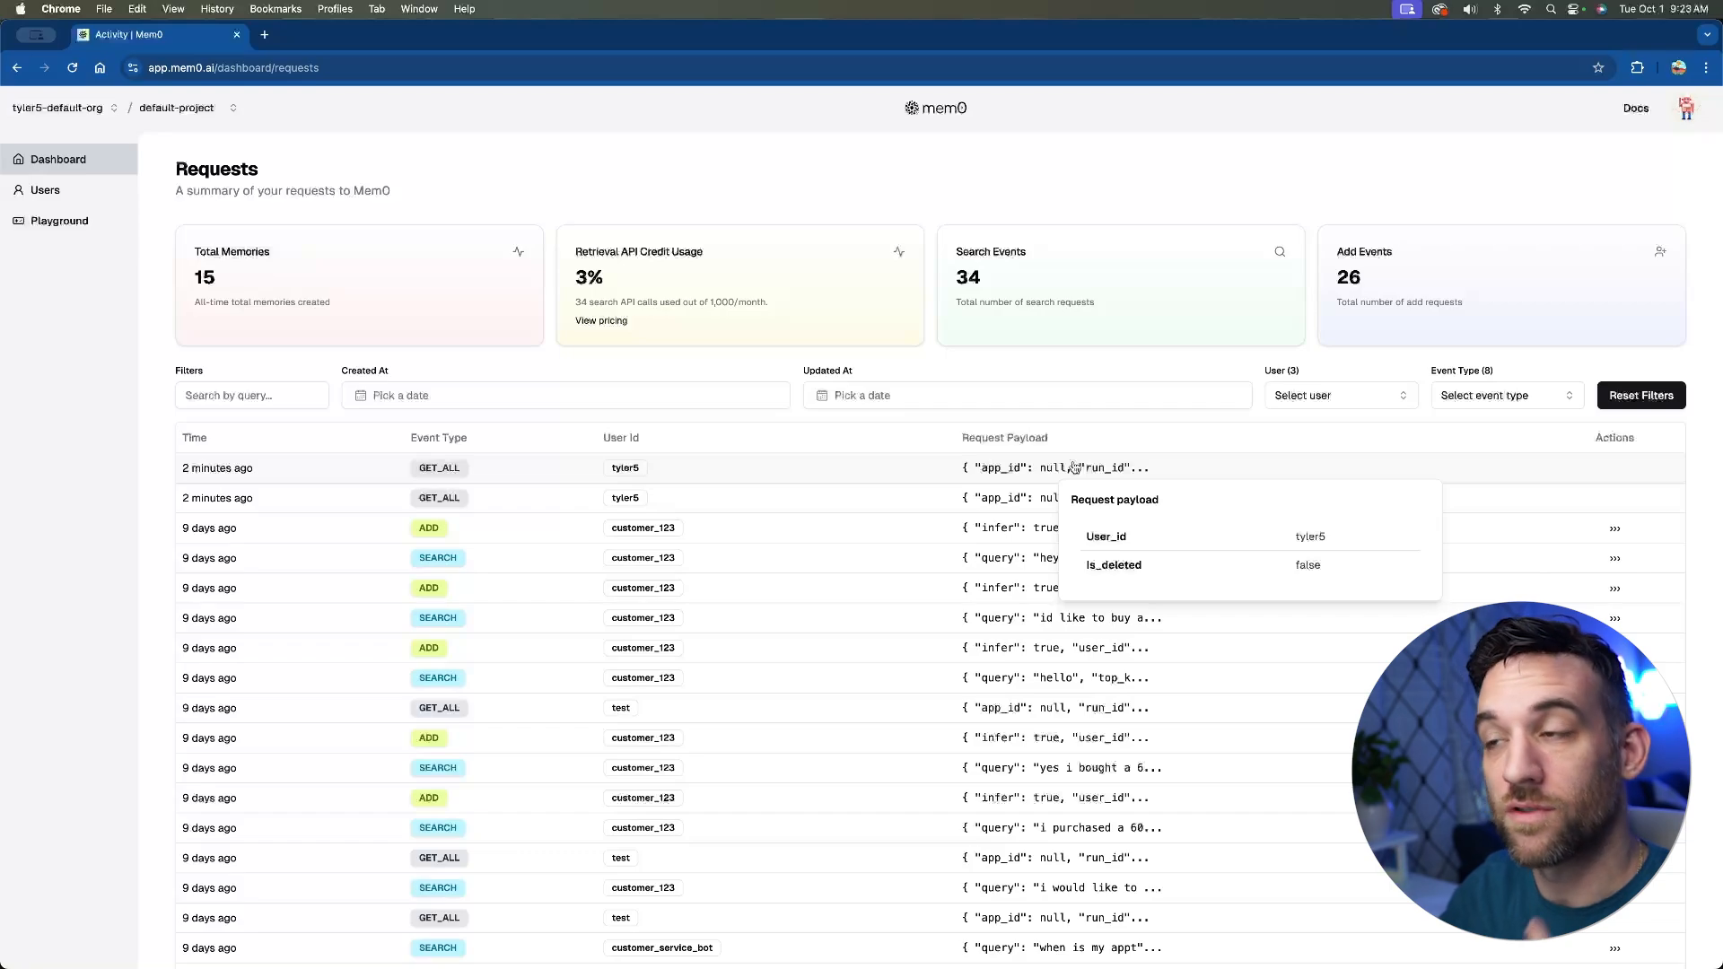
{"action": "mouse_move", "coordinate": [307, 269]}
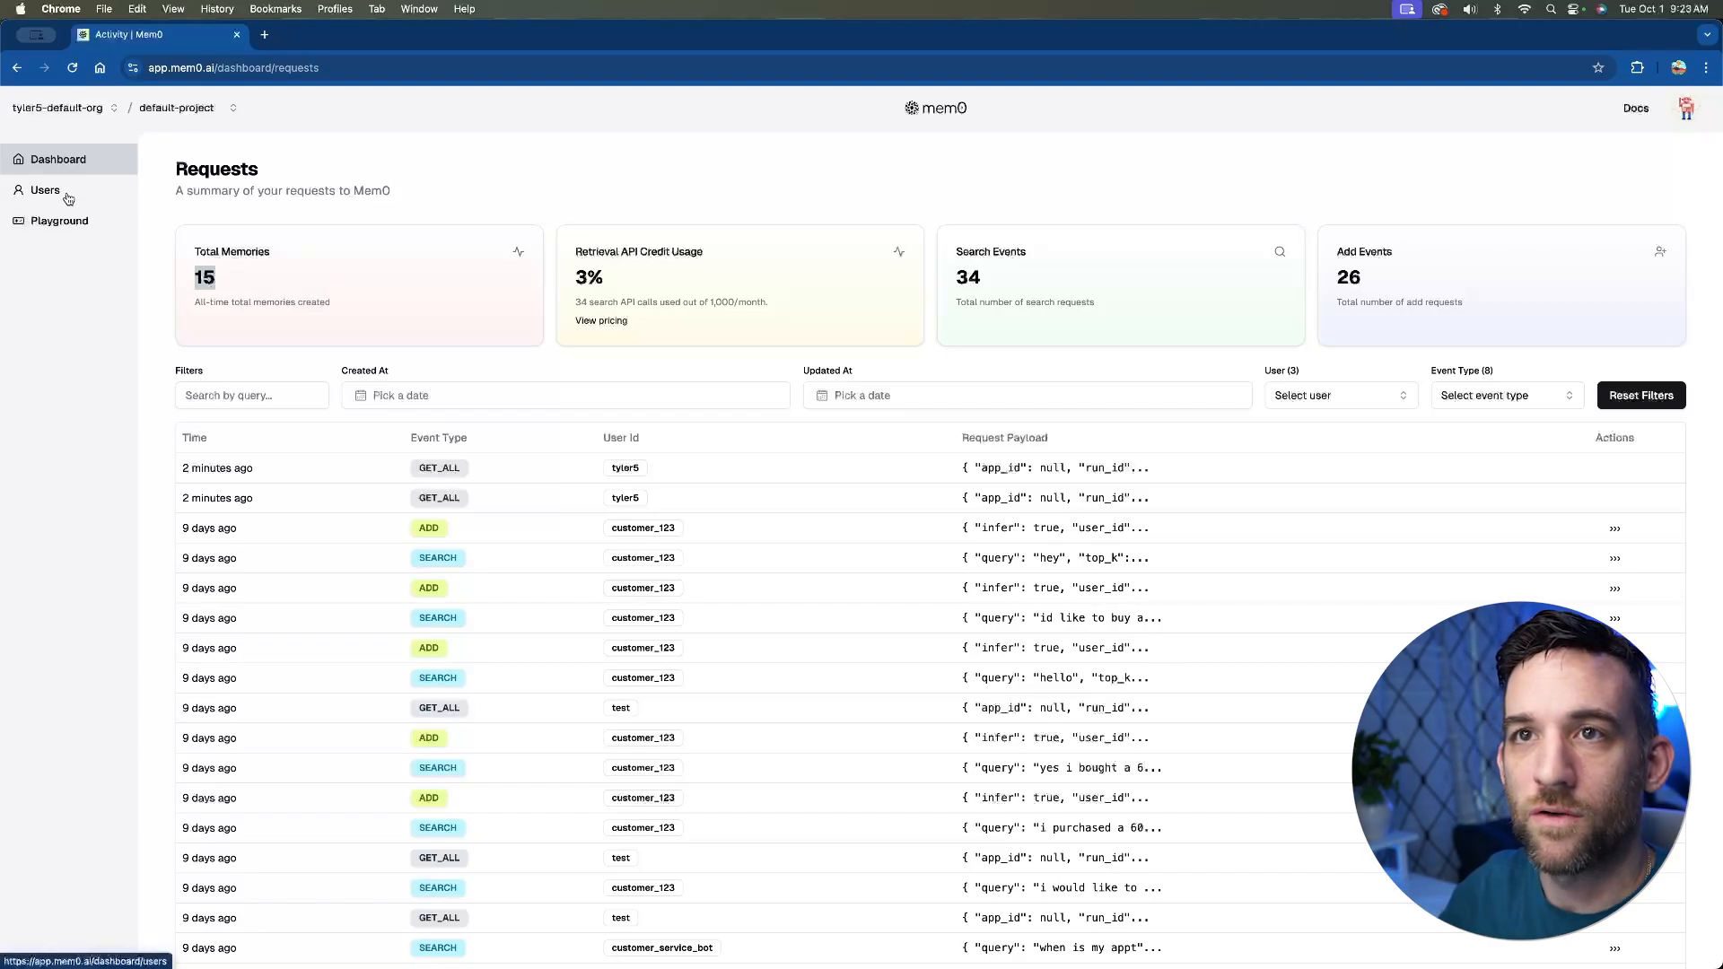
{"action": "left_click", "coordinate": [45, 189]}
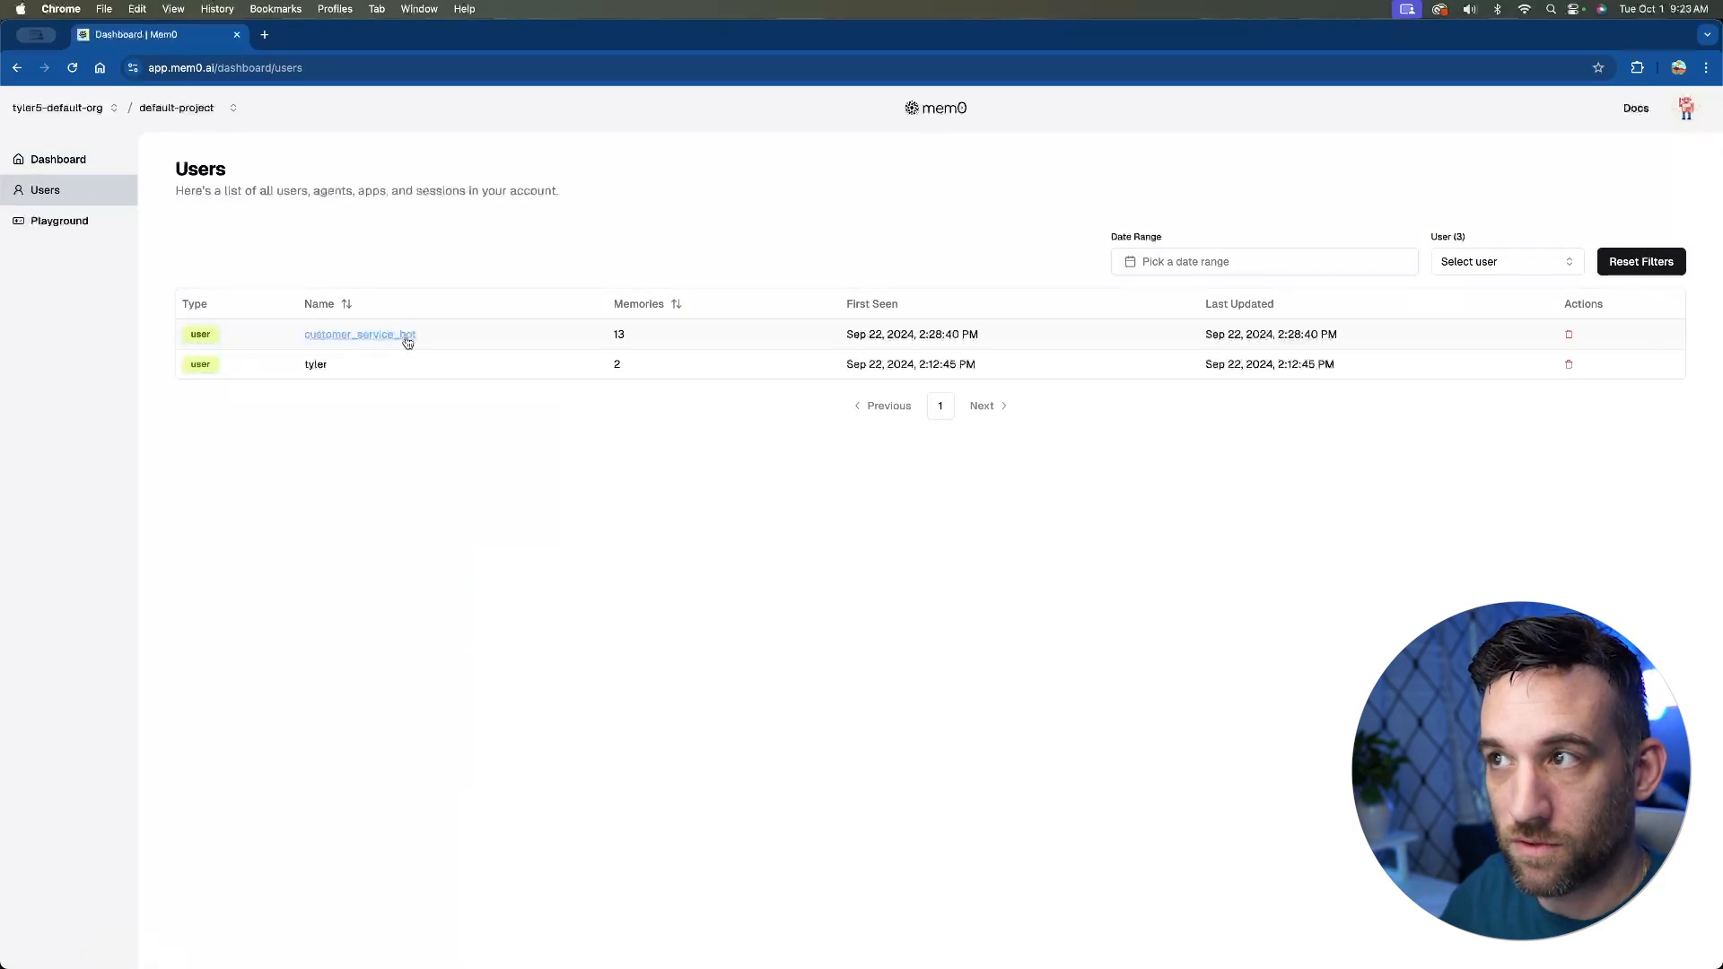
{"action": "left_click", "coordinate": [359, 333]}
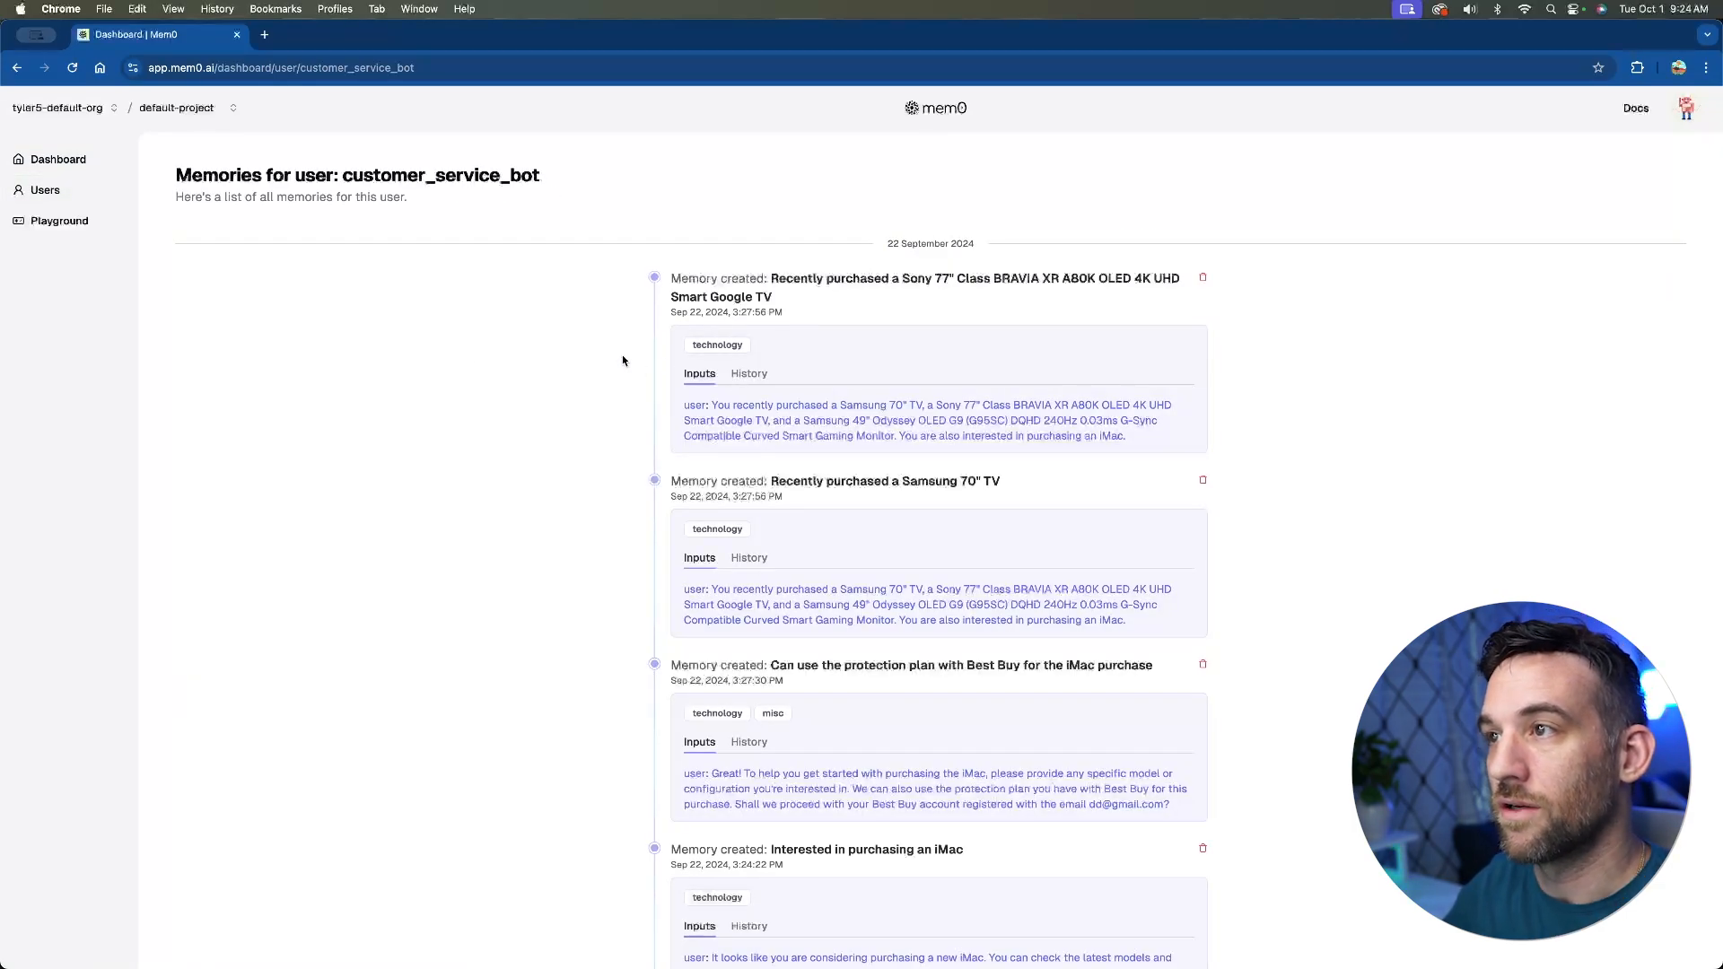
{"action": "scroll", "scroll_direction": "down", "scroll_amount": 3}
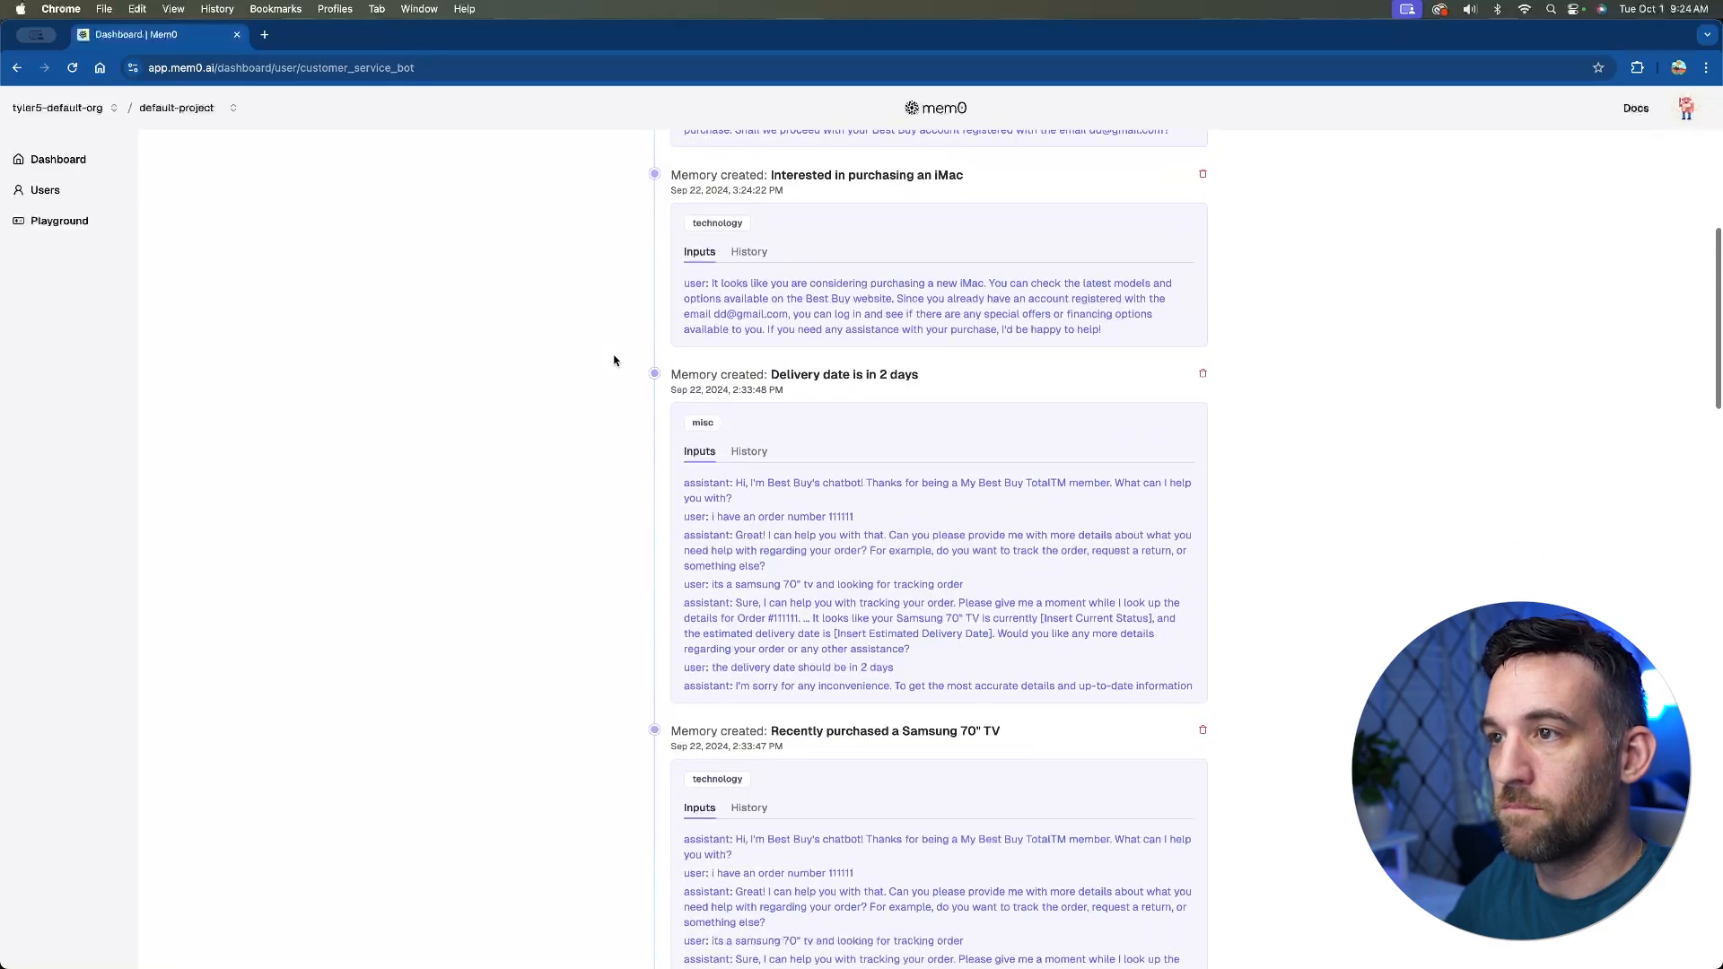
{"action": "mouse_move", "coordinate": [620, 416]}
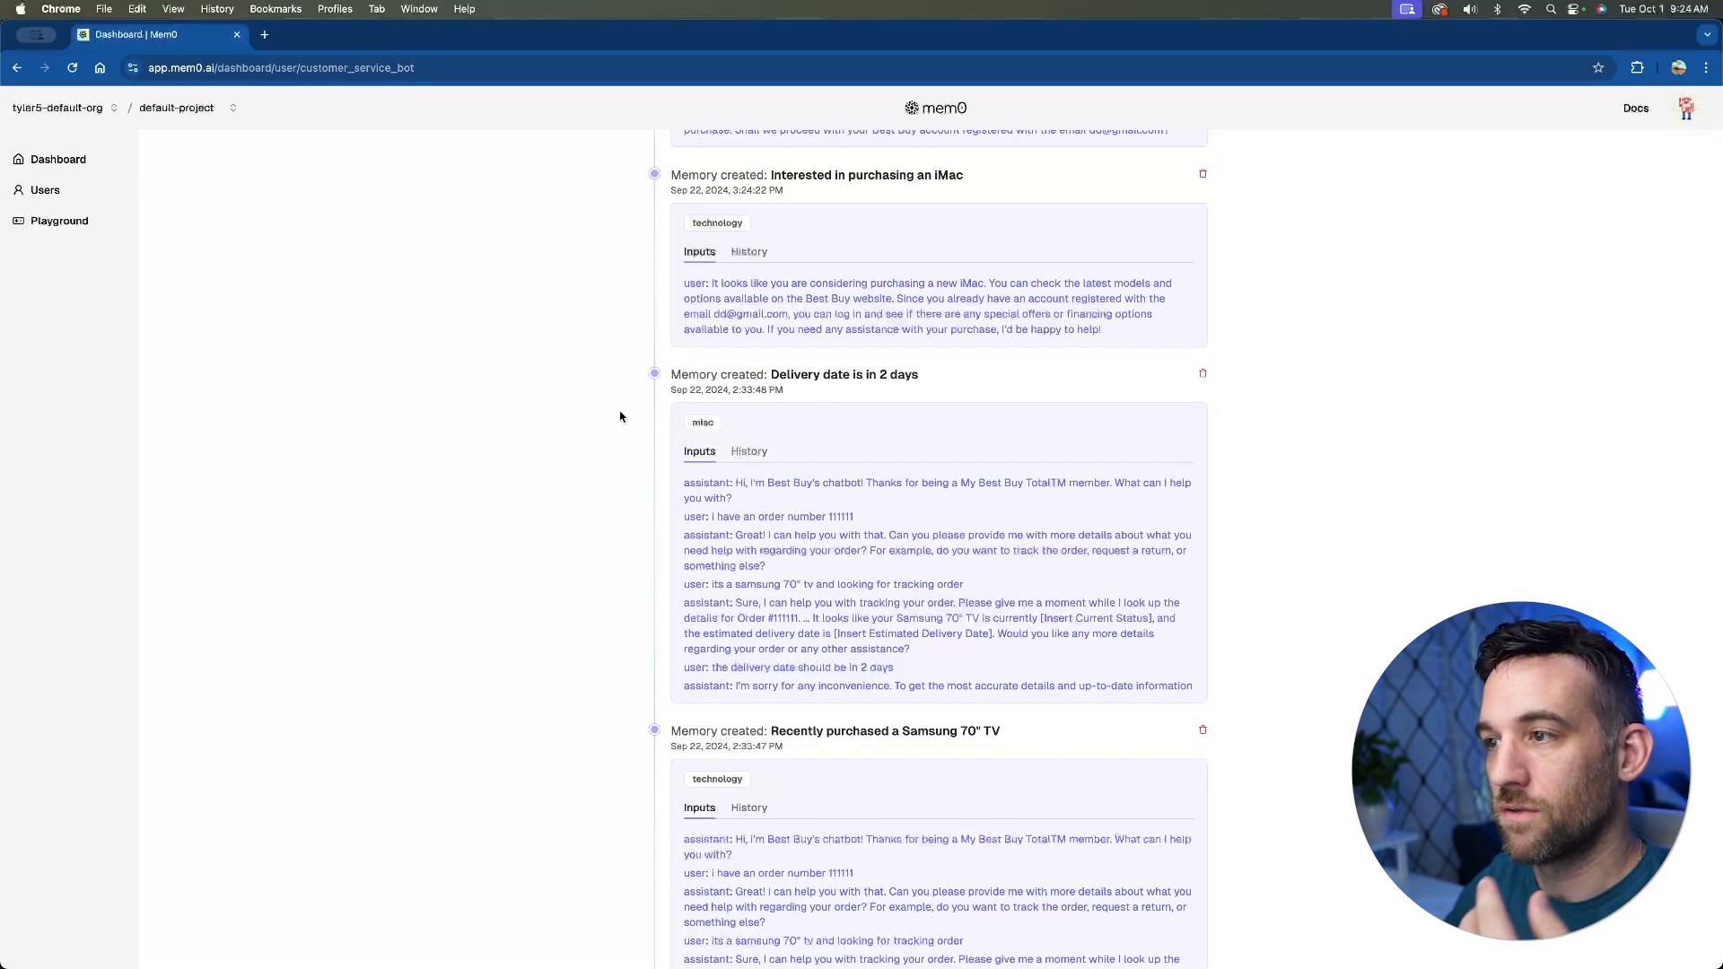
{"action": "scroll", "scroll_direction": "down", "scroll_amount": 3}
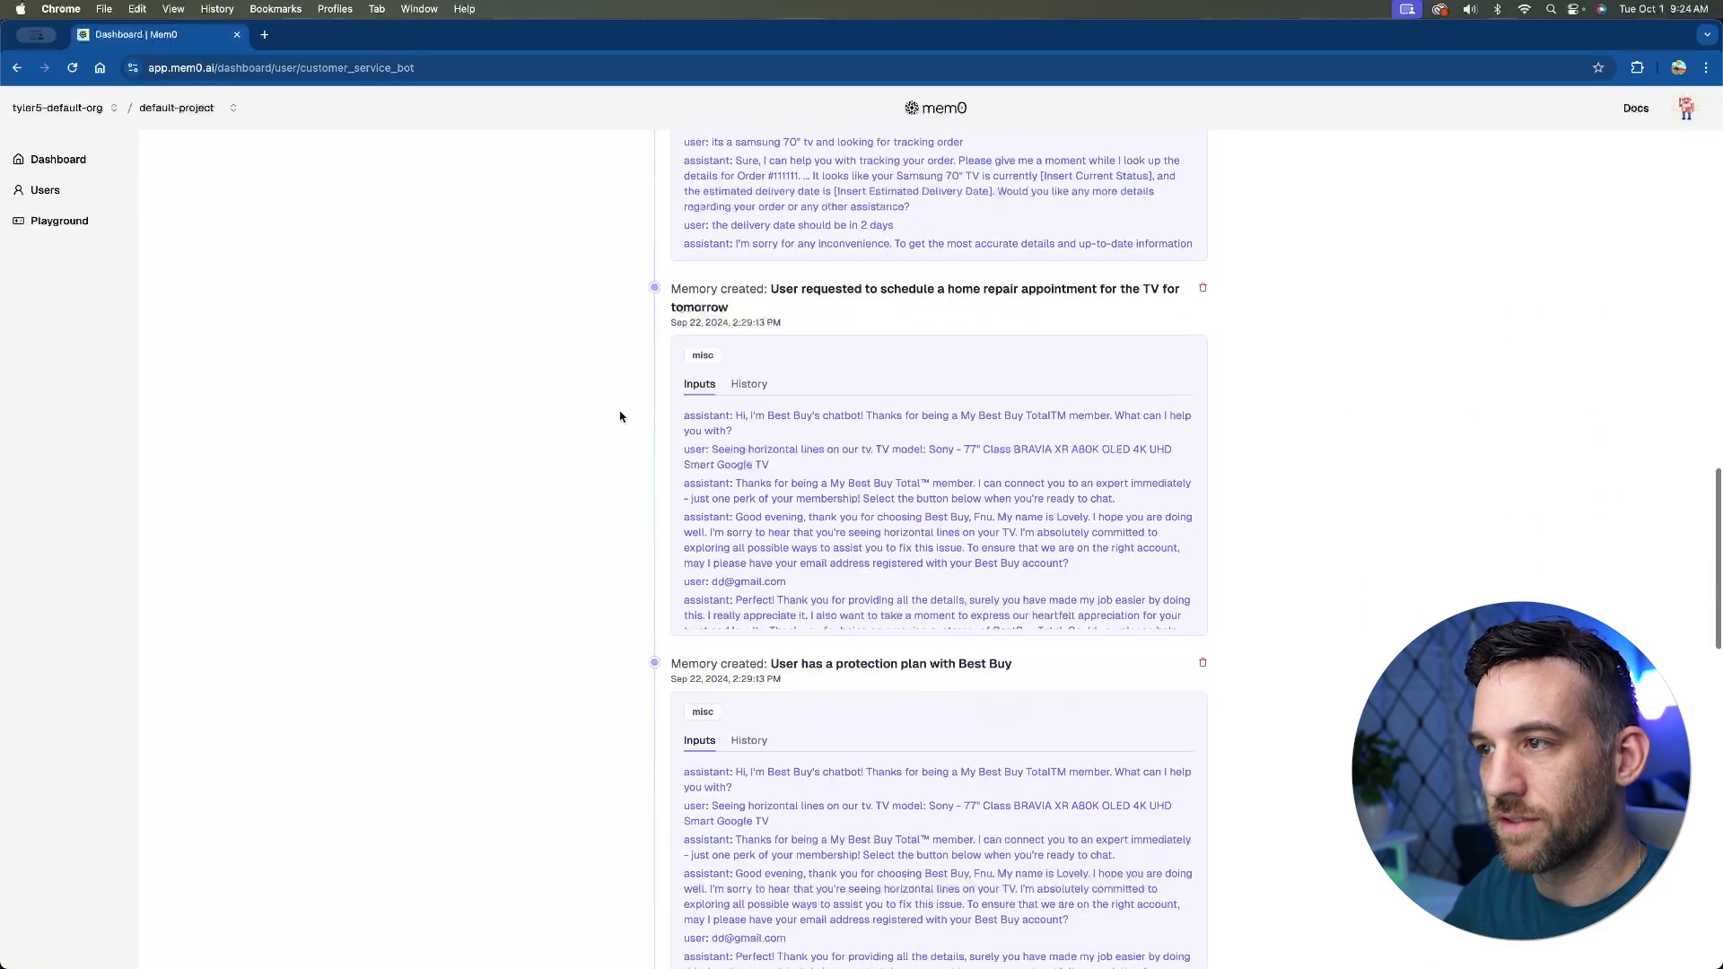
{"action": "left_click", "coordinate": [58, 160]}
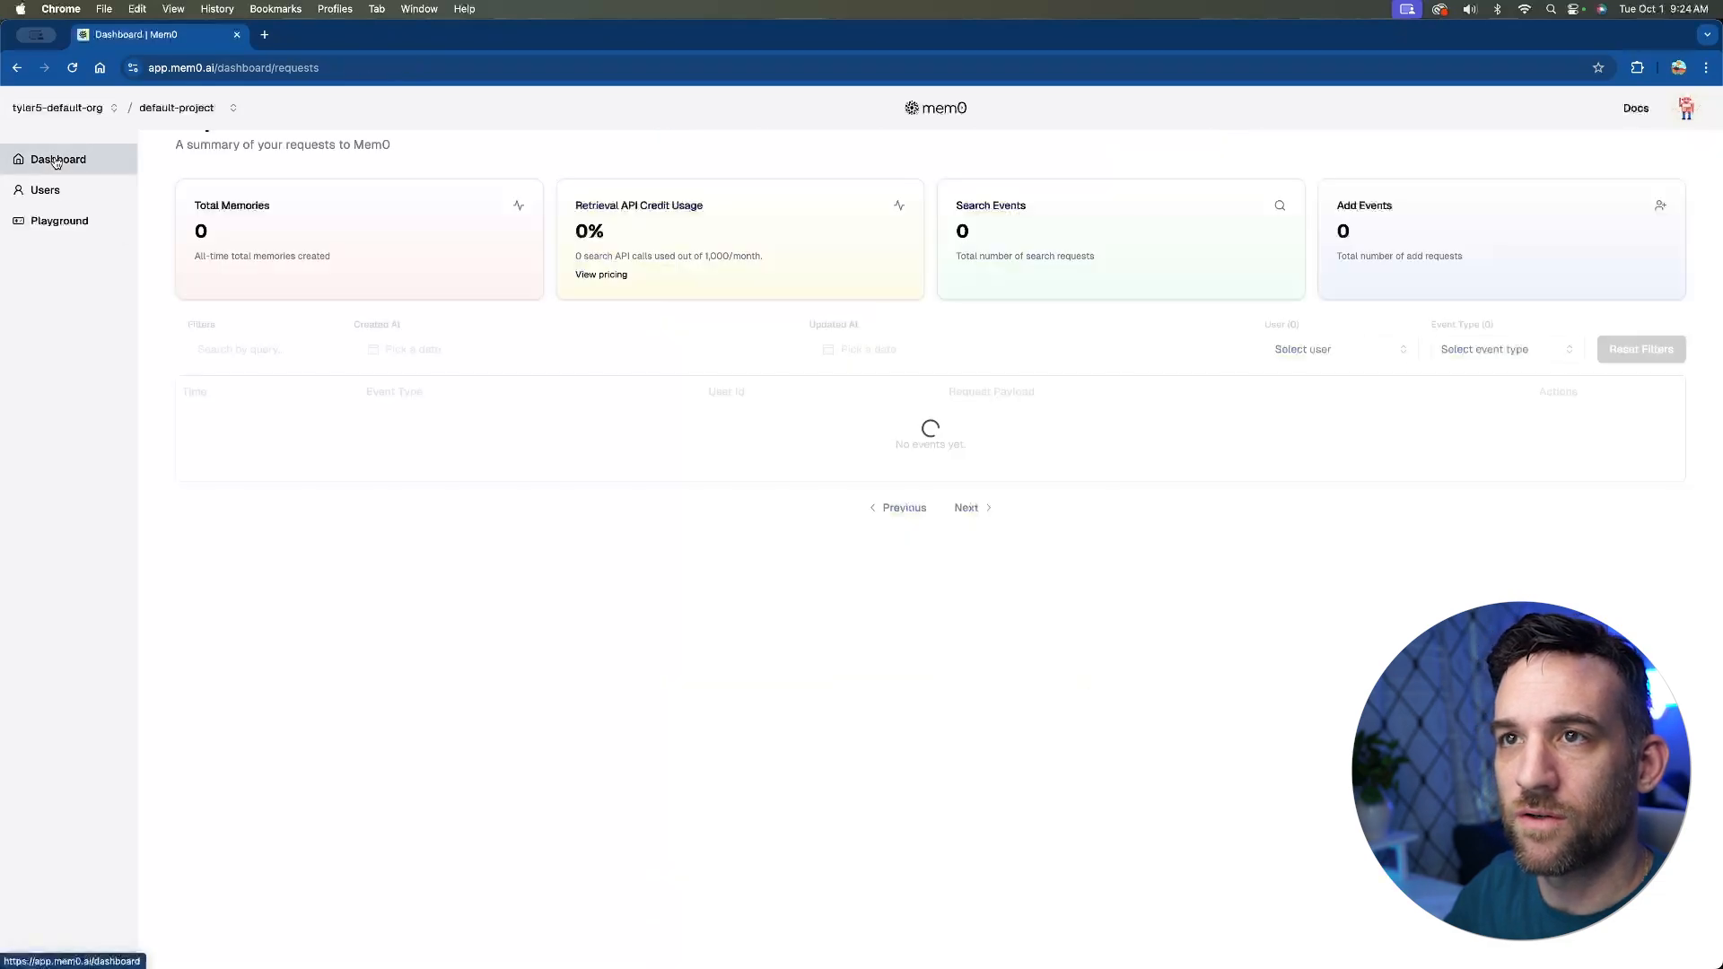
- Visit the Mem0 playground chat, then reach the account's API Keys from the profile menu
{"action": "left_click", "coordinate": [59, 221]}
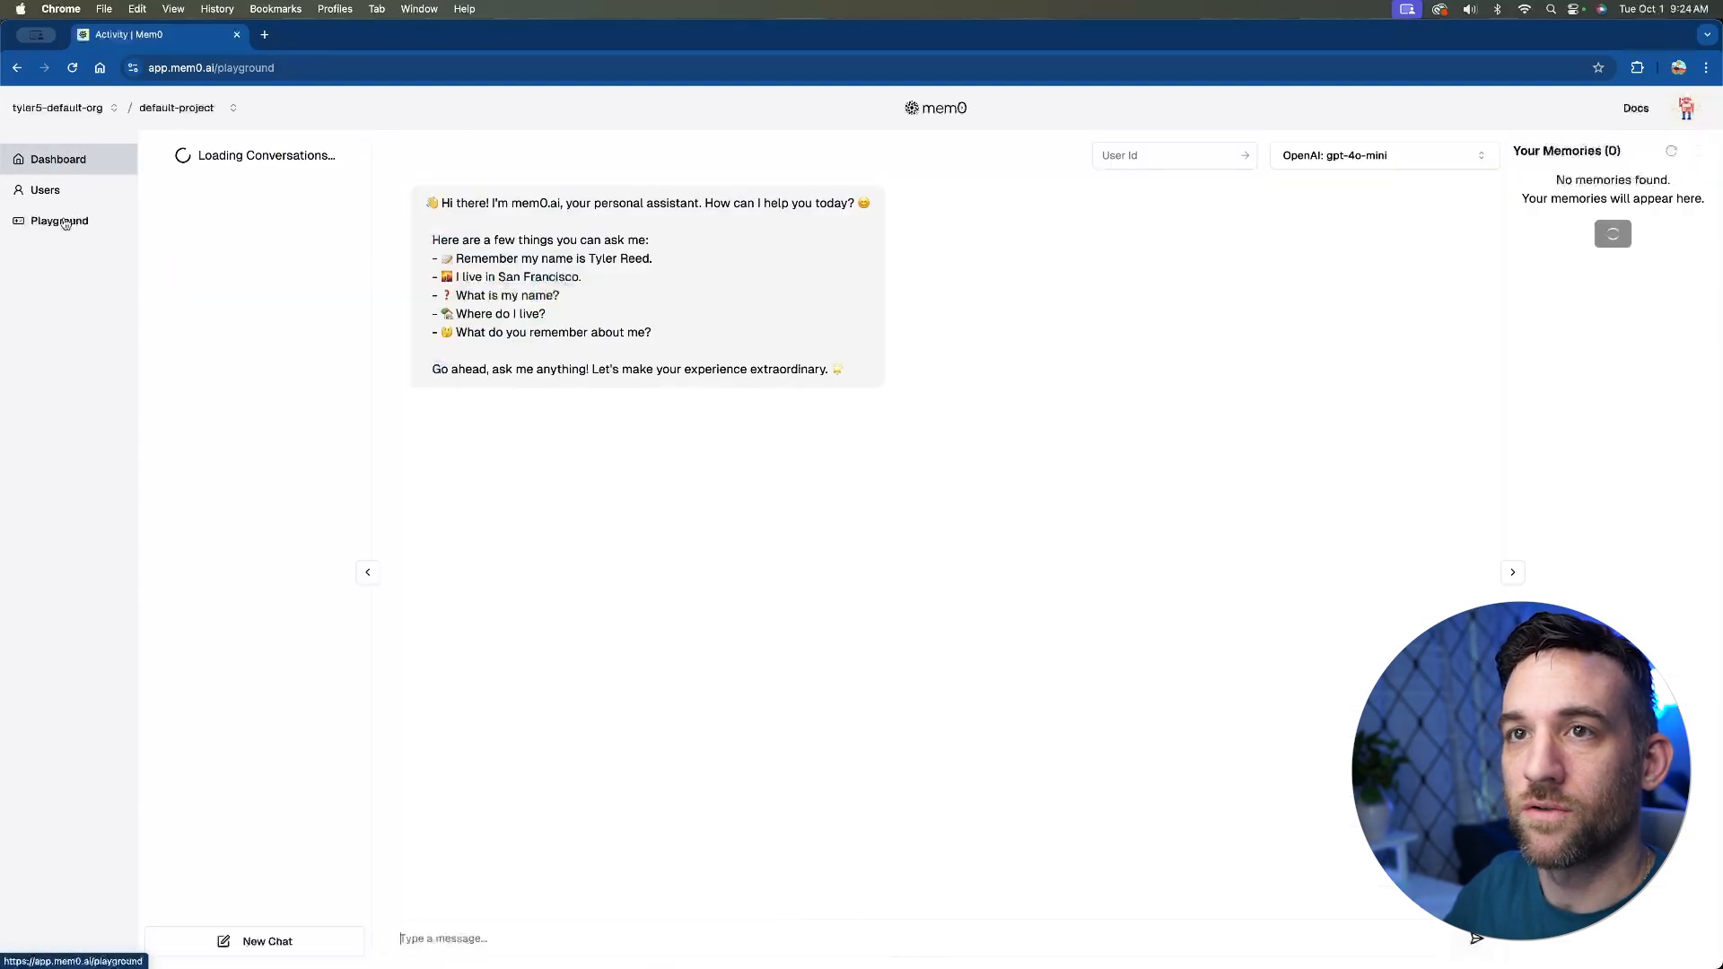
{"action": "left_click", "coordinate": [59, 221]}
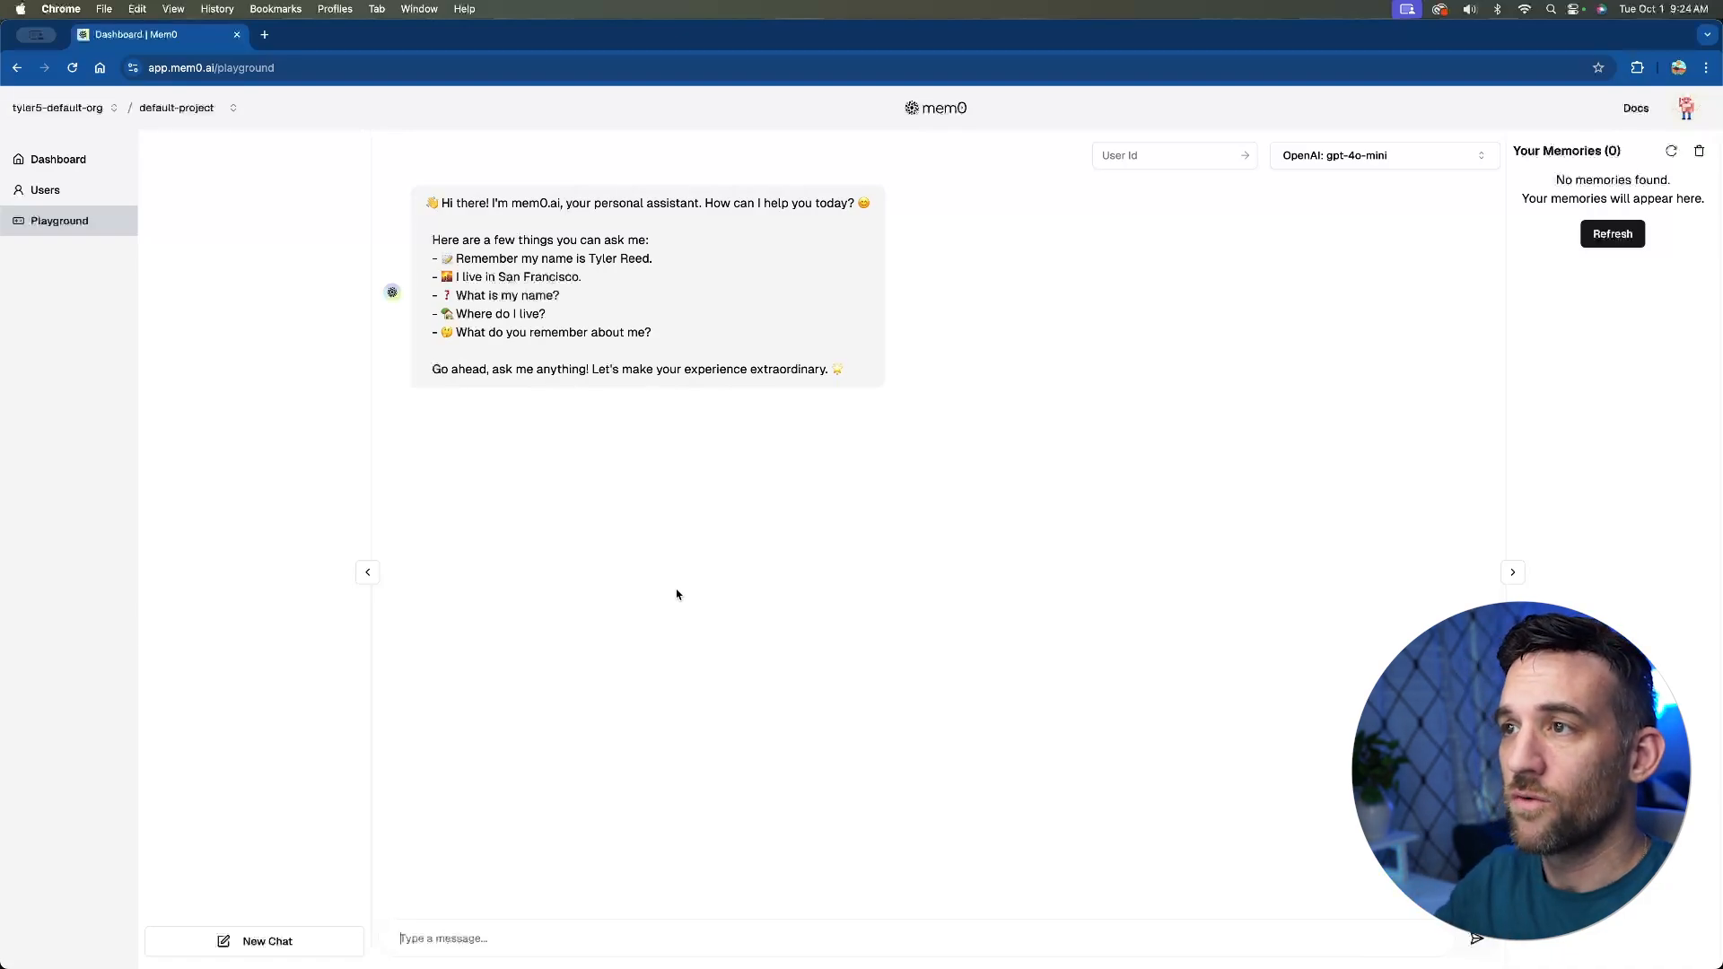
{"action": "mouse_move", "coordinate": [1246, 335]}
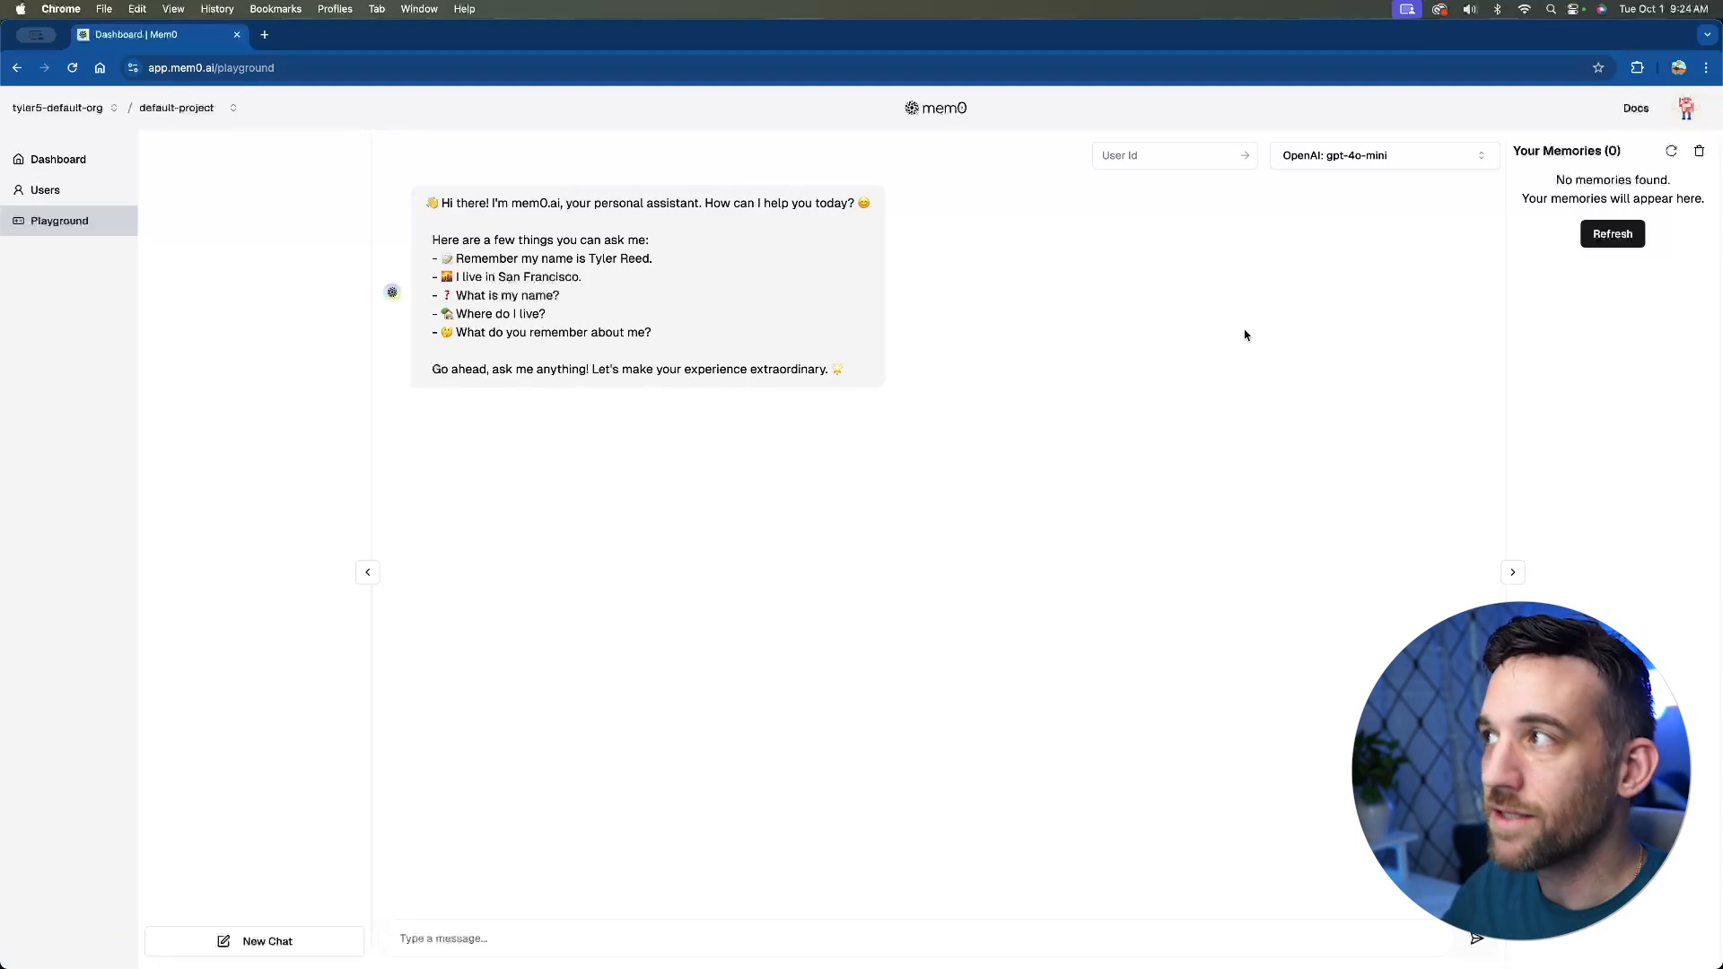
{"action": "left_click", "coordinate": [1686, 108]}
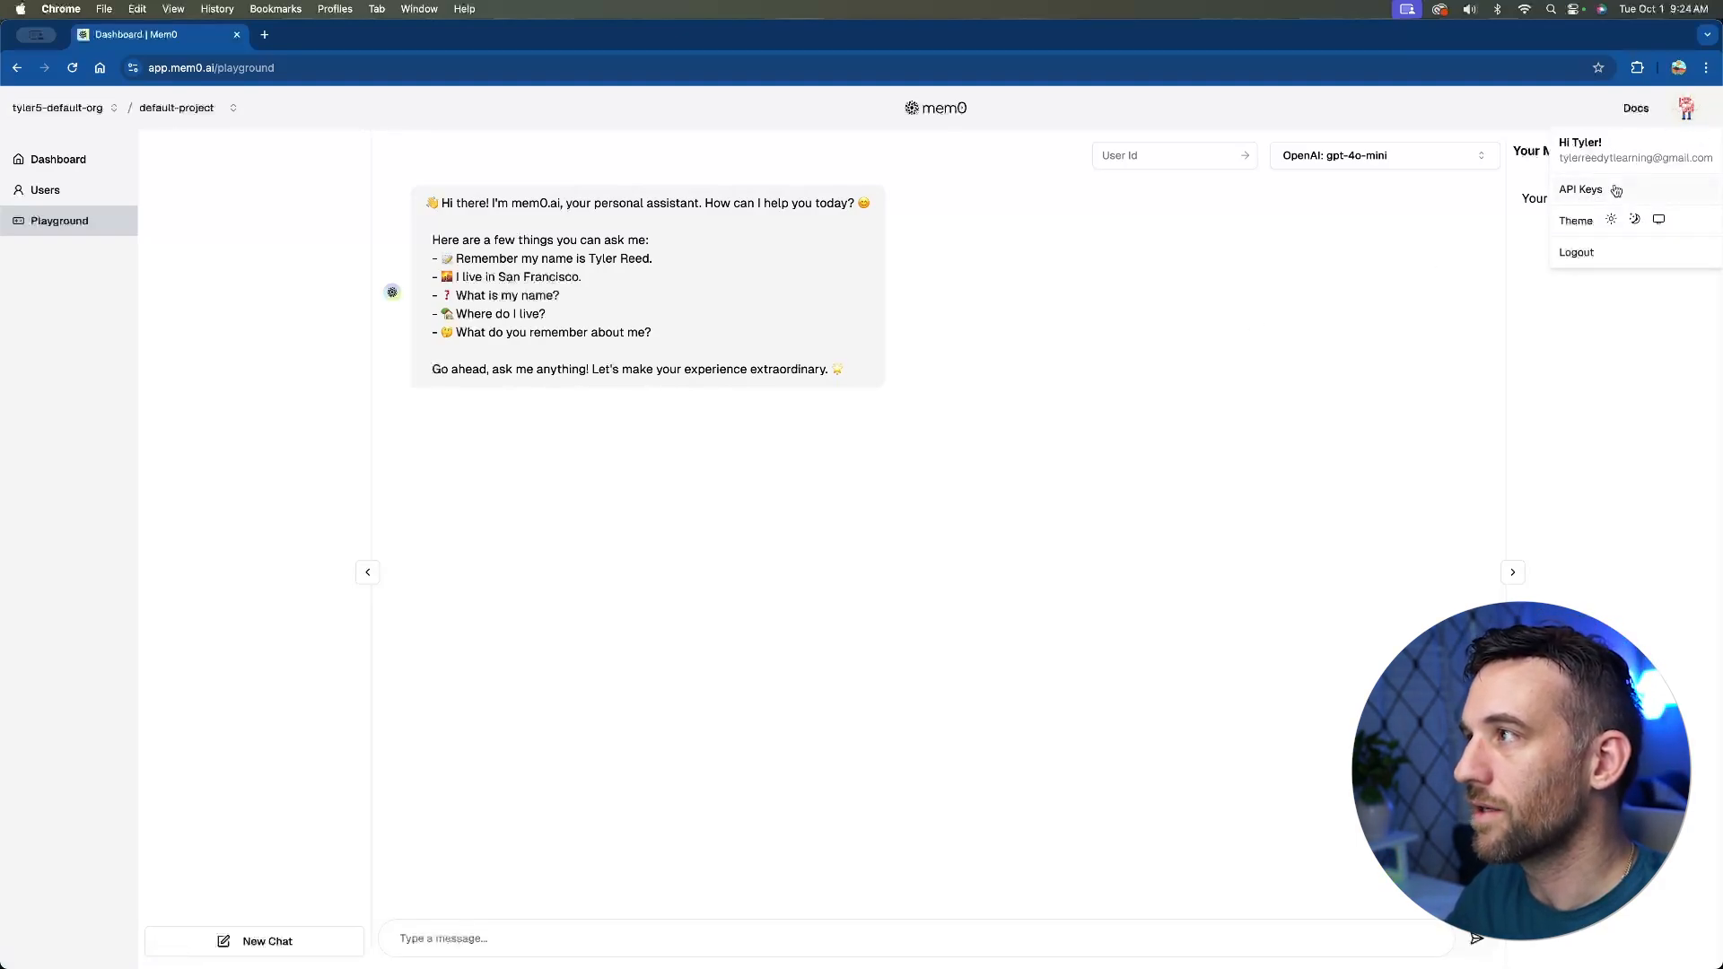
{"action": "left_click", "coordinate": [1579, 188]}
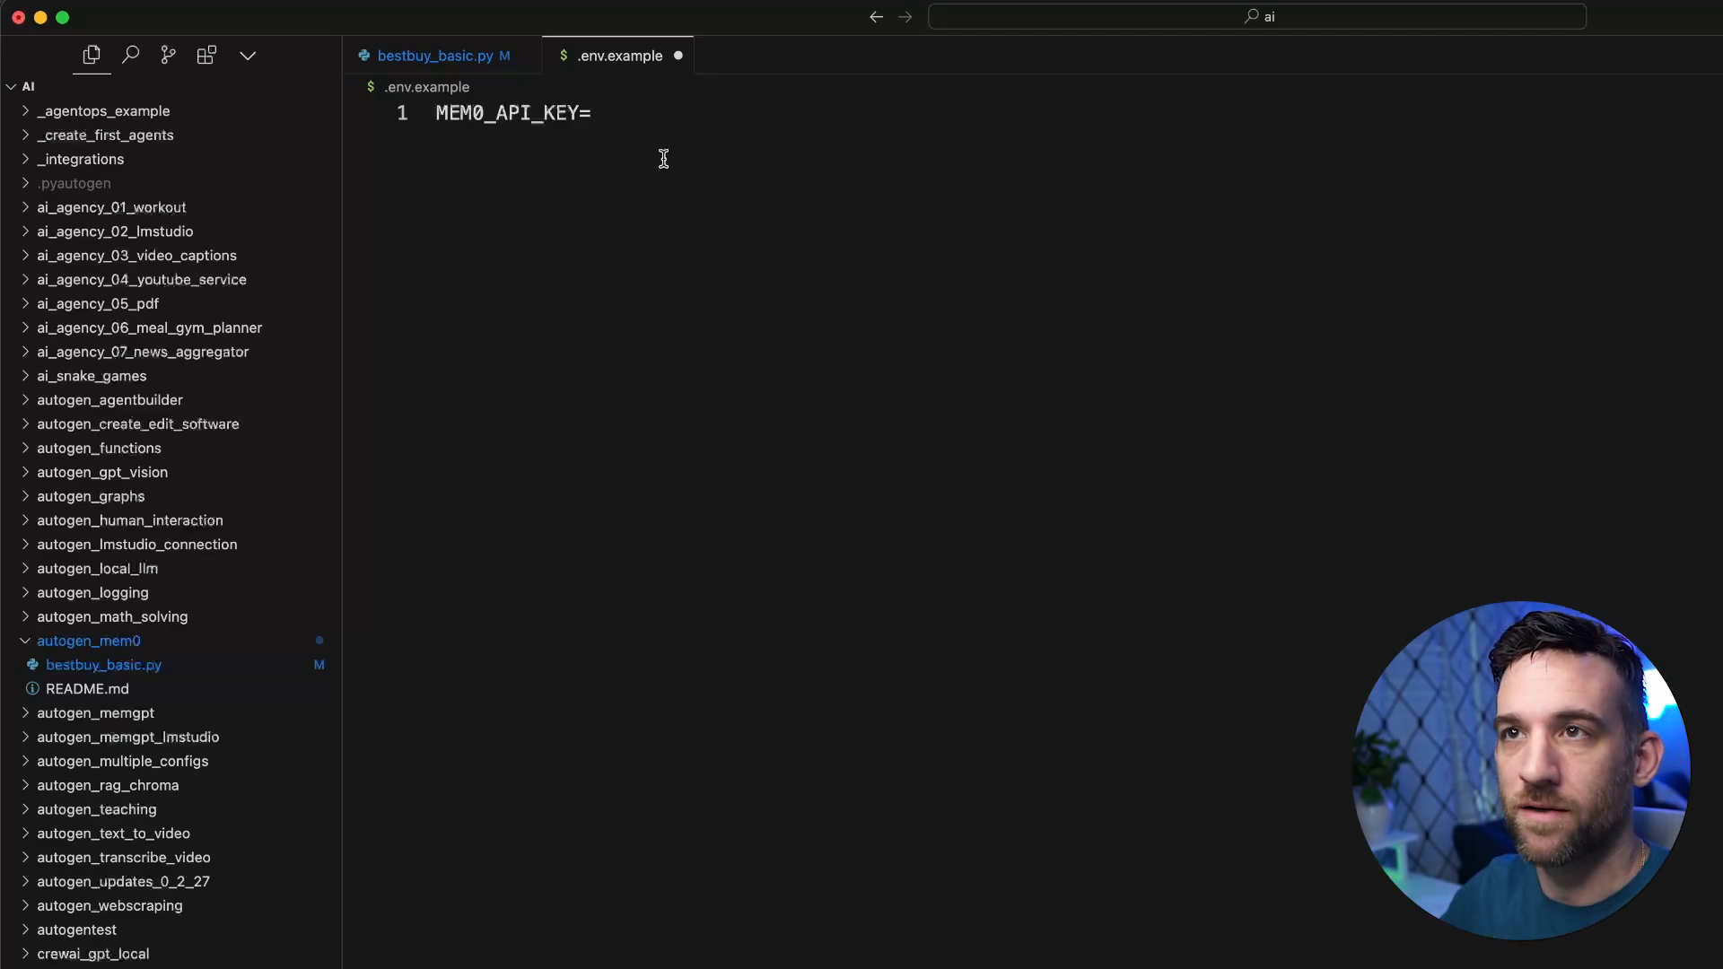
{"action": "mouse_move", "coordinate": [638, 115]}
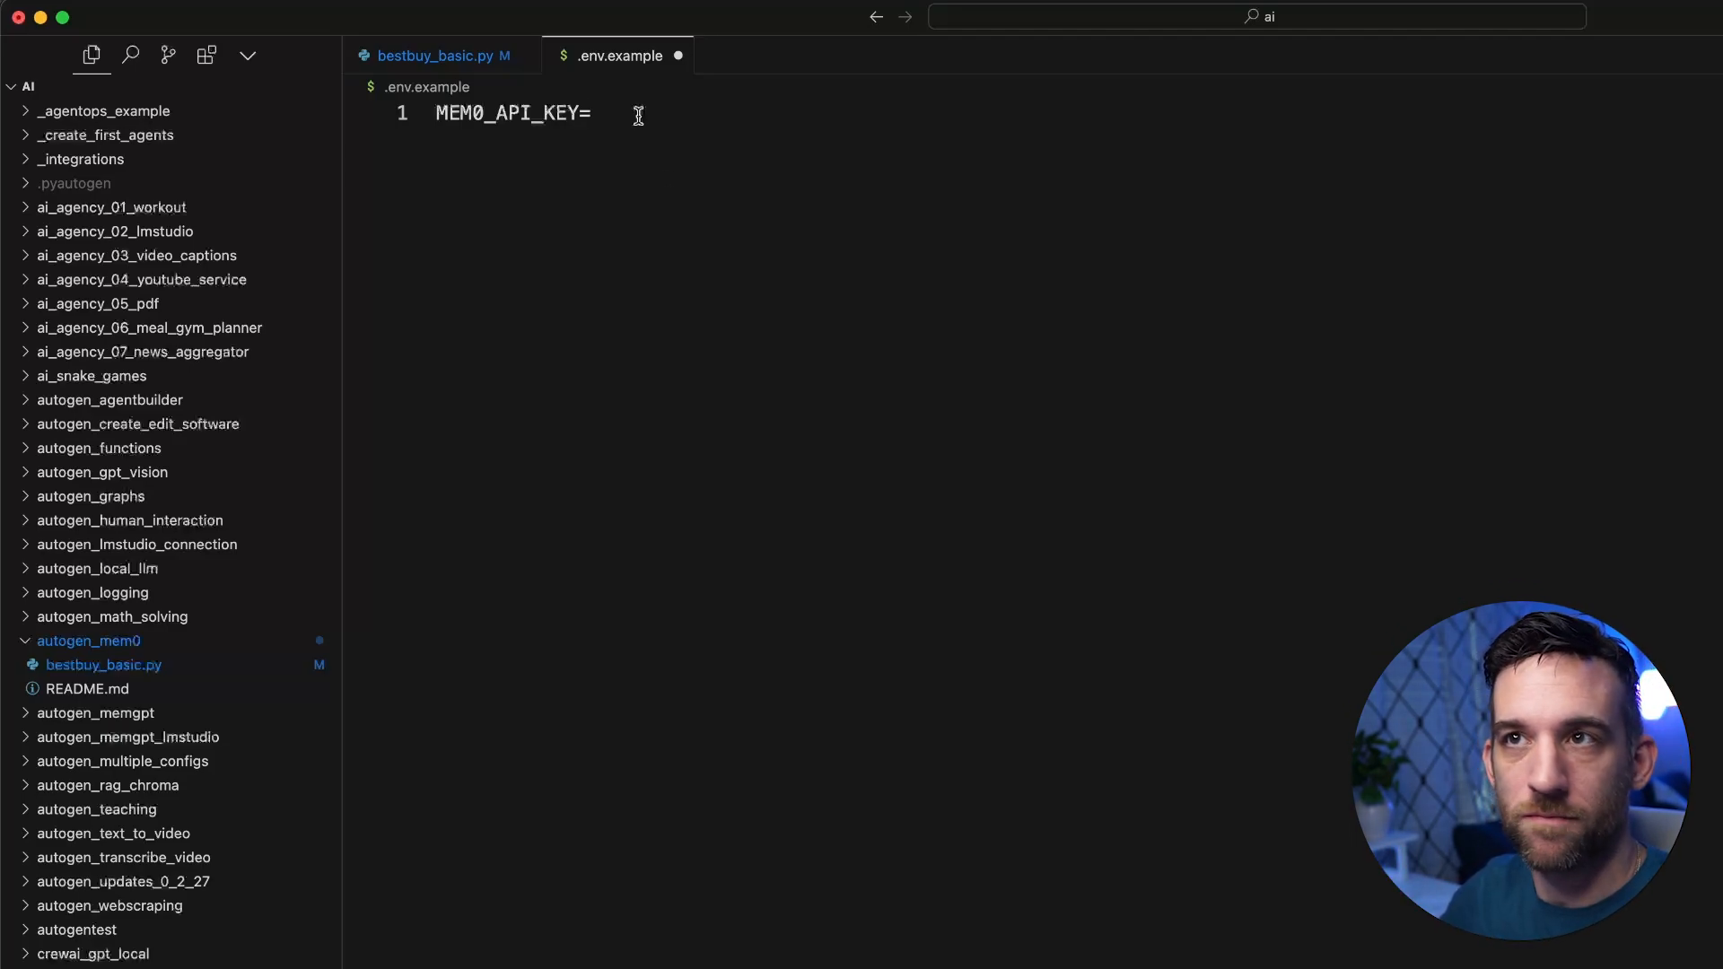
- Place the cursor after MEM0_API_KEY= in .env.example, ready for the key value
{"action": "left_click", "coordinate": [434, 55]}
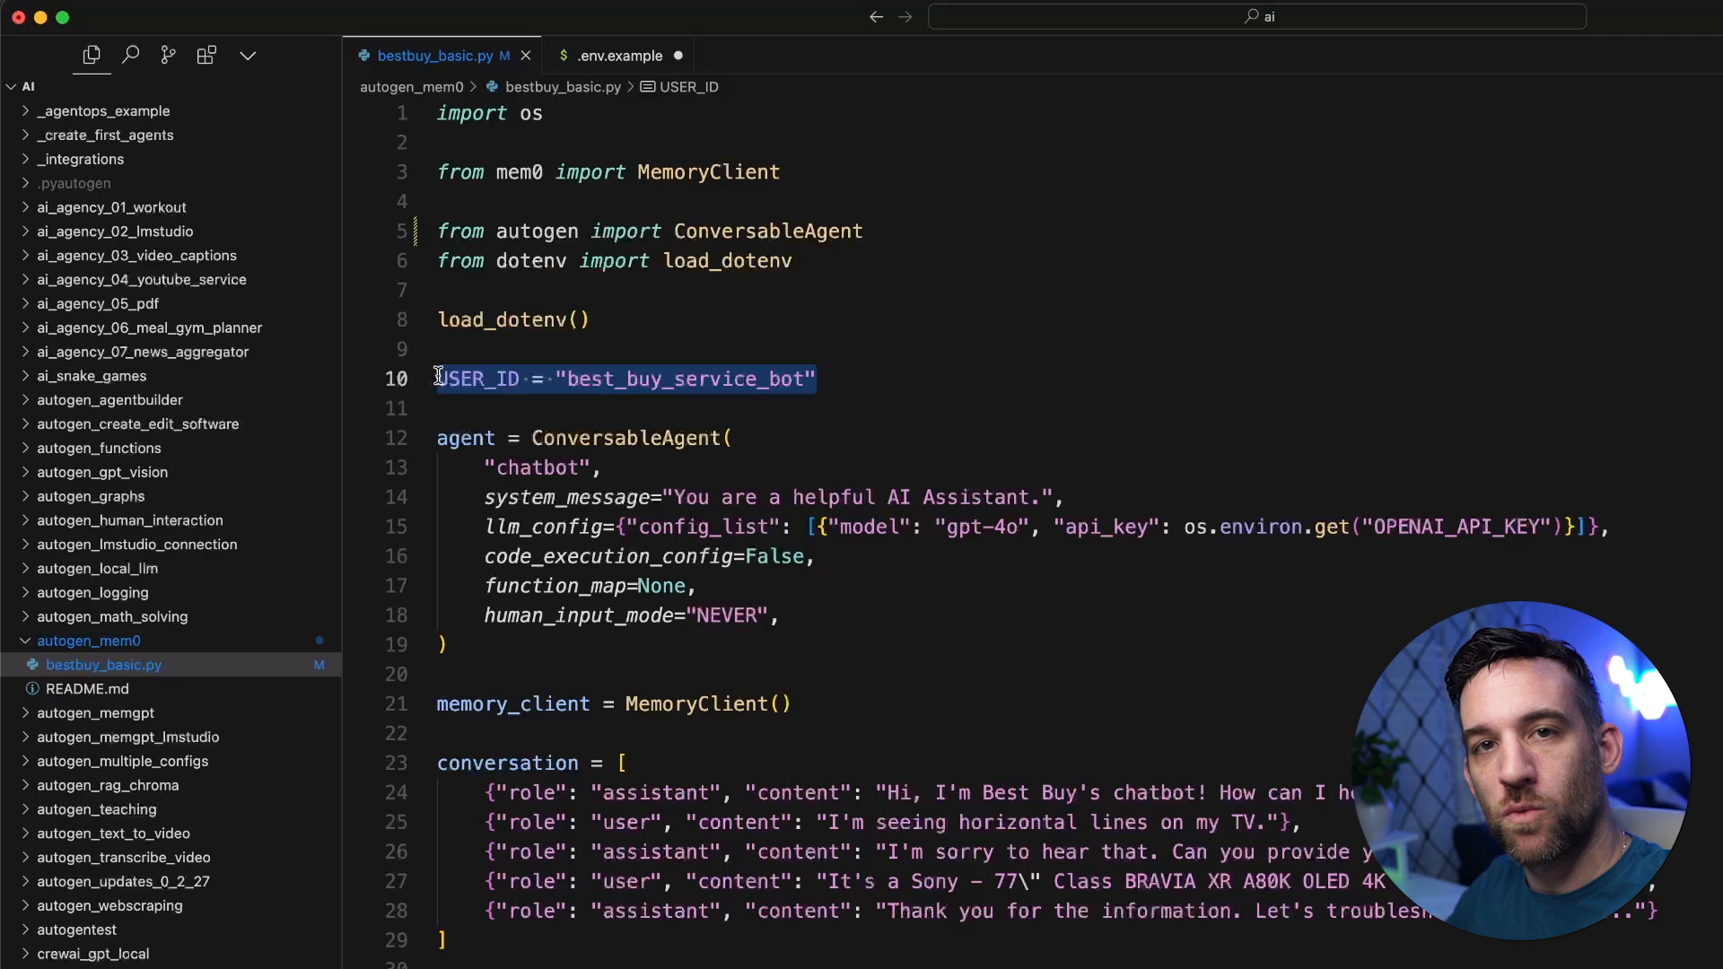
{"action": "left_click", "coordinate": [818, 379]}
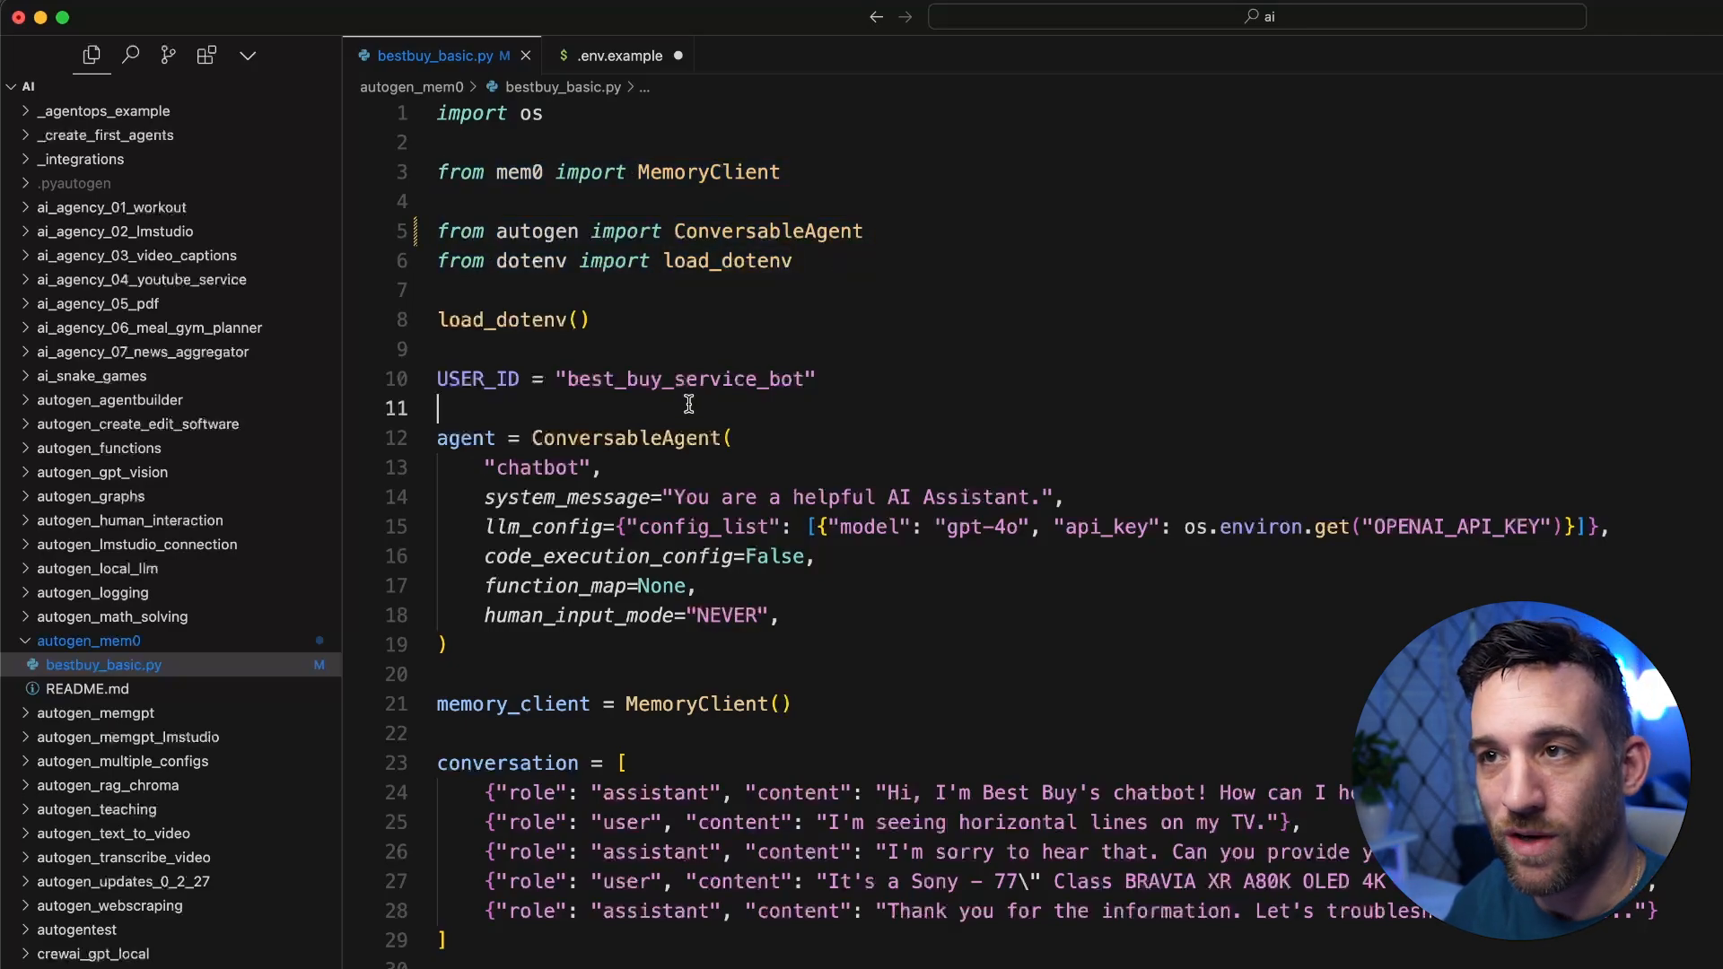
{"action": "double_click", "coordinate": [625, 438]}
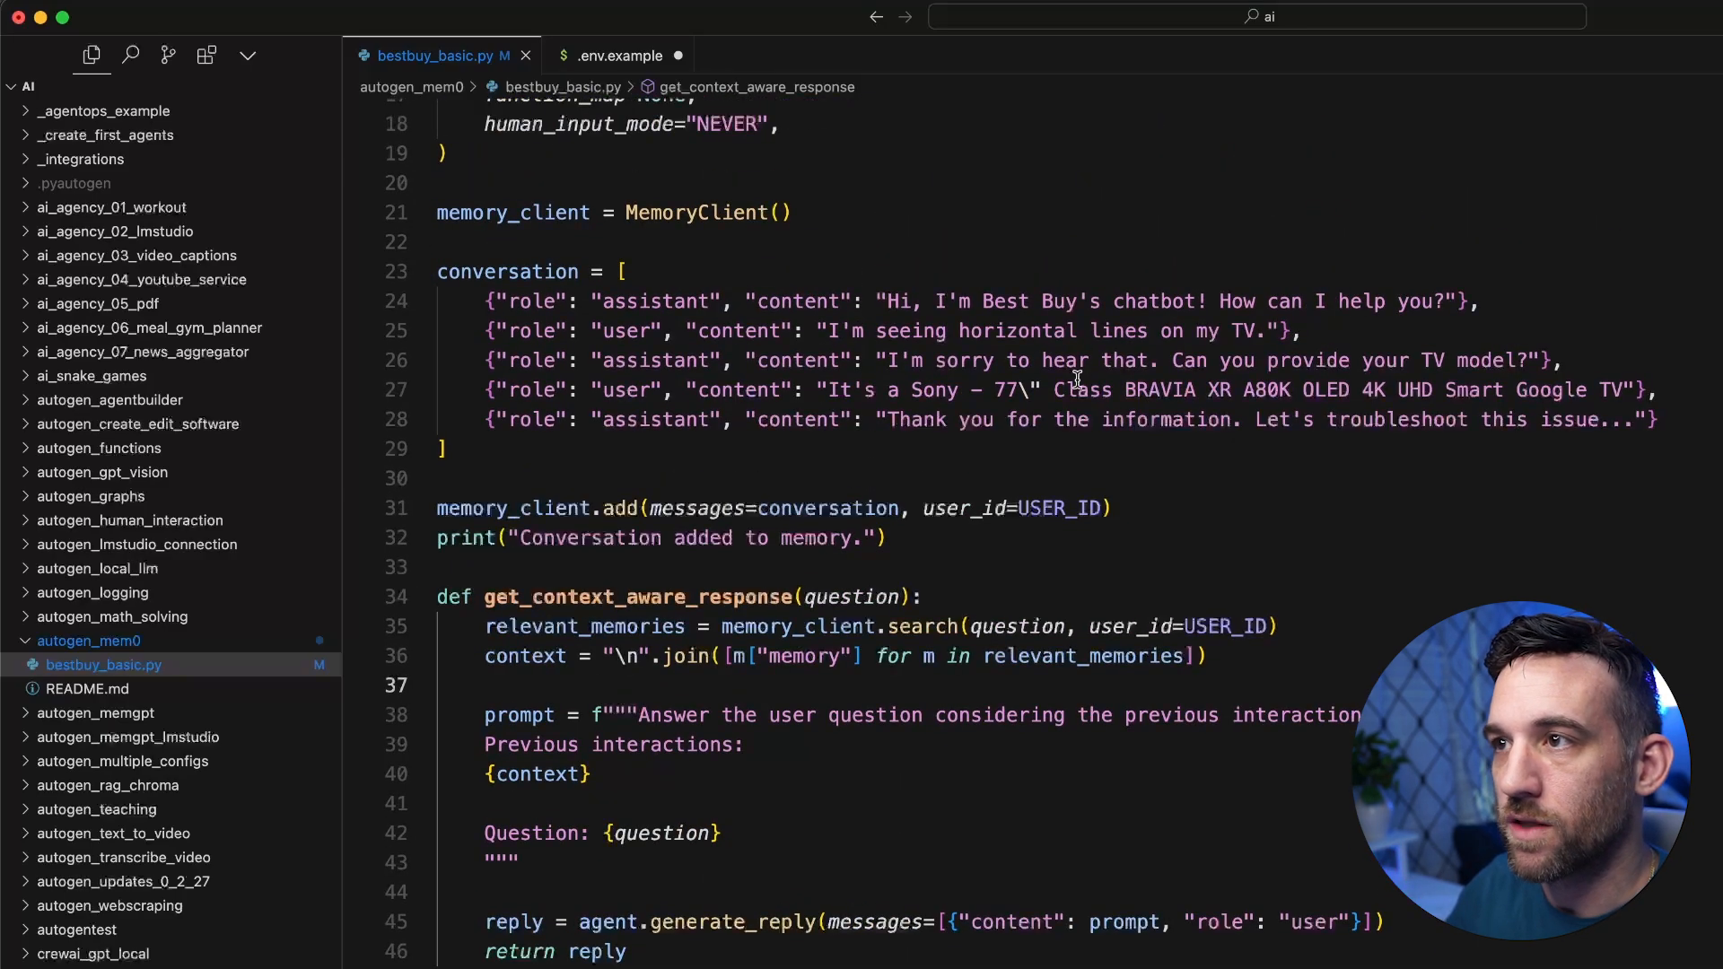
- Comment out the sample conversation list and the memory_client.add and print lines
{"action": "left_click_drag", "start_coordinate": [1054, 389], "coordinate": [1637, 390]}
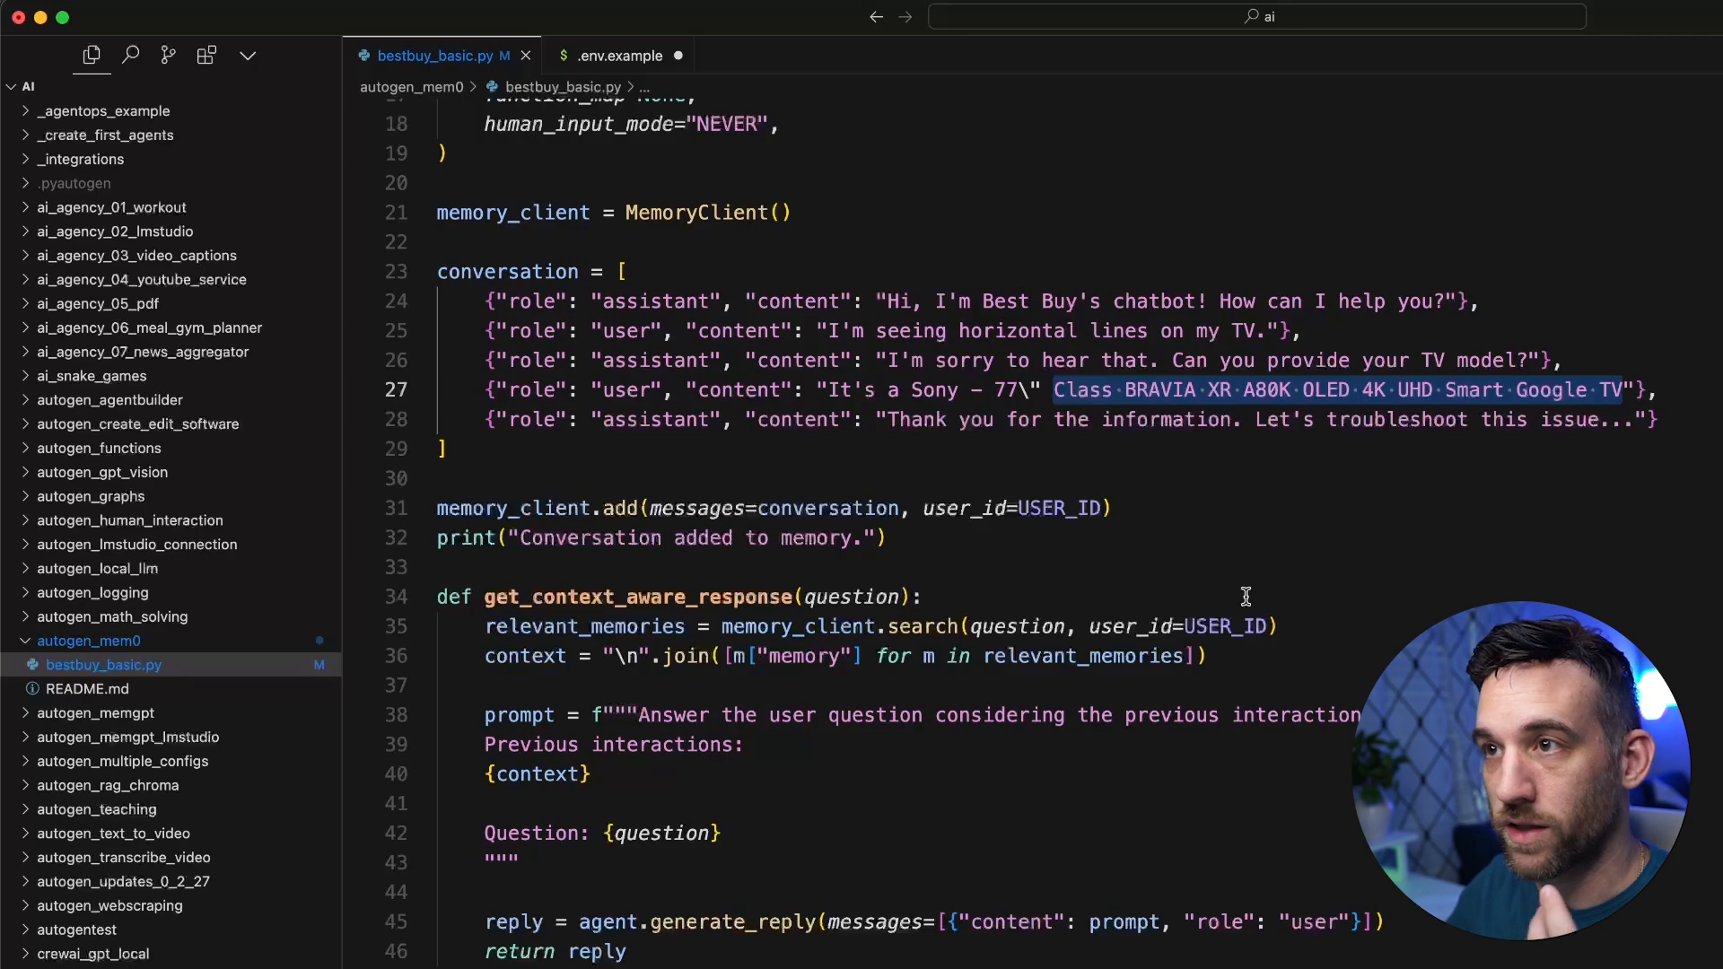
{"action": "scroll", "scroll_direction": "down", "scroll_amount": 3}
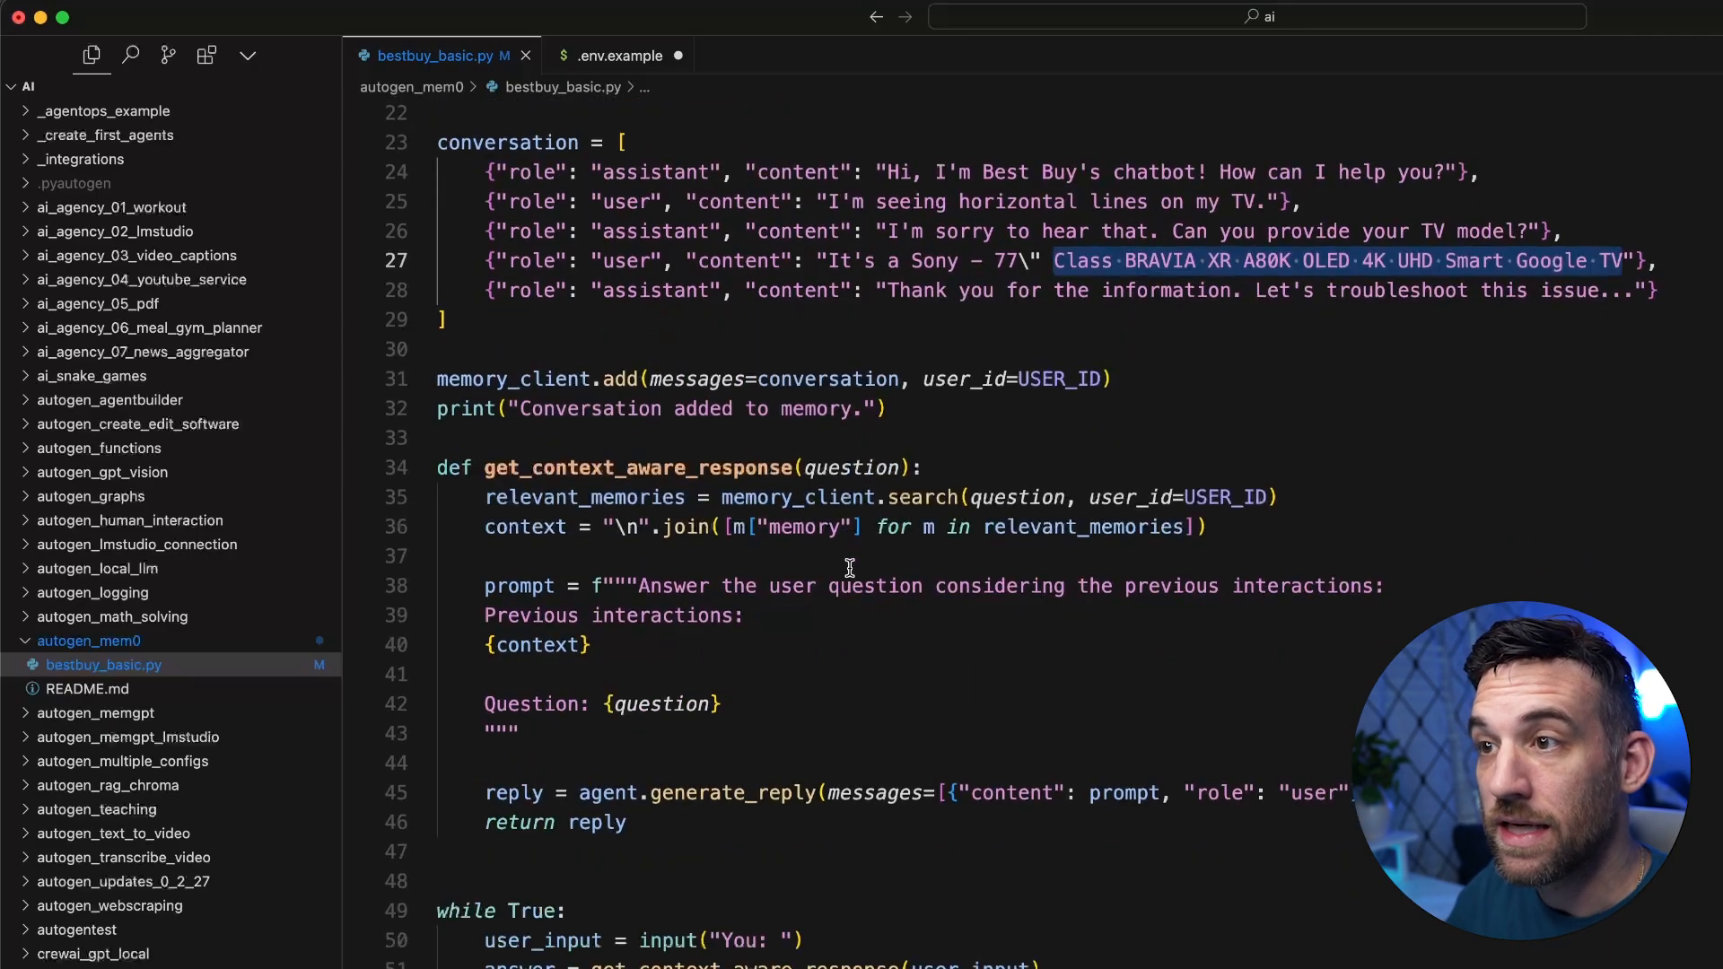
{"action": "left_click", "coordinate": [1010, 492]}
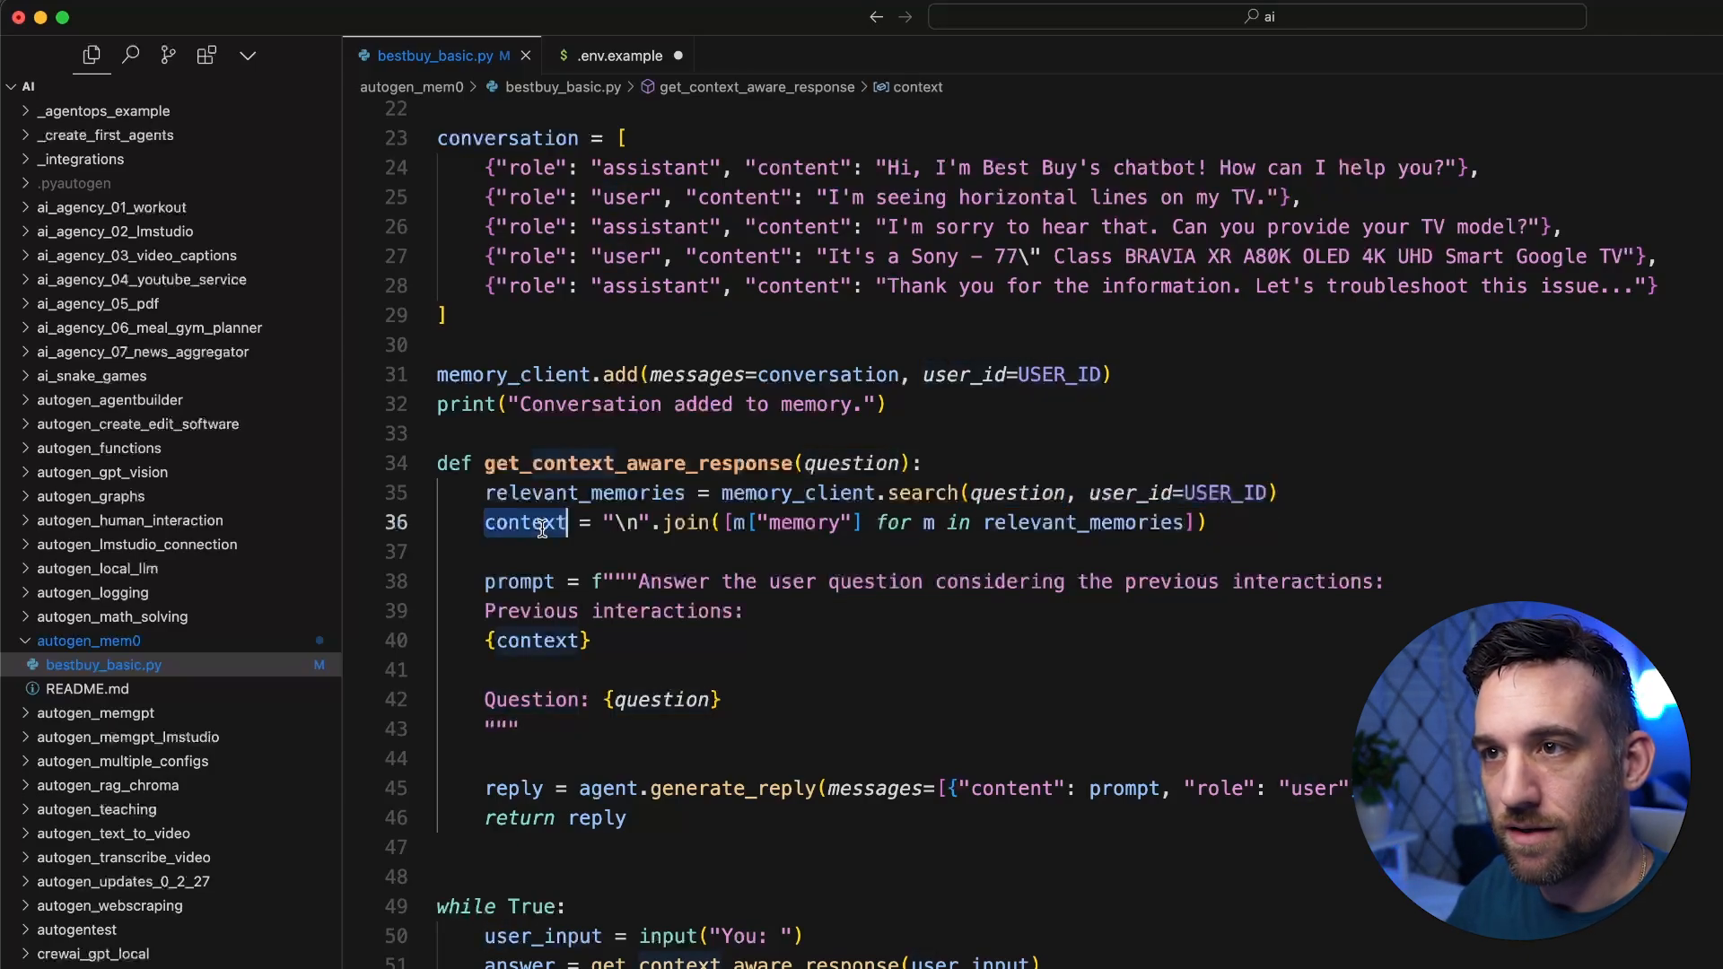
{"action": "mouse_move", "coordinate": [779, 560]}
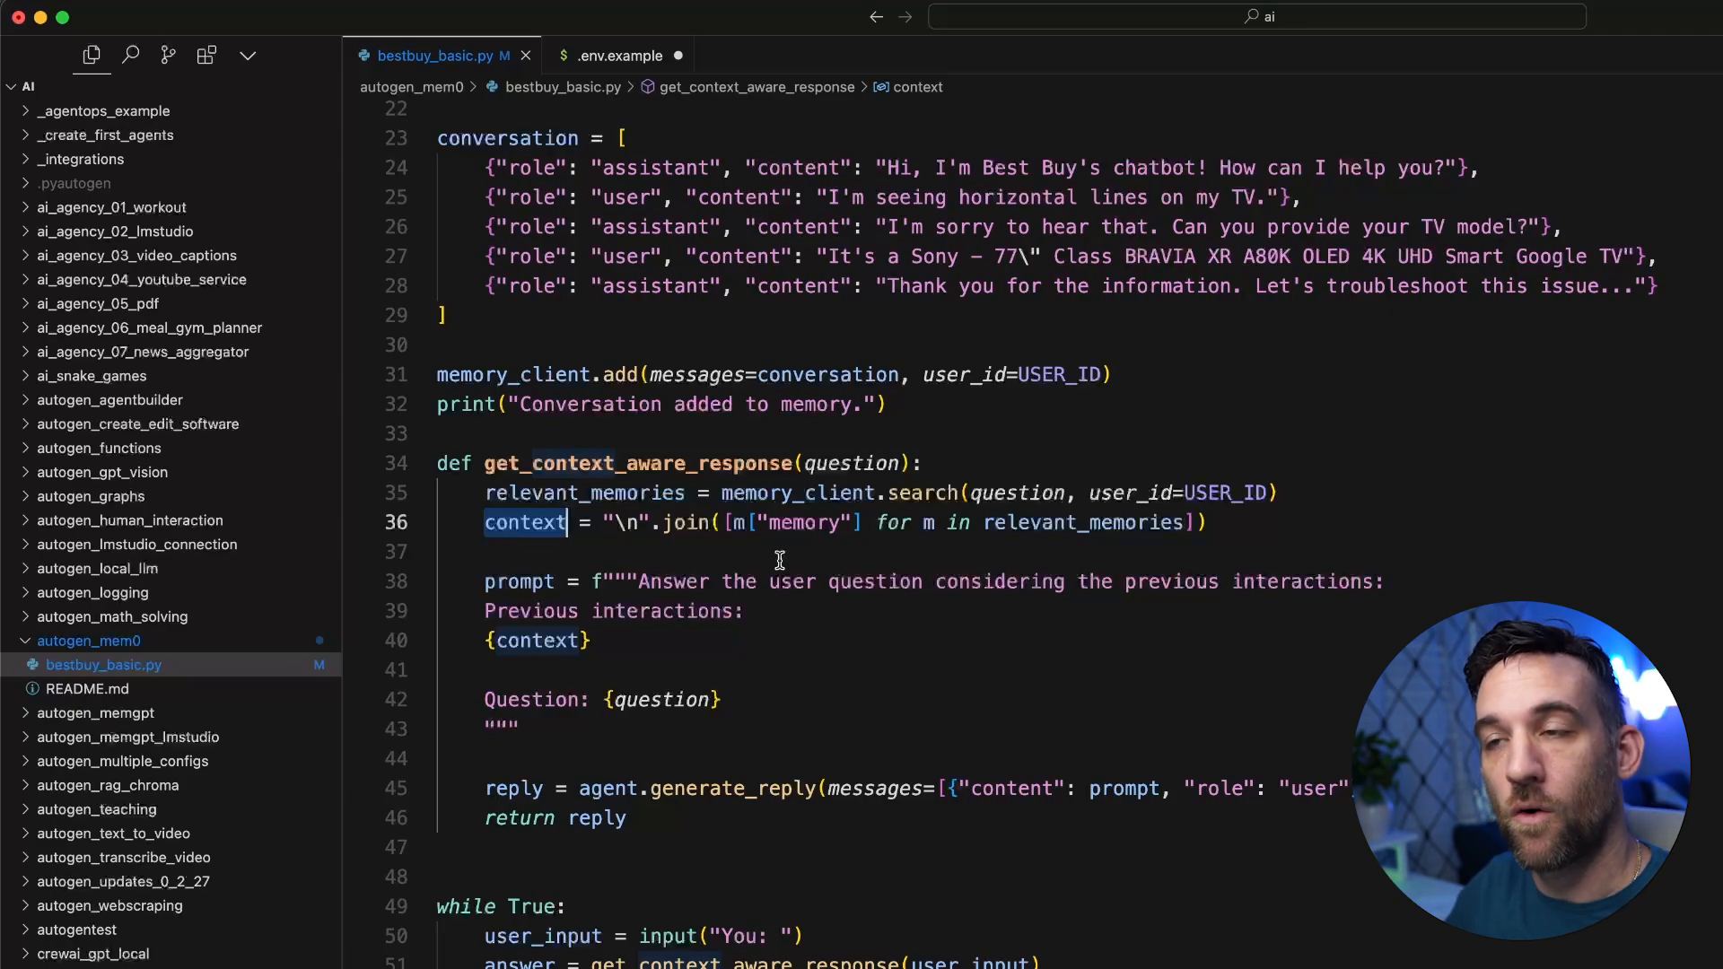
{"action": "scroll", "scroll_direction": "down", "scroll_amount": 3}
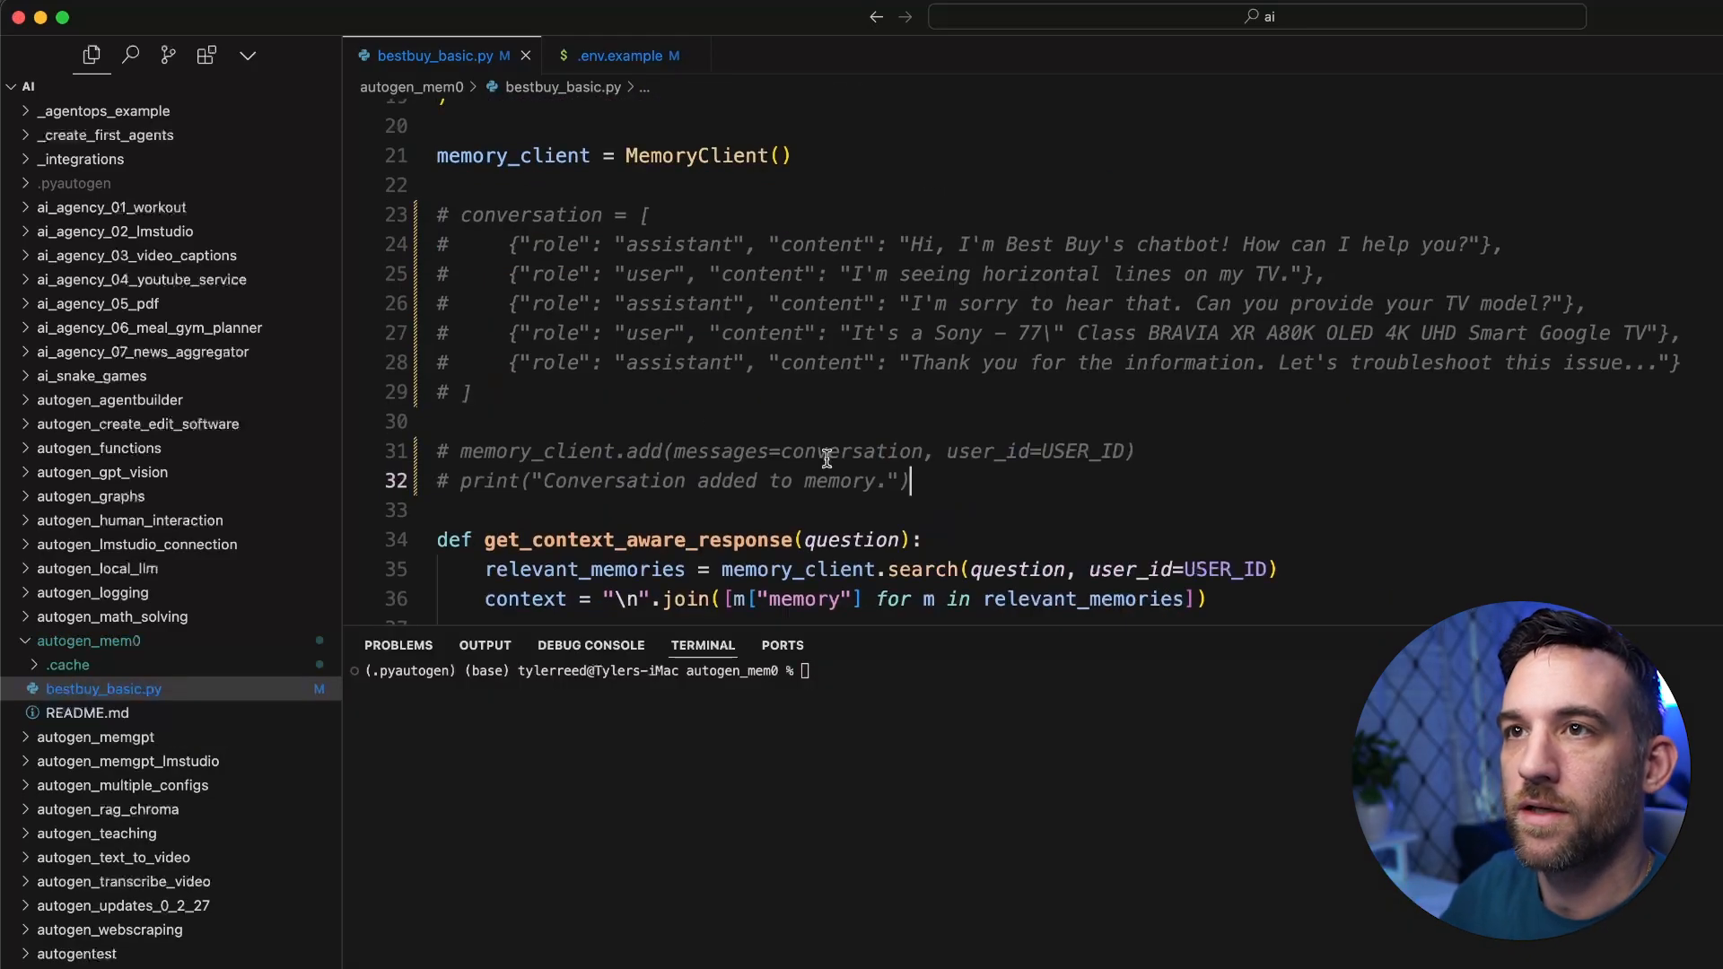
- Run python bestbuy_basic.py, say hello and reply 'you should know' when asked about the TV
{"action": "left_click_drag", "start_coordinate": [438, 213], "coordinate": [910, 481]}
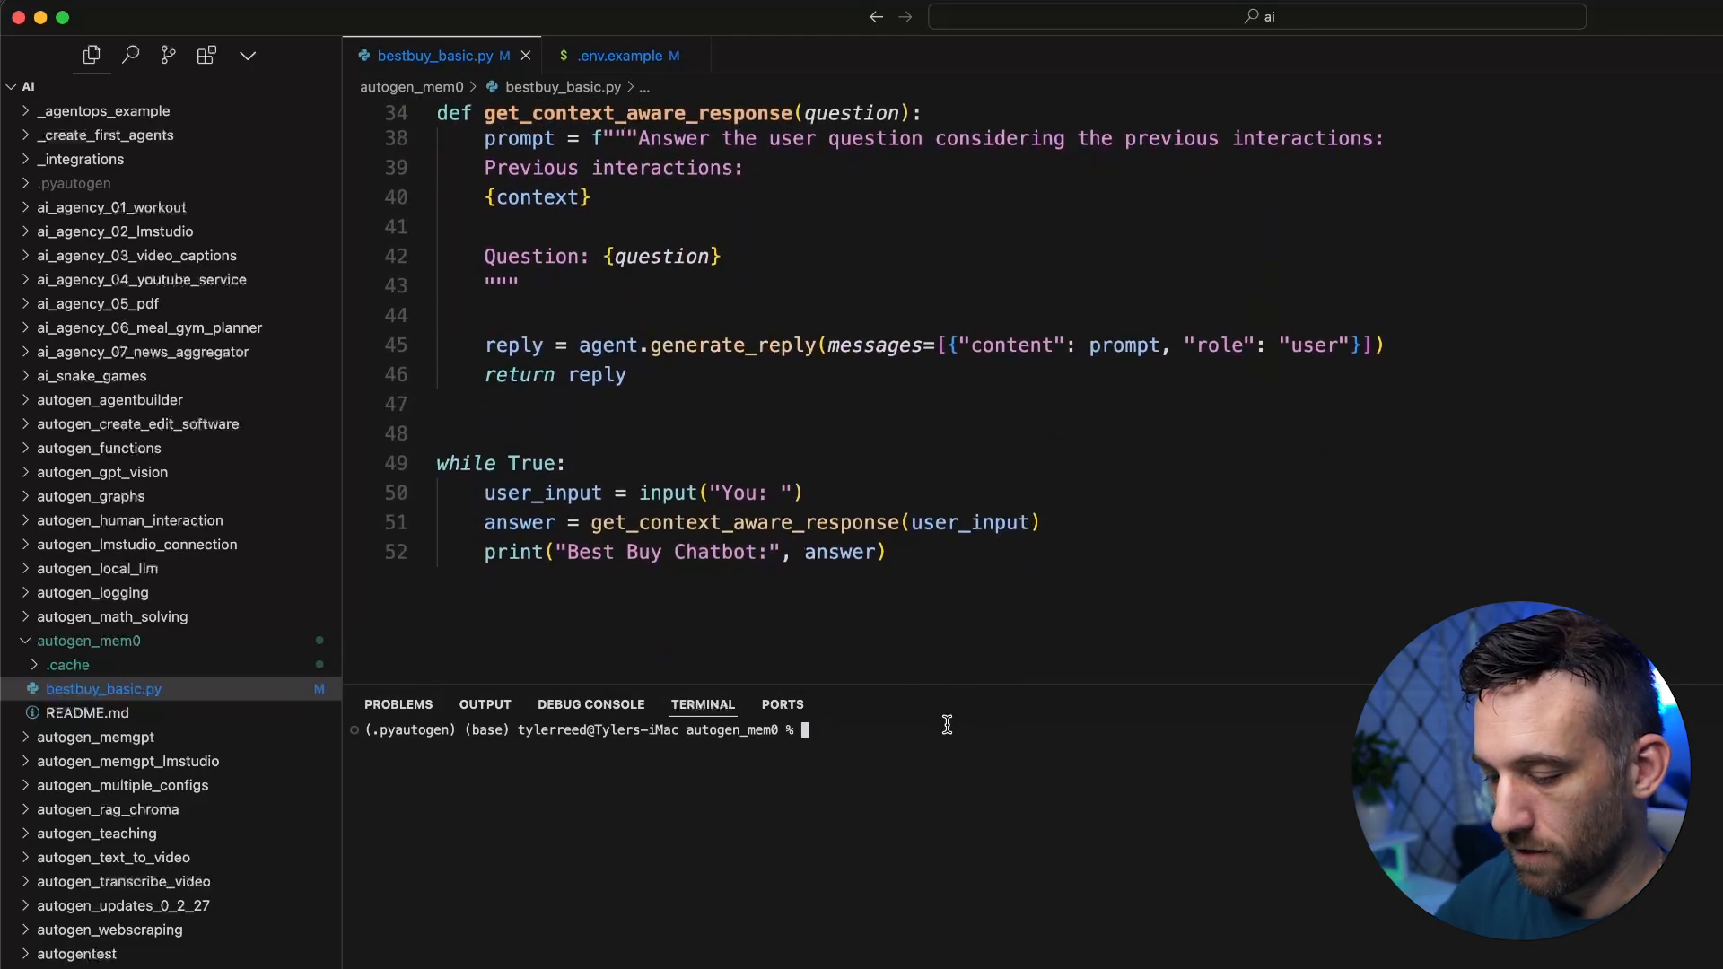
{"action": "type", "text": "python bestbuy_basic.py"}
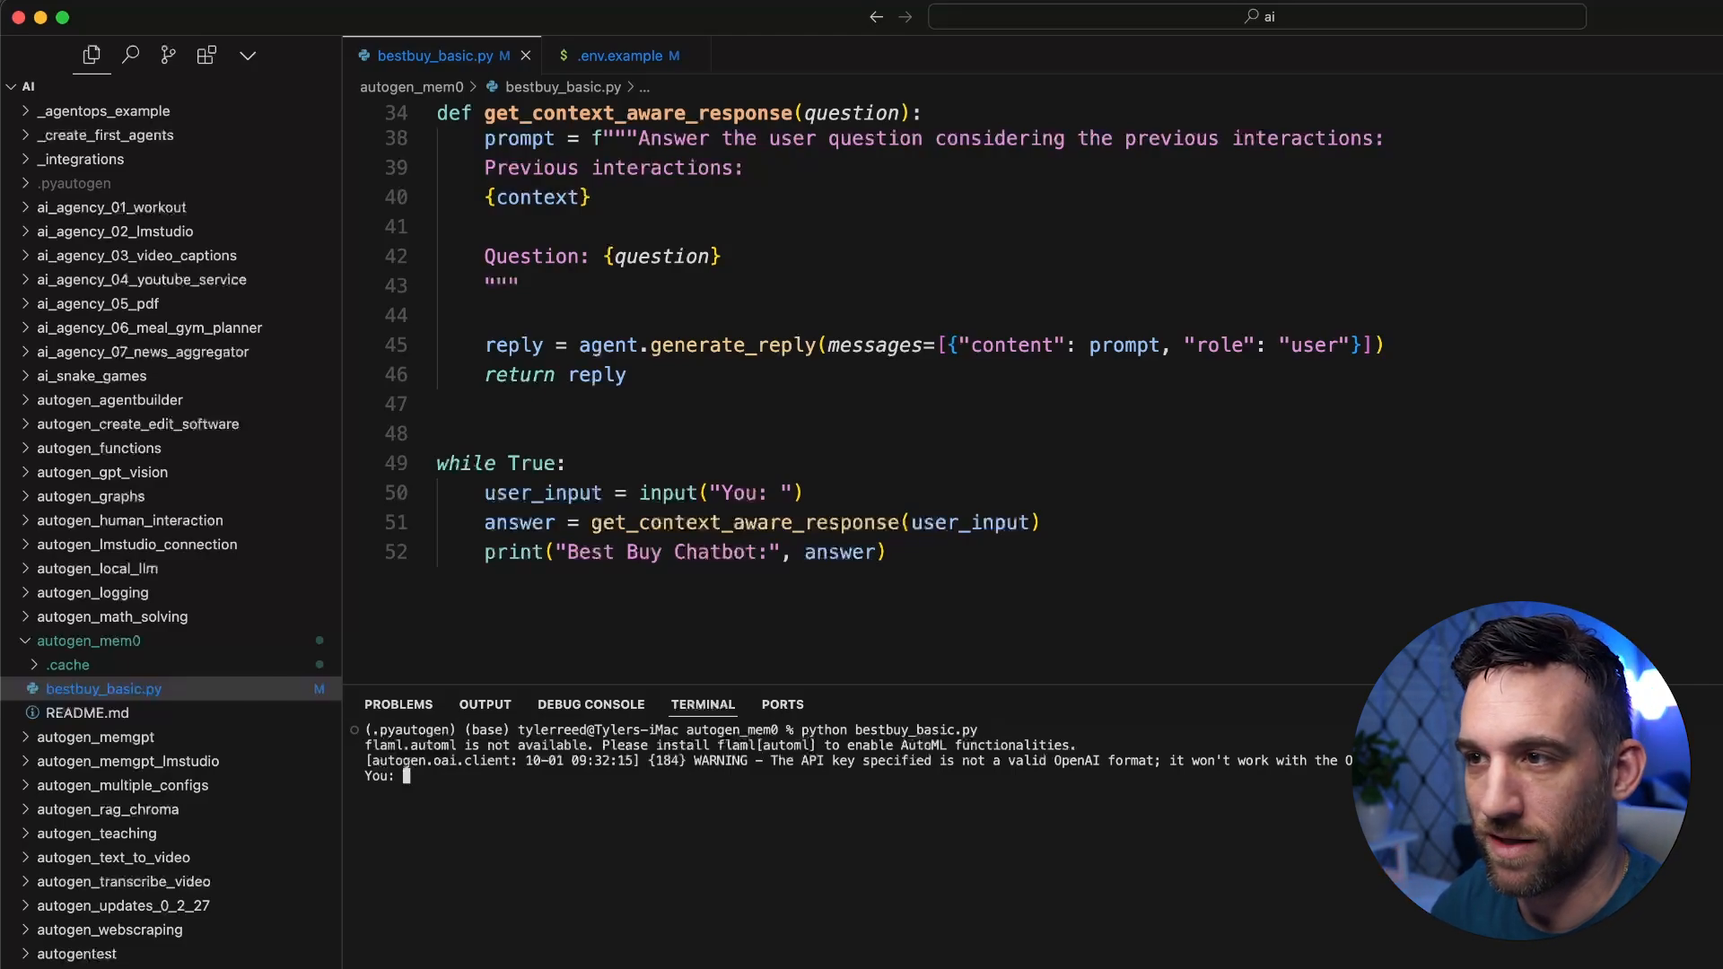
{"action": "type", "text": "hello"}
{"action": "type", "text": "I want to know about the tv I bought"}
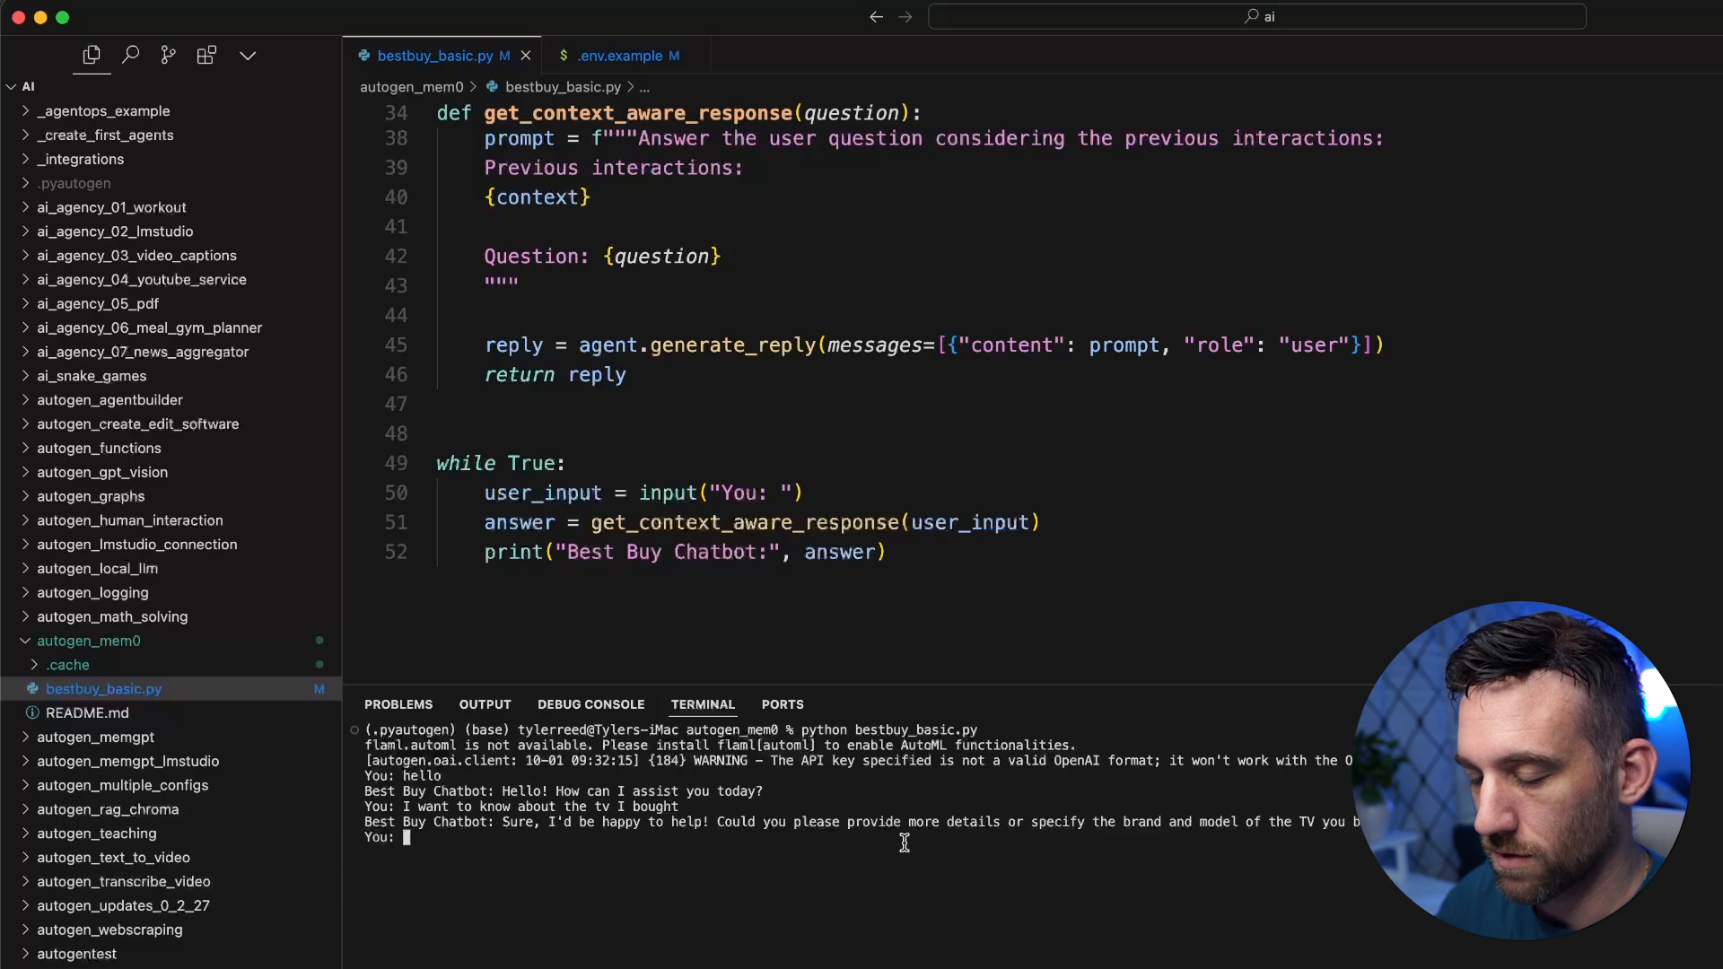
{"action": "type", "text": "you should know"}
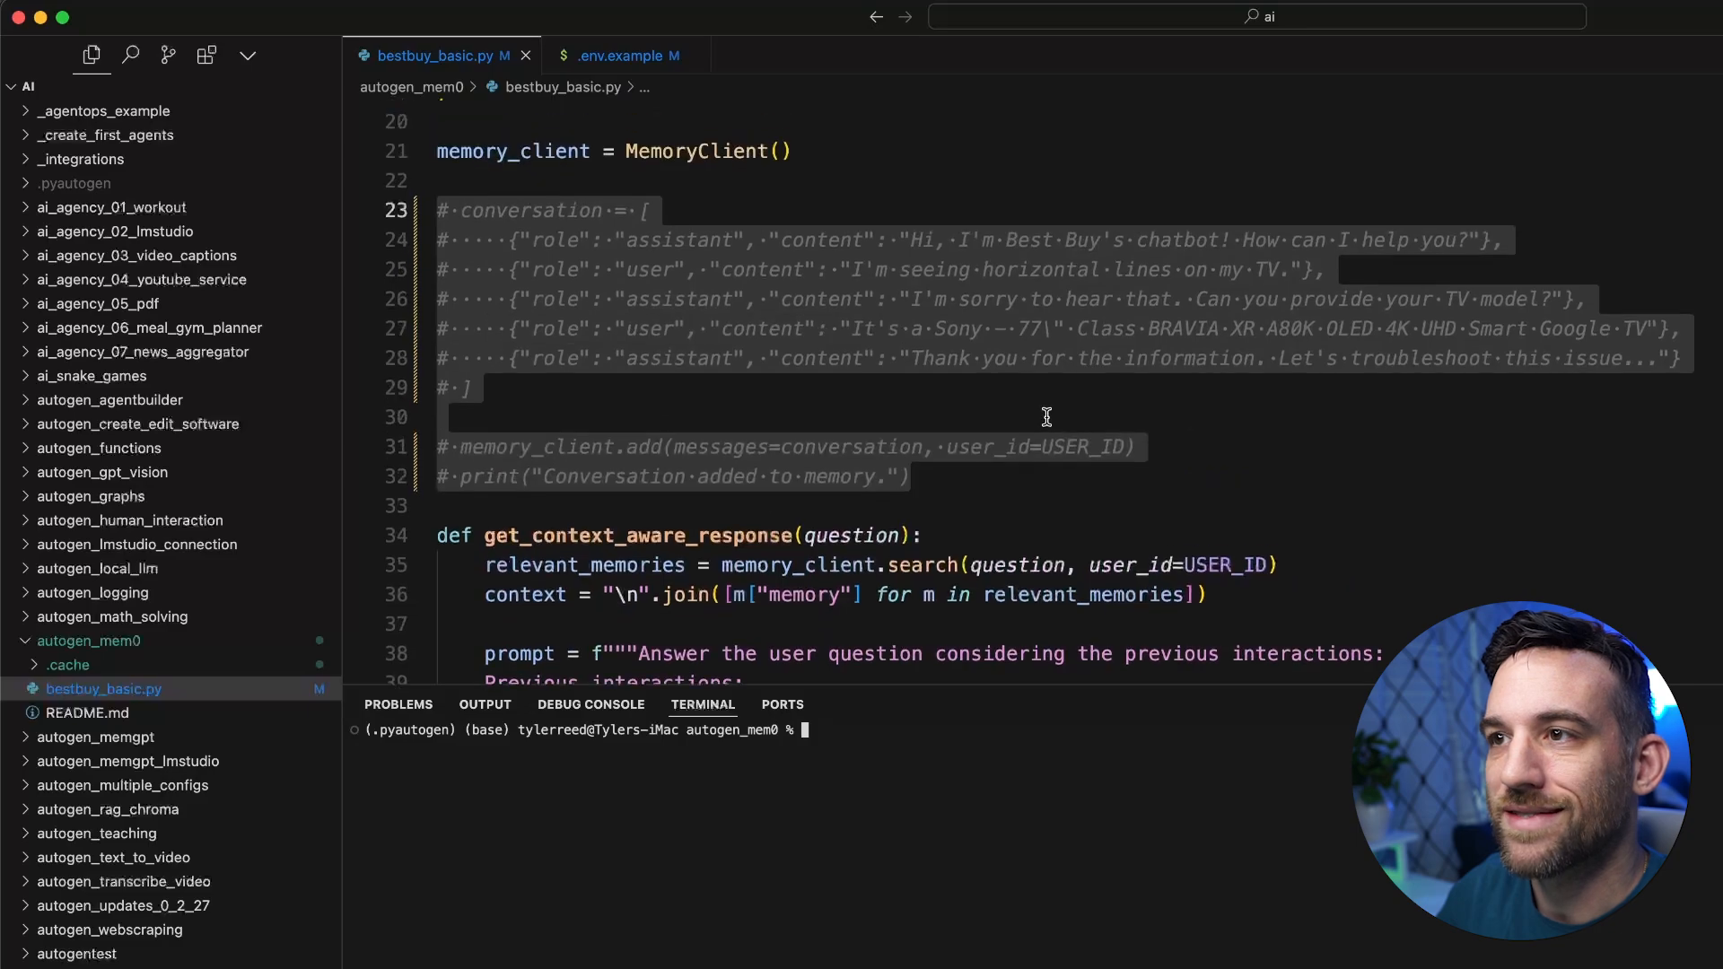
- Uncomment the sample conversation and memory lines, then rerun python bestbuy_basic.py
{"action": "left_click_drag", "start_coordinate": [440, 210], "coordinate": [910, 476]}
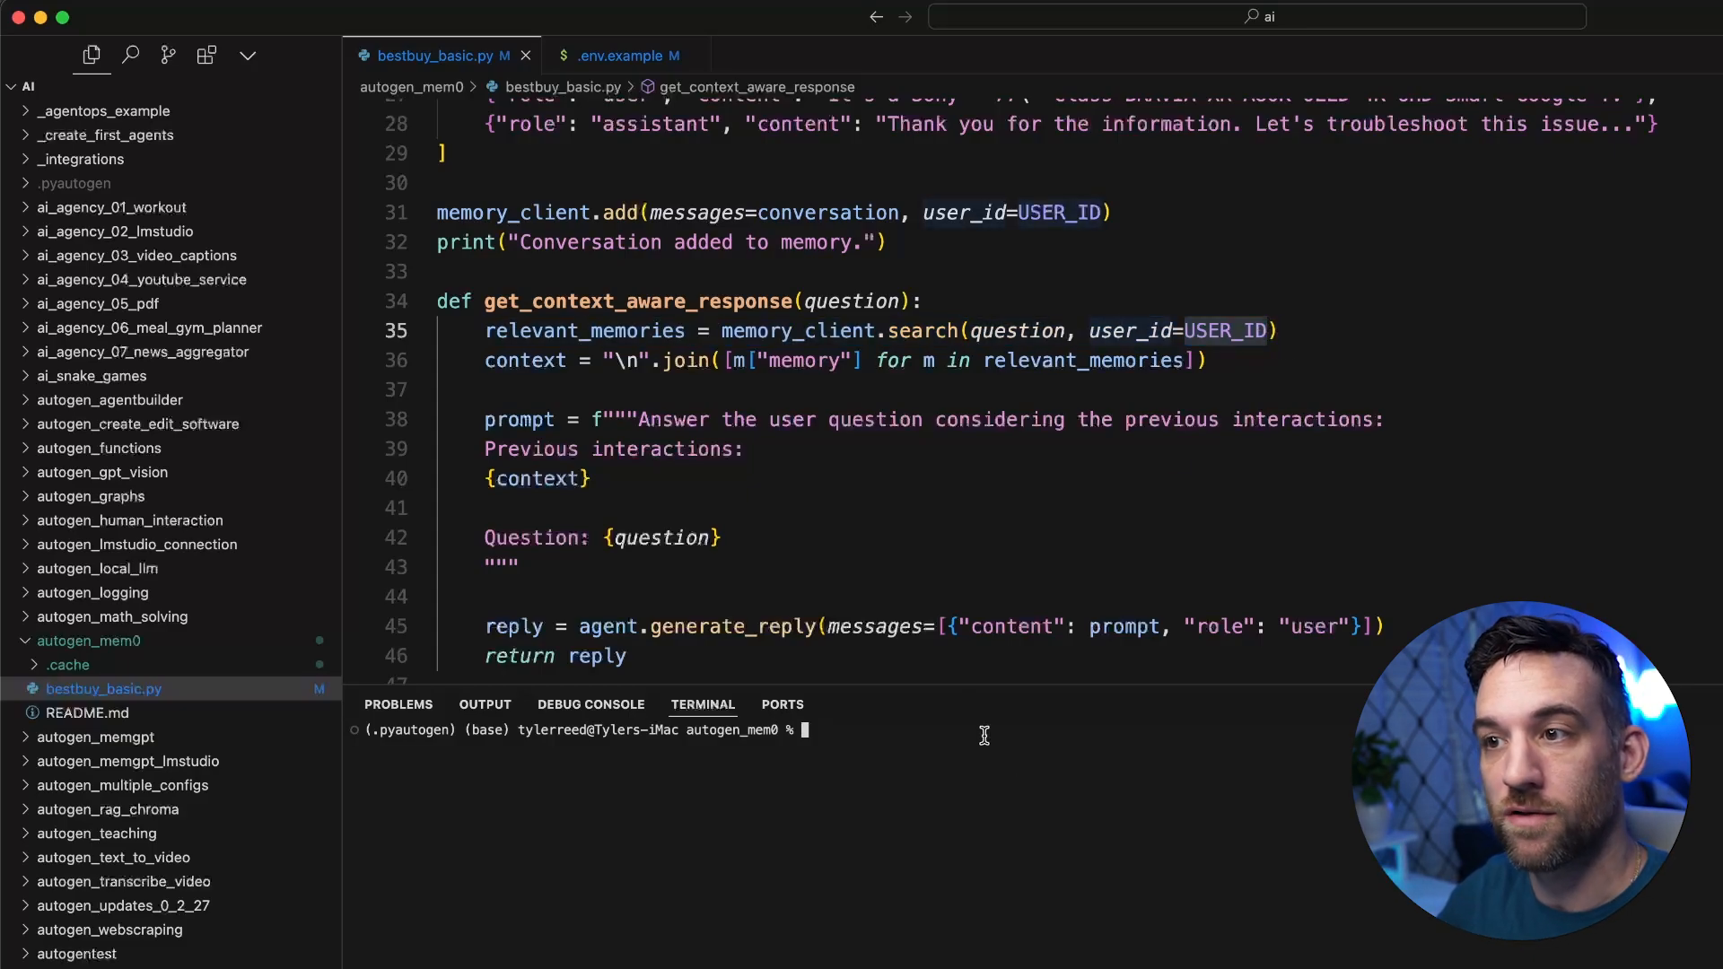
{"action": "type", "text": "python bestbuy_basic.py"}
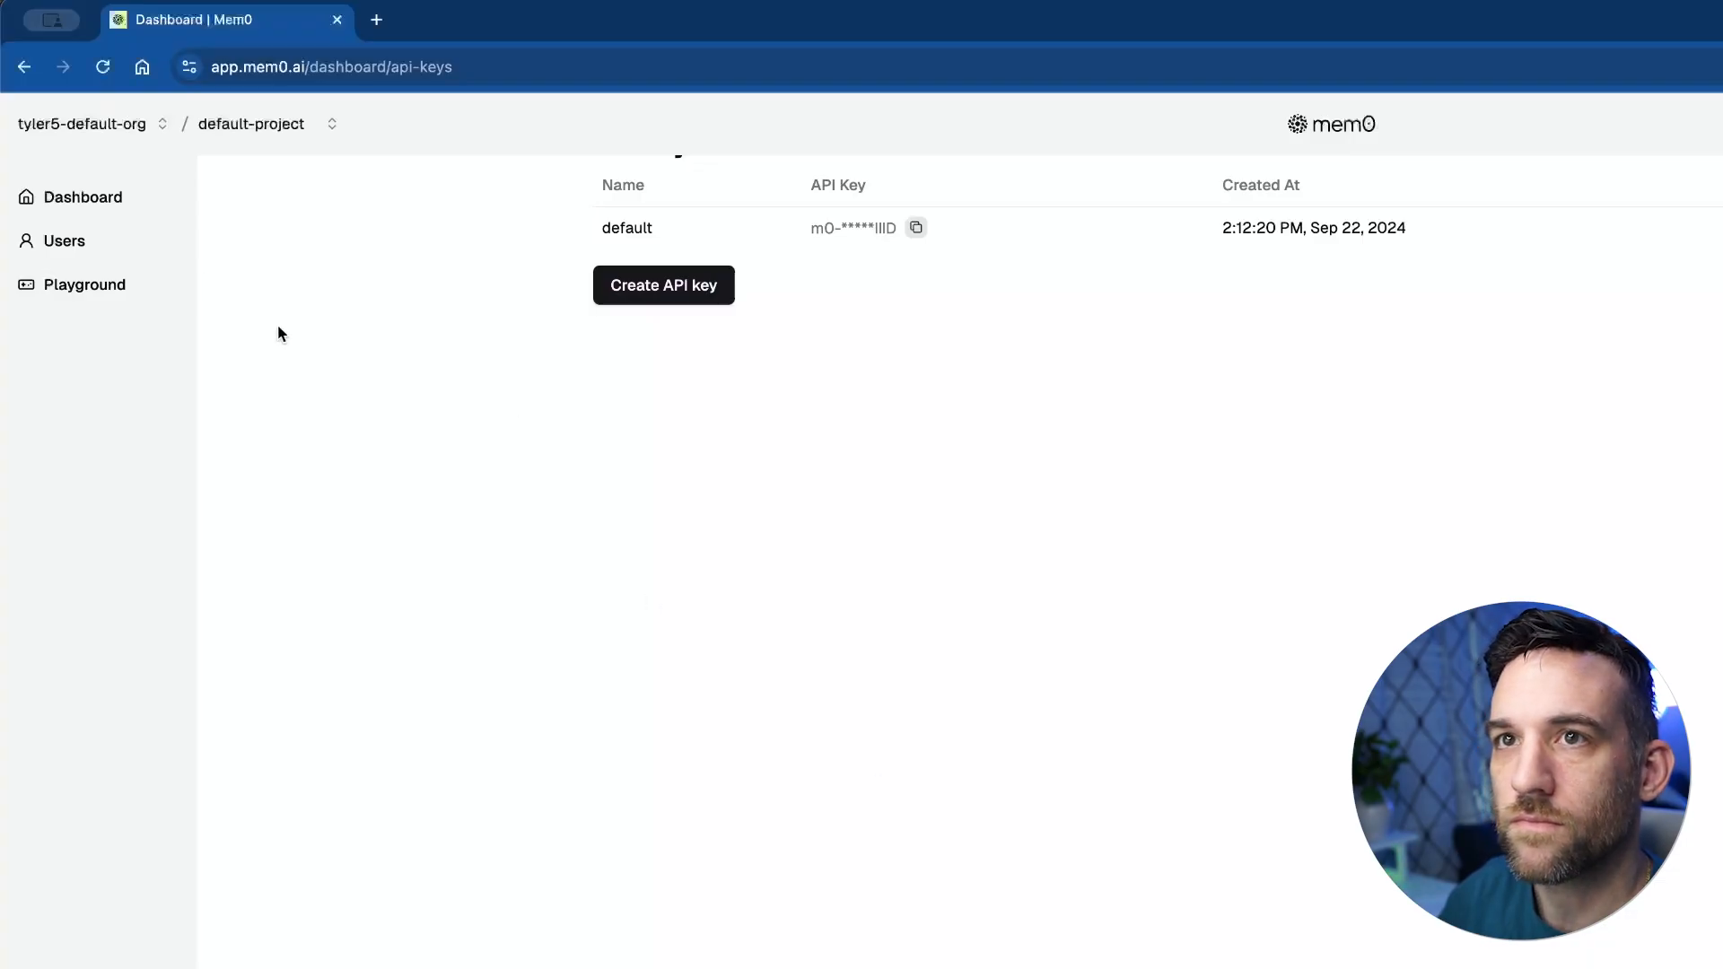
- Reload the Users list and view best_buy_service_bot's horizontal-lines and TV-model memories
{"action": "left_click", "coordinate": [65, 241]}
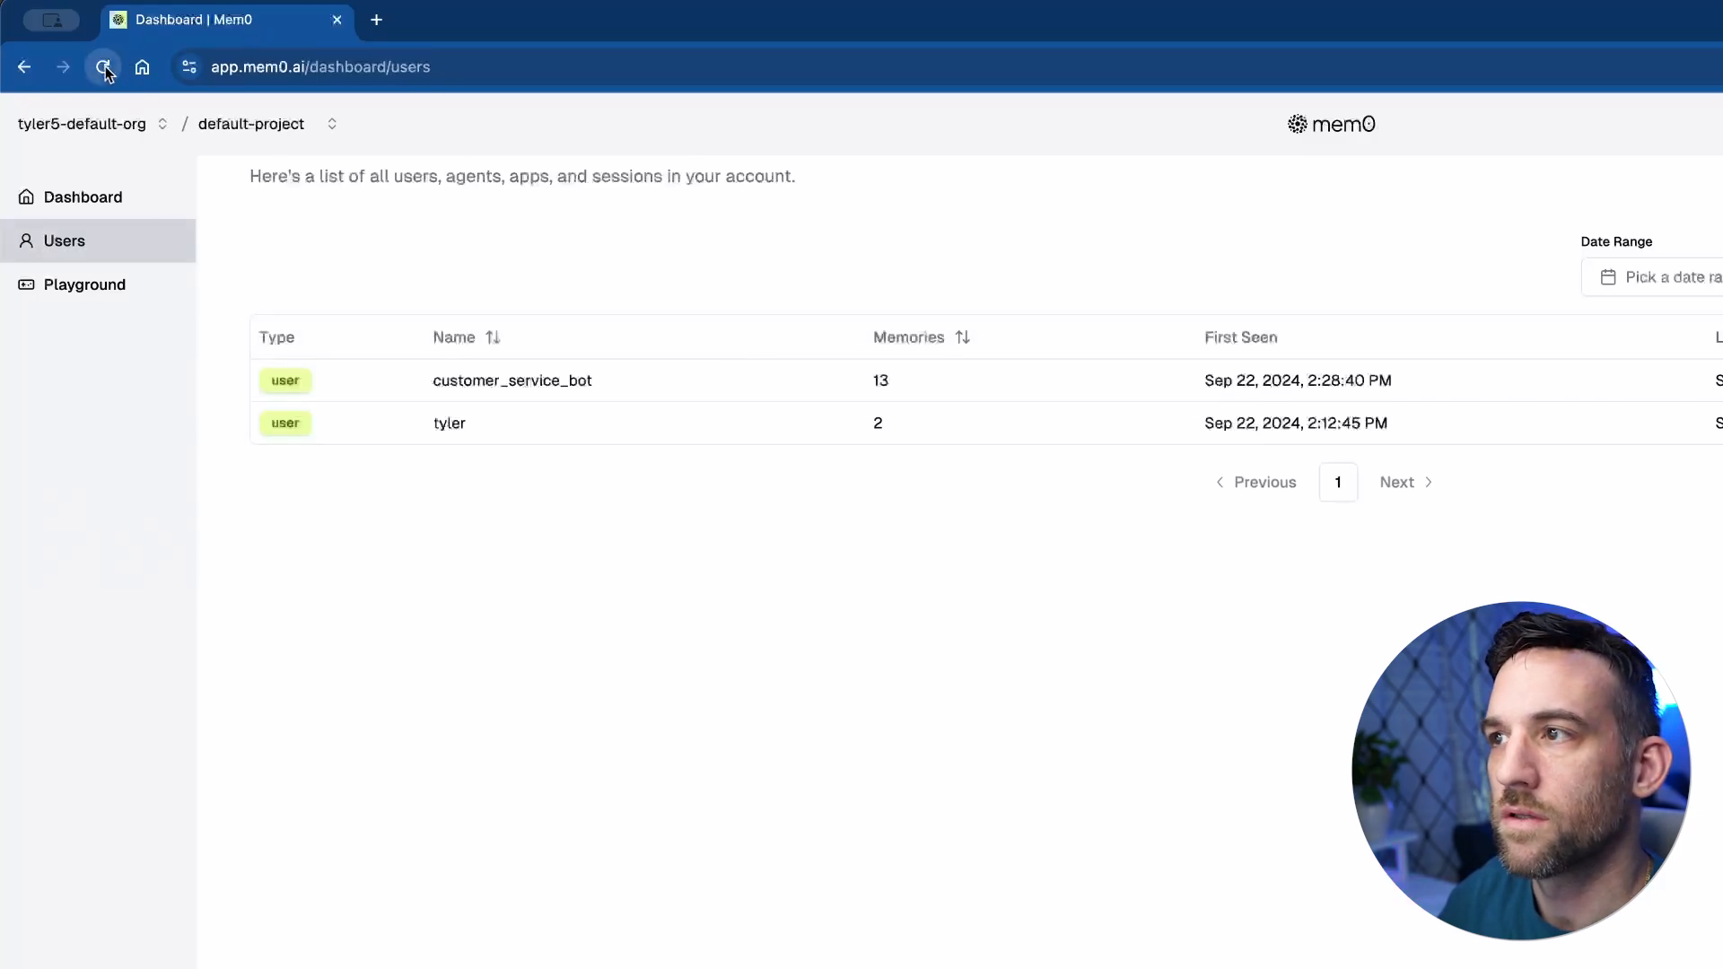
{"action": "left_click", "coordinate": [104, 66]}
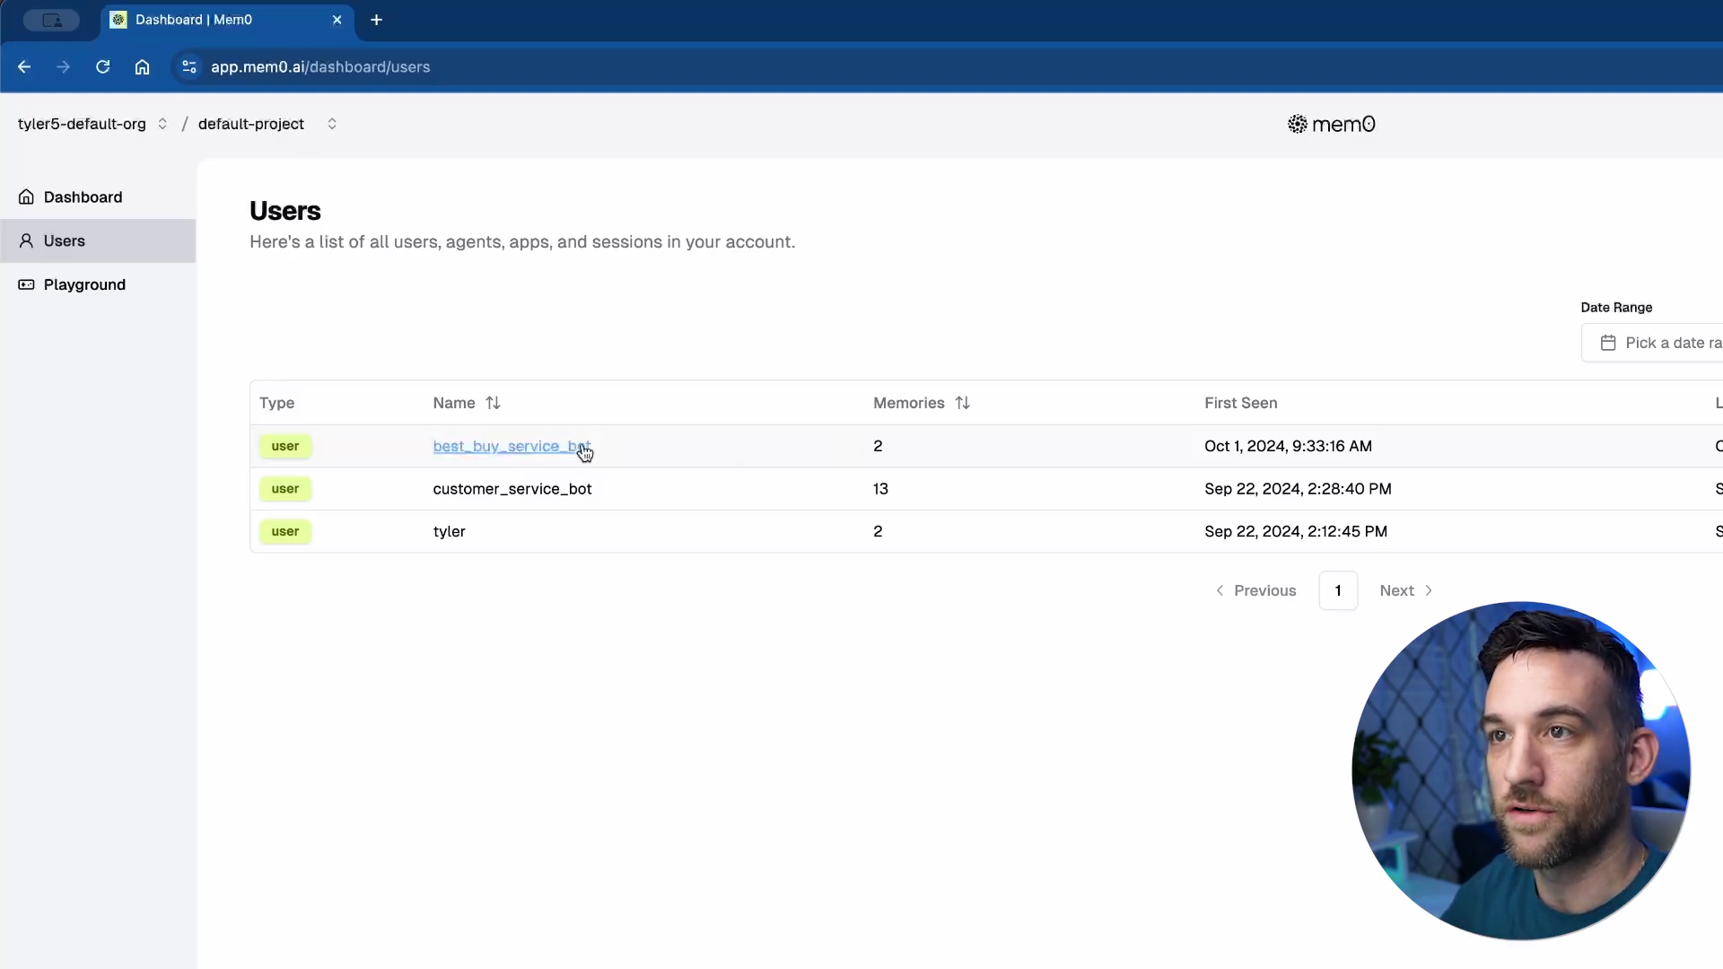
{"action": "left_click", "coordinate": [511, 447]}
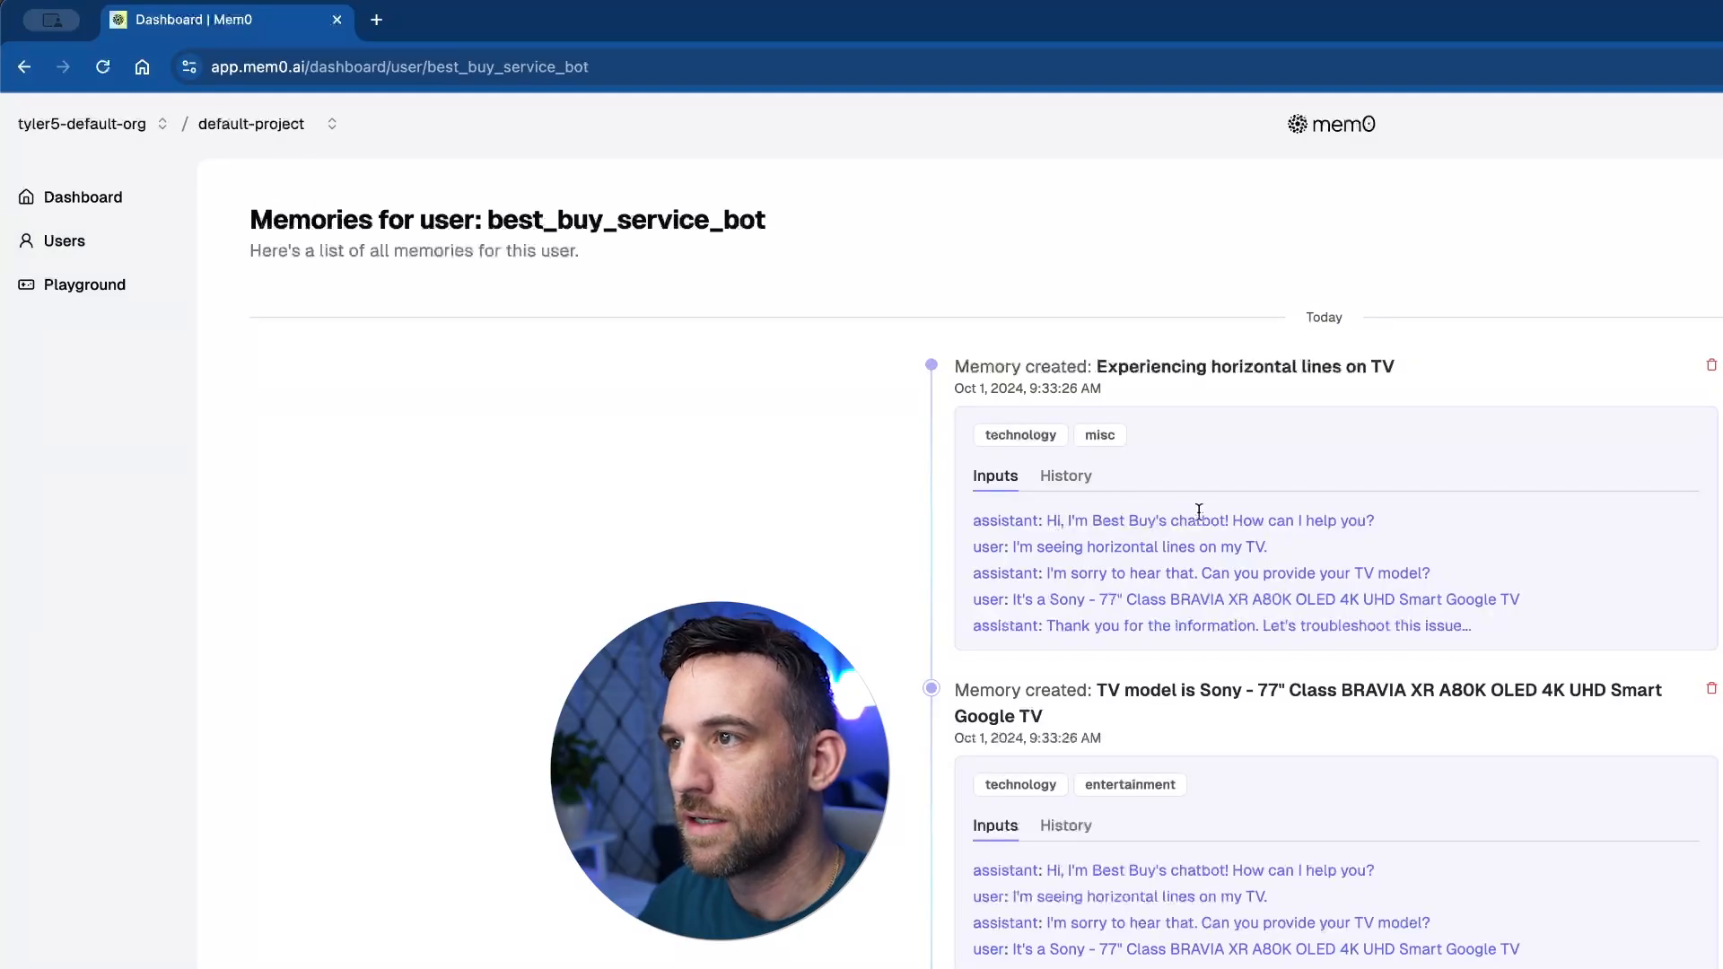
{"action": "left_click_drag", "start_coordinate": [1096, 366], "coordinate": [1330, 366]}
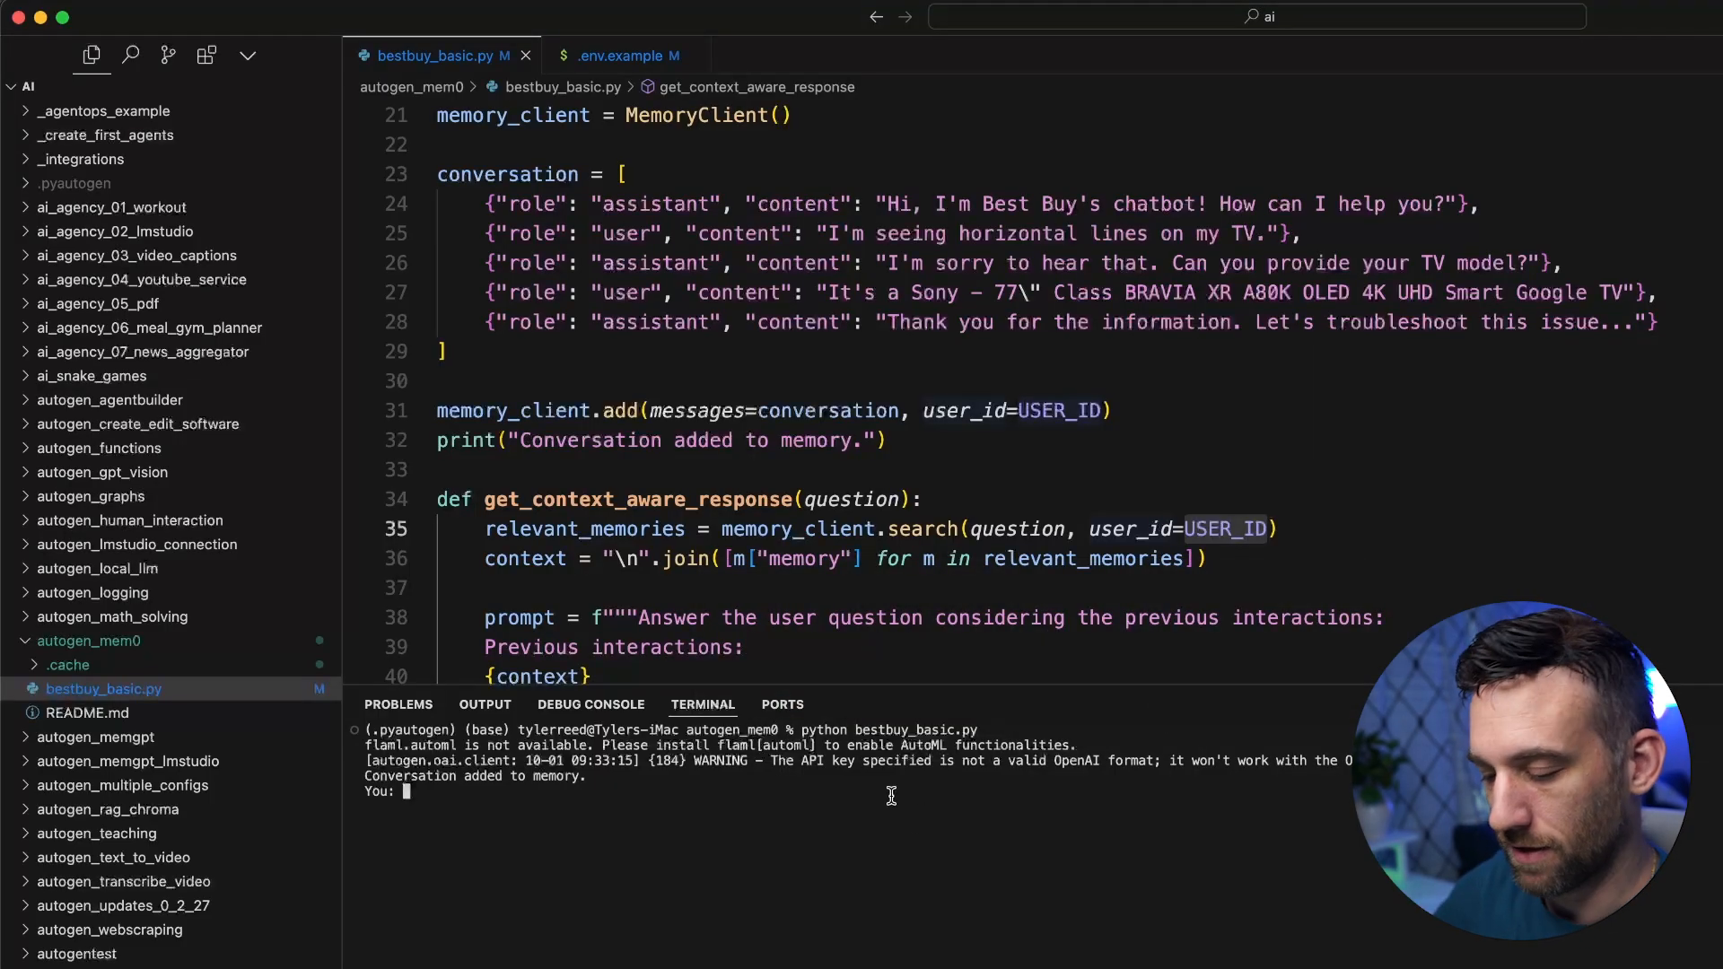
- Ask the chatbot 'what tv did I buy?' and 'what issue am I having?' and check its recalled answers
{"action": "type", "text": "what tv did I buy?"}
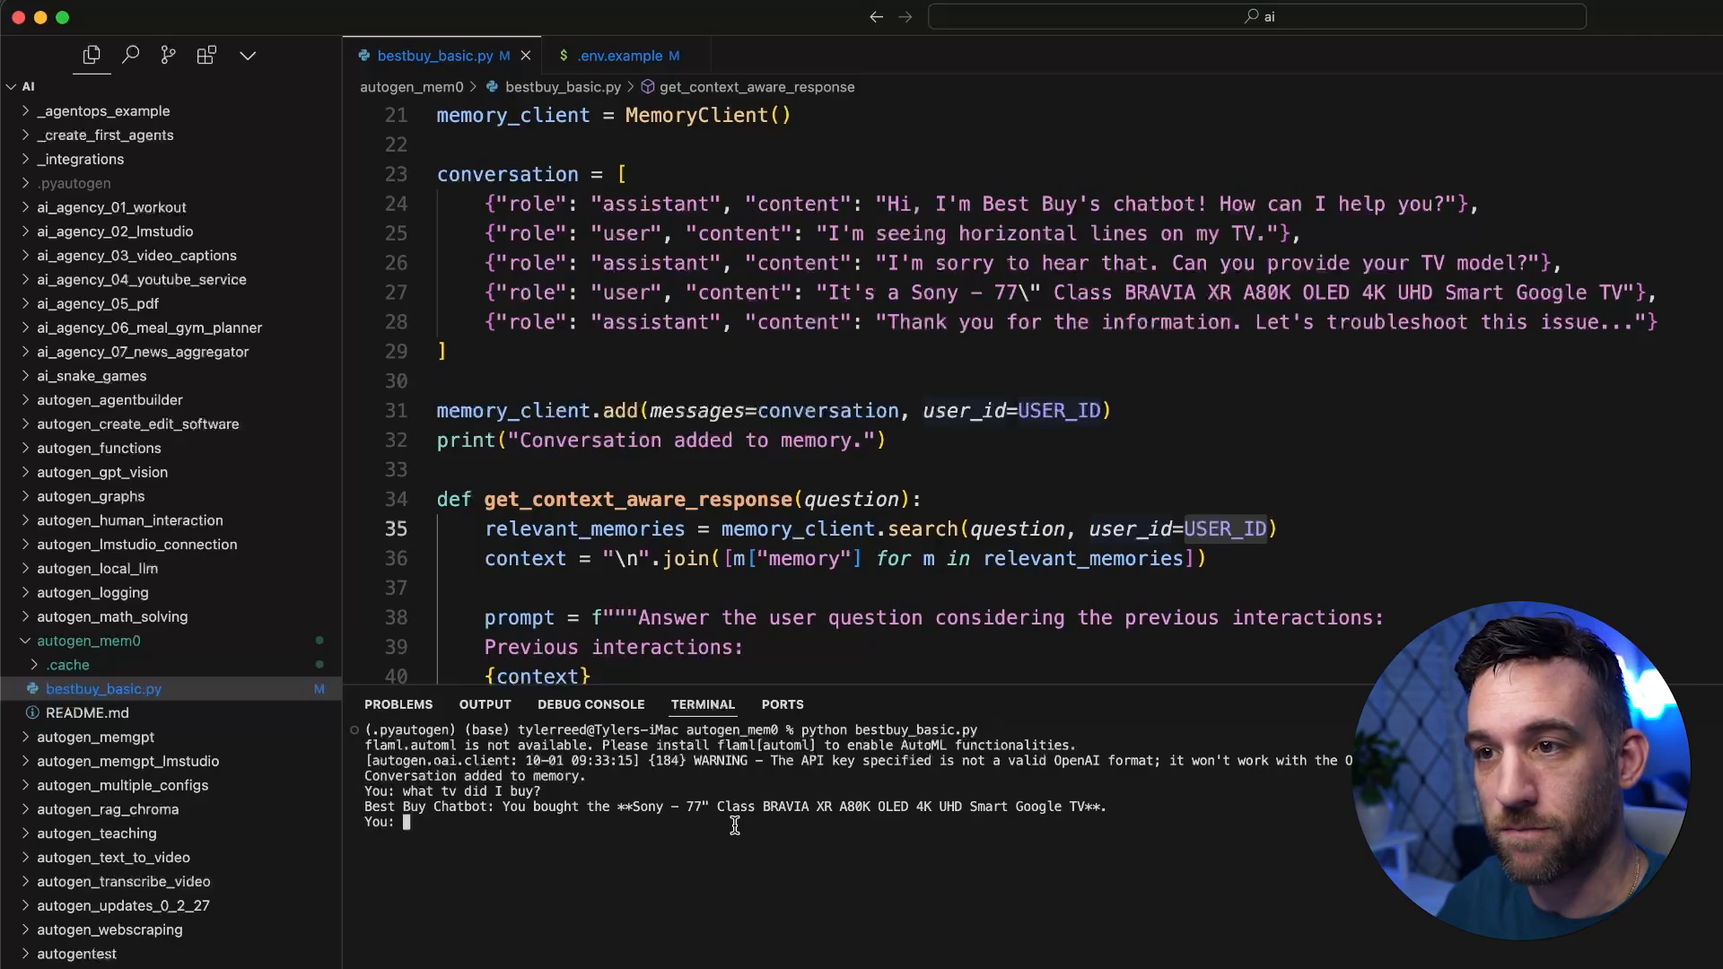
{"action": "left_click_drag", "start_coordinate": [503, 806], "coordinate": [1098, 806]}
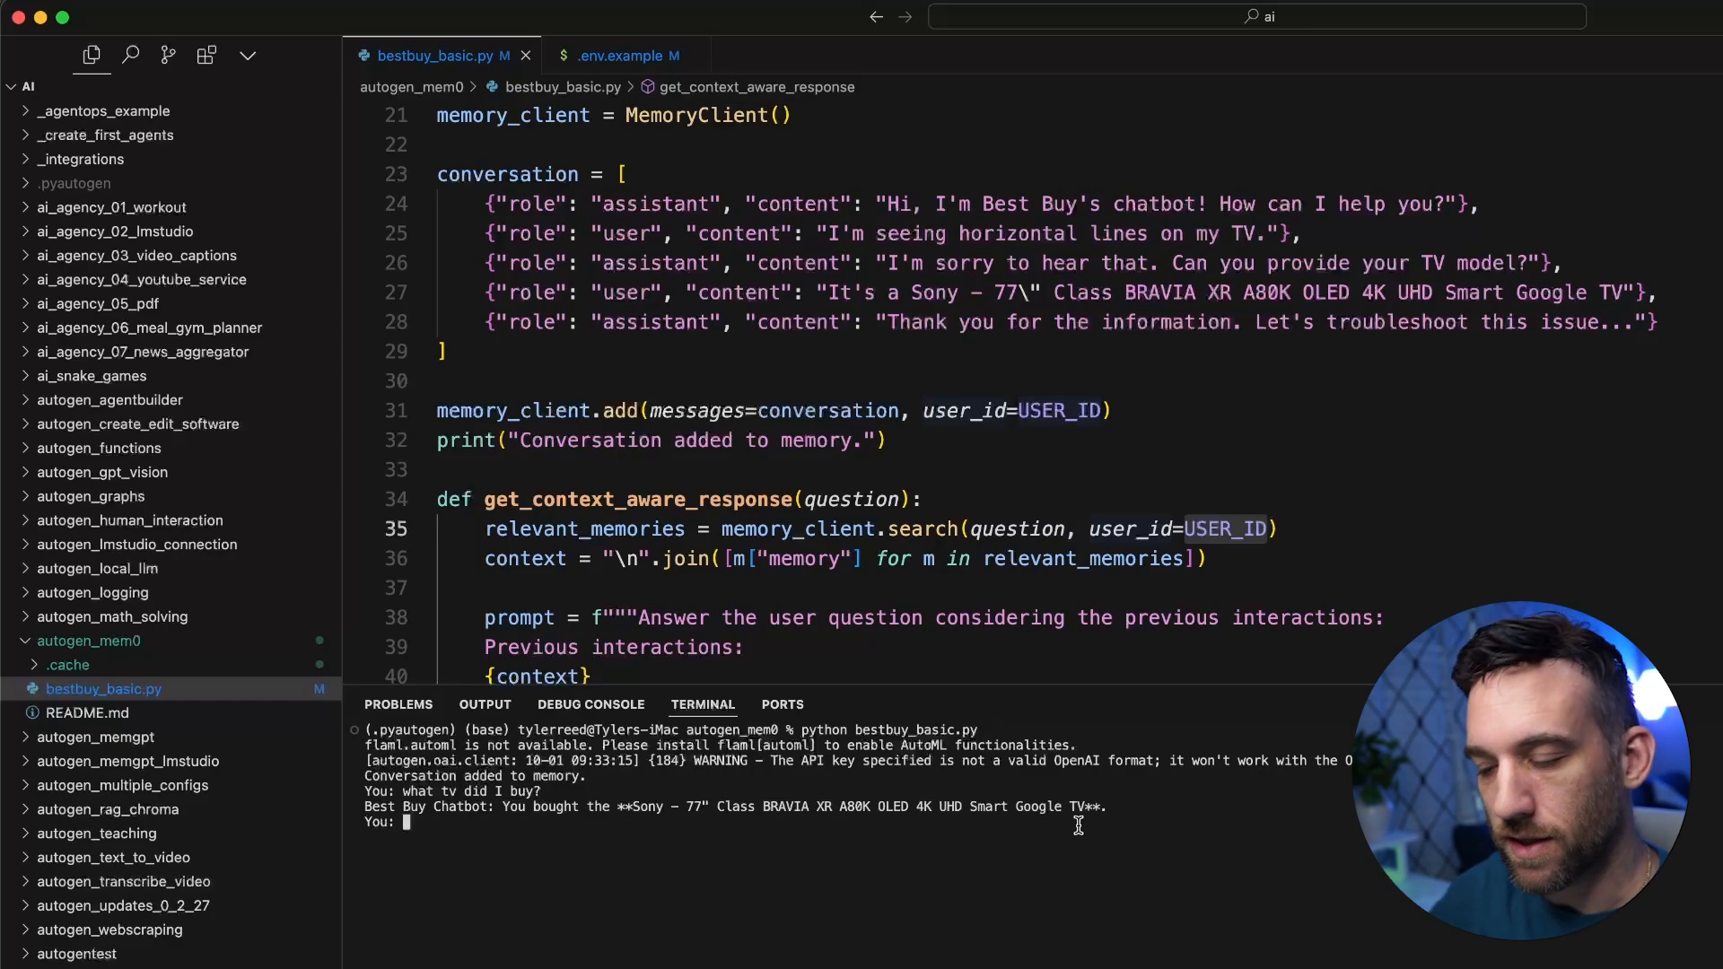
{"action": "type", "text": "what issue am I having?"}
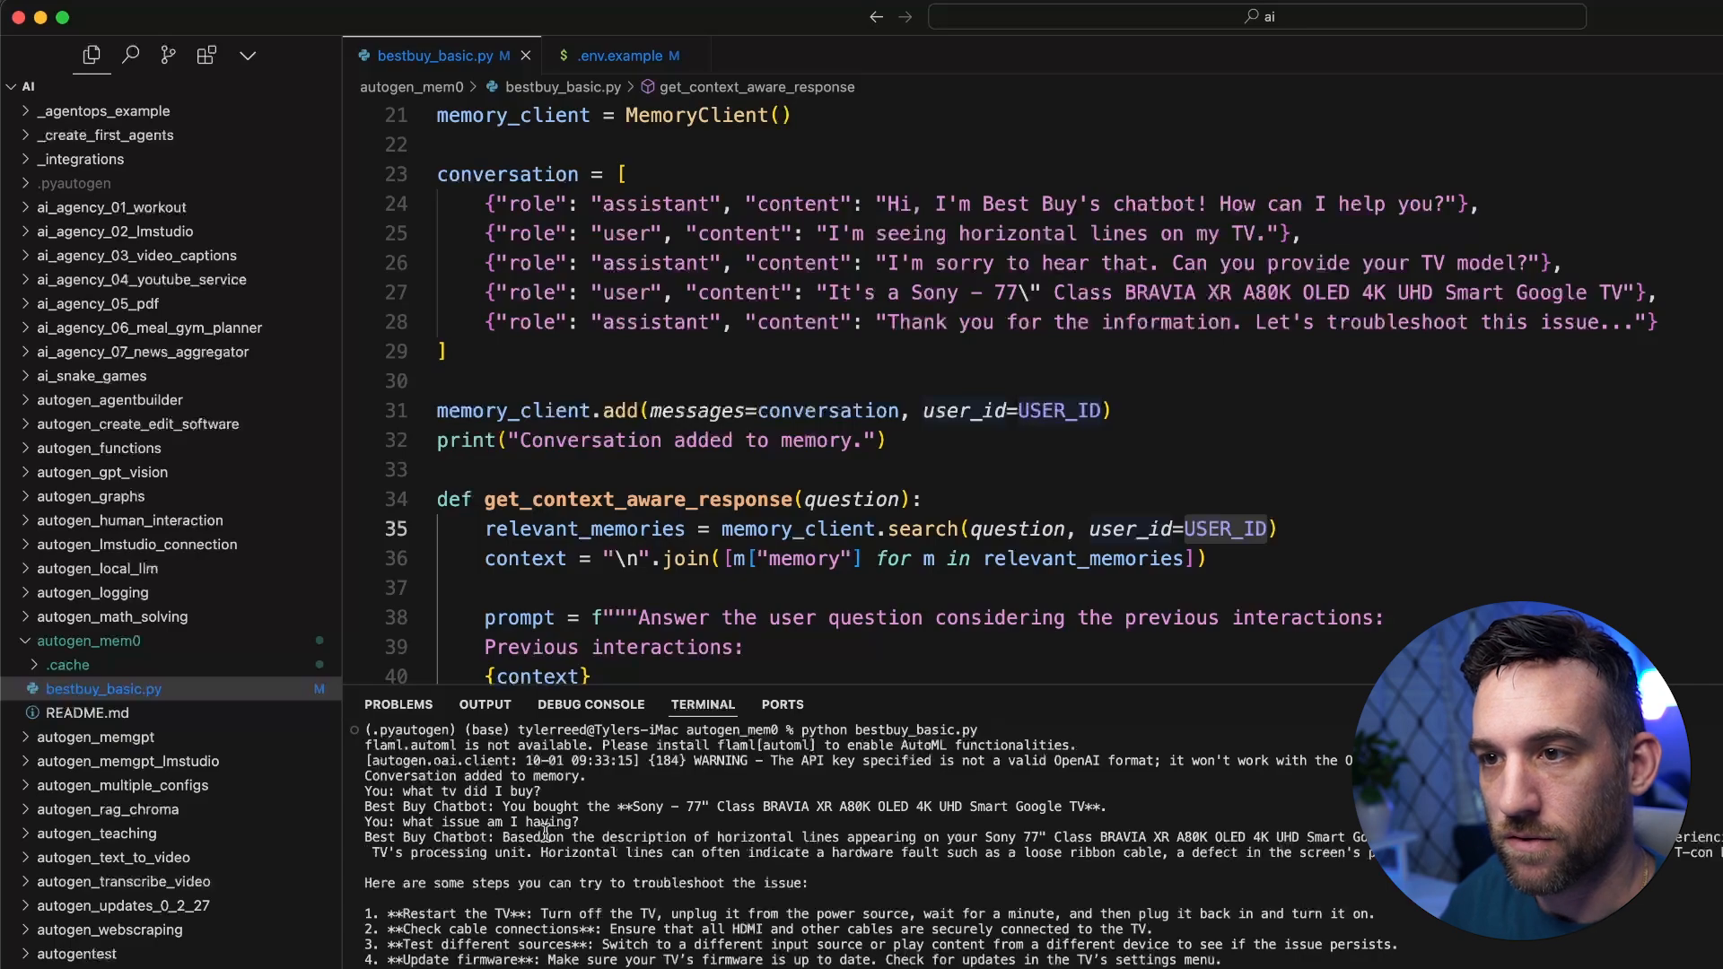
{"action": "left_click_drag", "start_coordinate": [501, 836], "coordinate": [933, 837]}
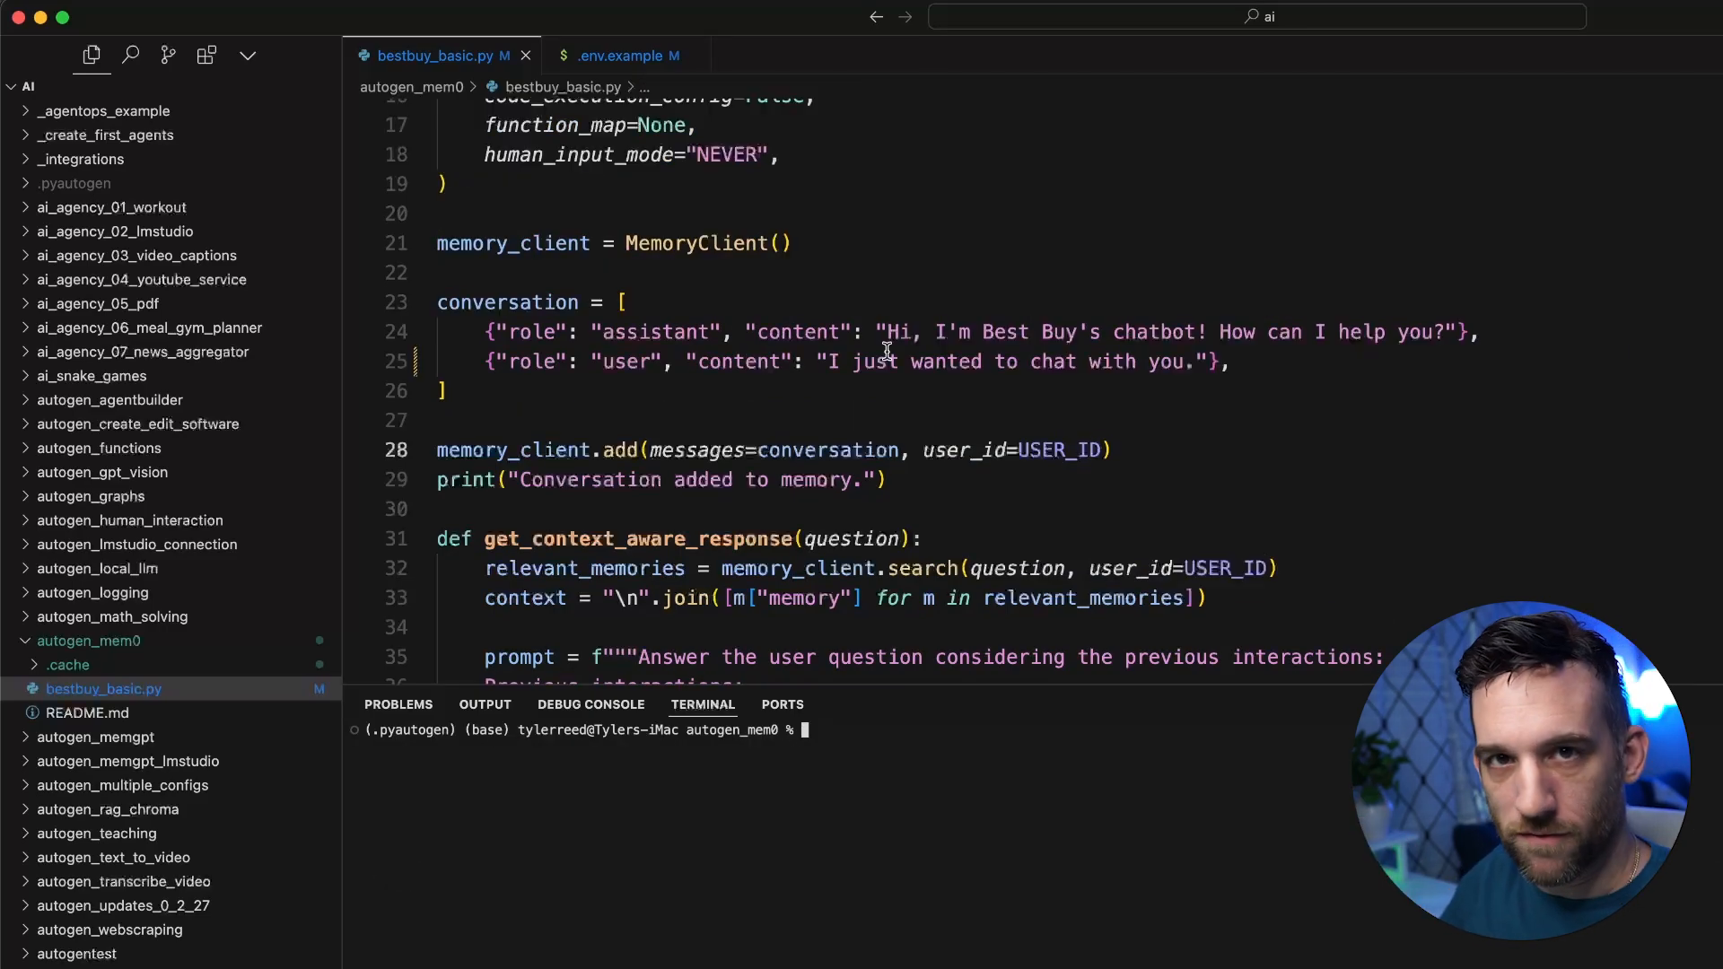
- Shorten the sample conversation to a greeting and casual message, then rerun python bestbuy_basic.py
{"action": "double_click", "coordinate": [1143, 332]}
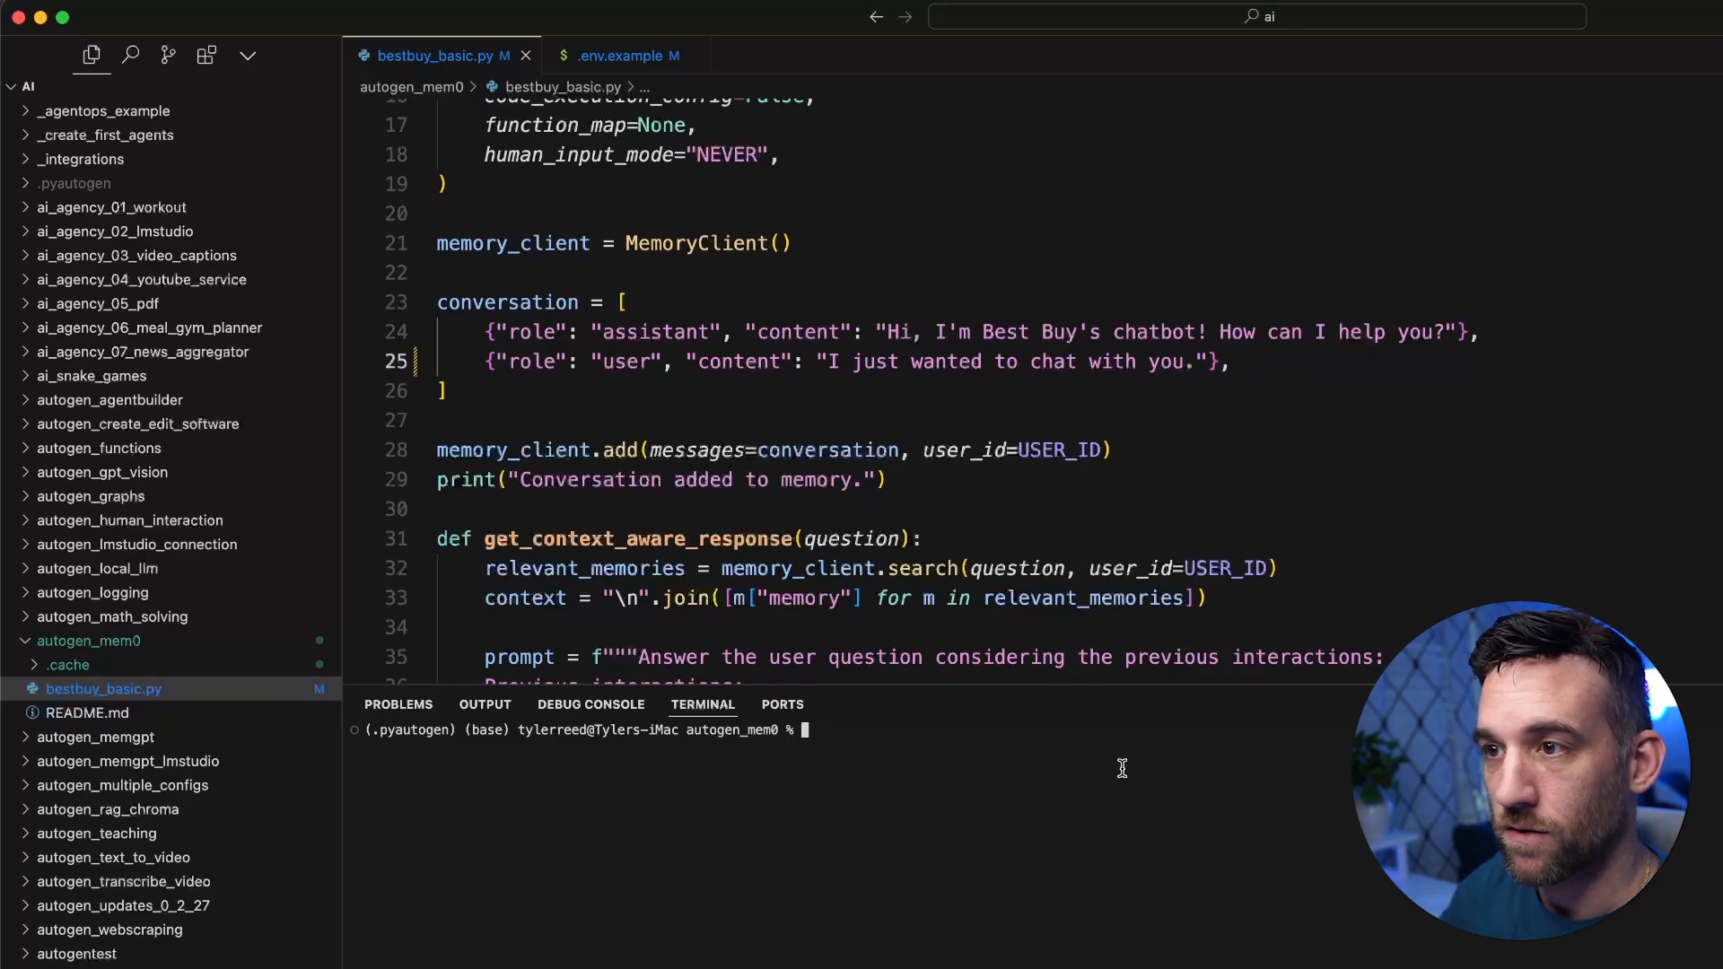
{"action": "type", "text": "python bestbuy_basic.py"}
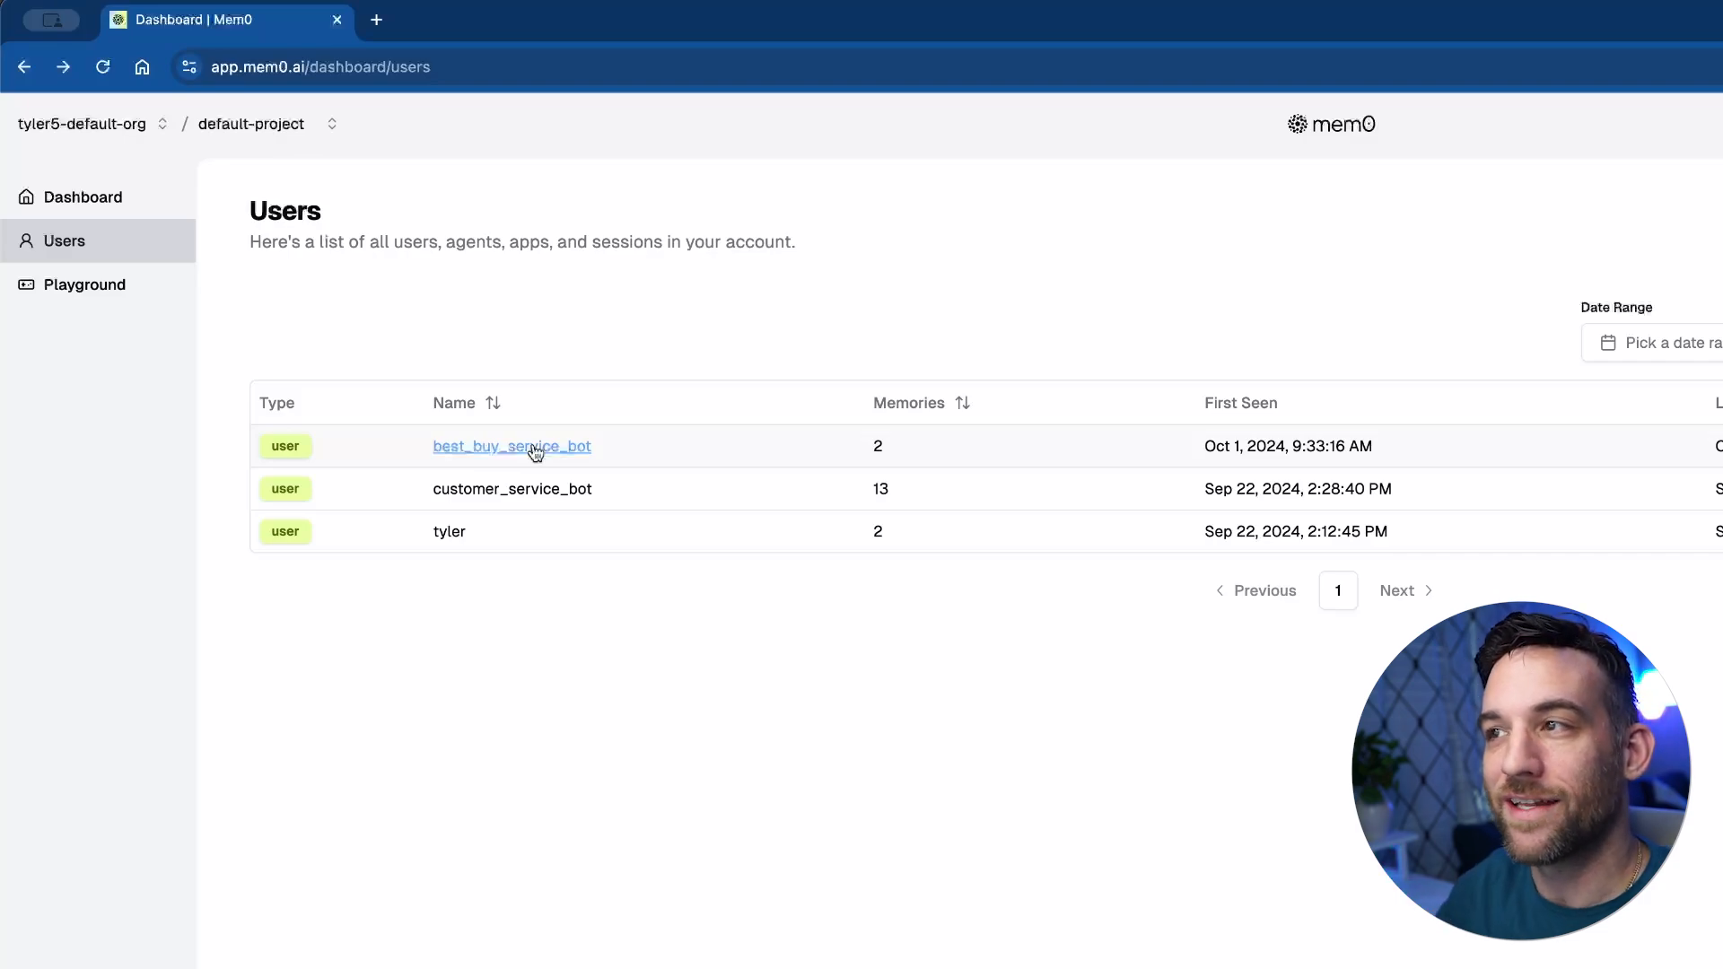
- Review best_buy_service_bot's memory timeline, finding no new memory from the casual chat
{"action": "left_click", "coordinate": [512, 447]}
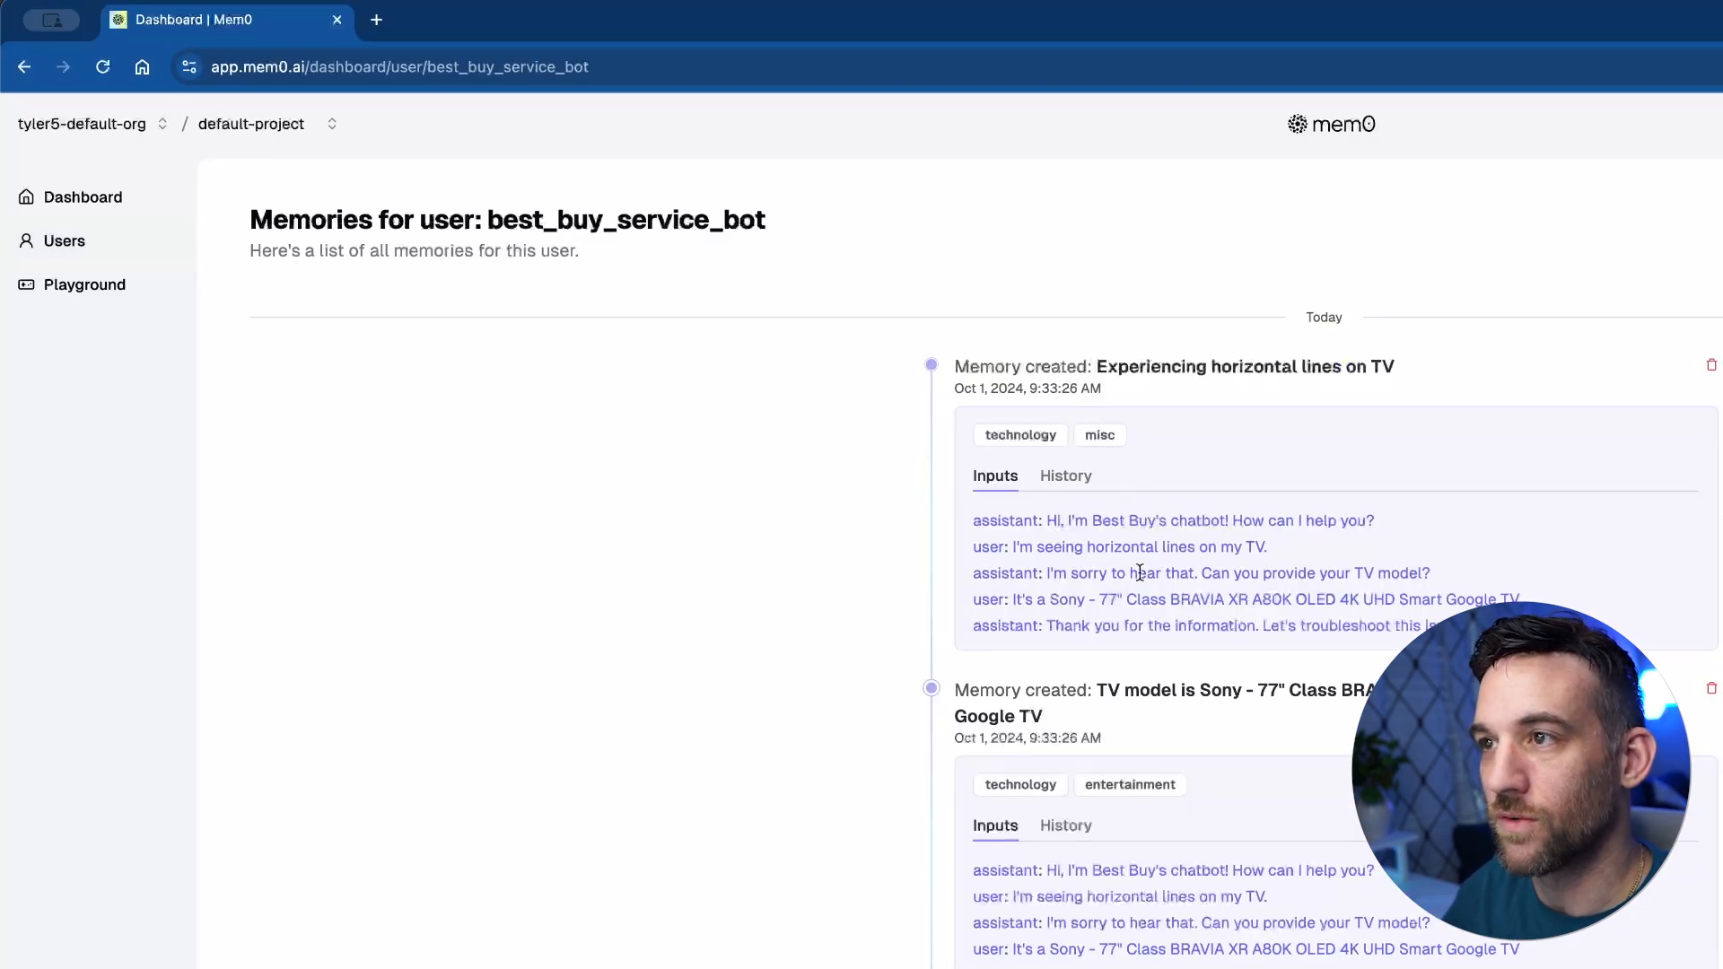
{"action": "left_click_drag", "start_coordinate": [973, 520], "coordinate": [1428, 624]}
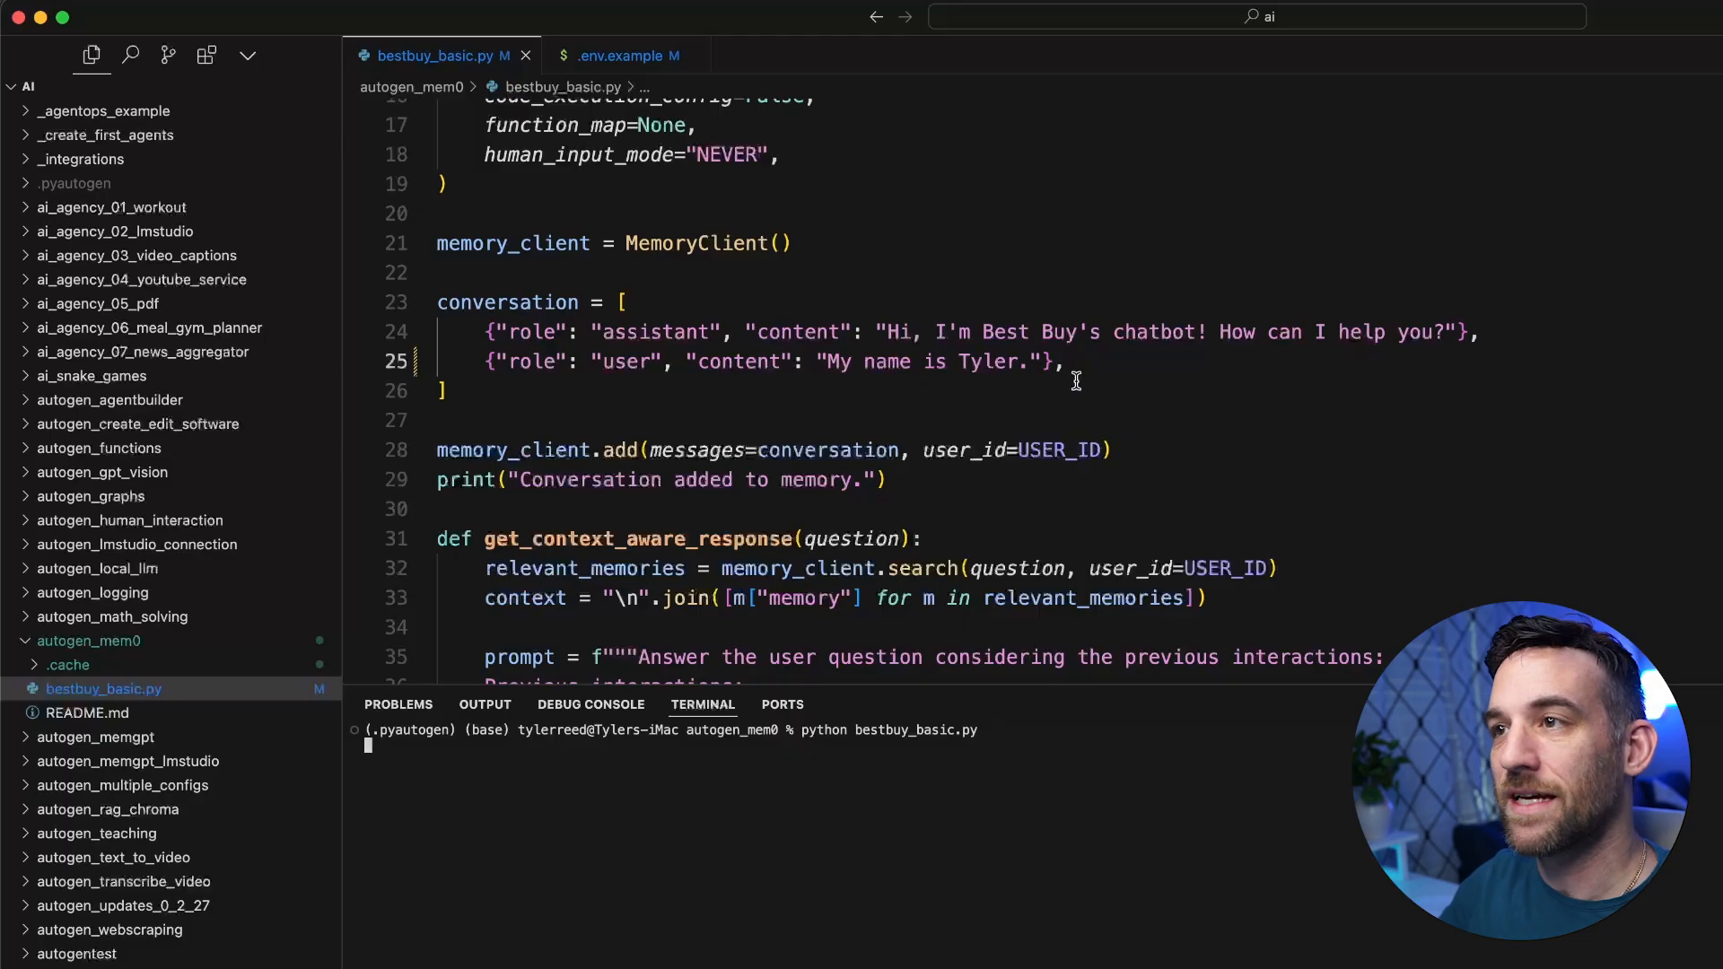
- Replace the user message on line 25 with a self-introduction giving the name Tyler, then rerun bestbuy_basic.py
{"action": "left_click_drag", "start_coordinate": [700, 361], "coordinate": [1065, 361]}
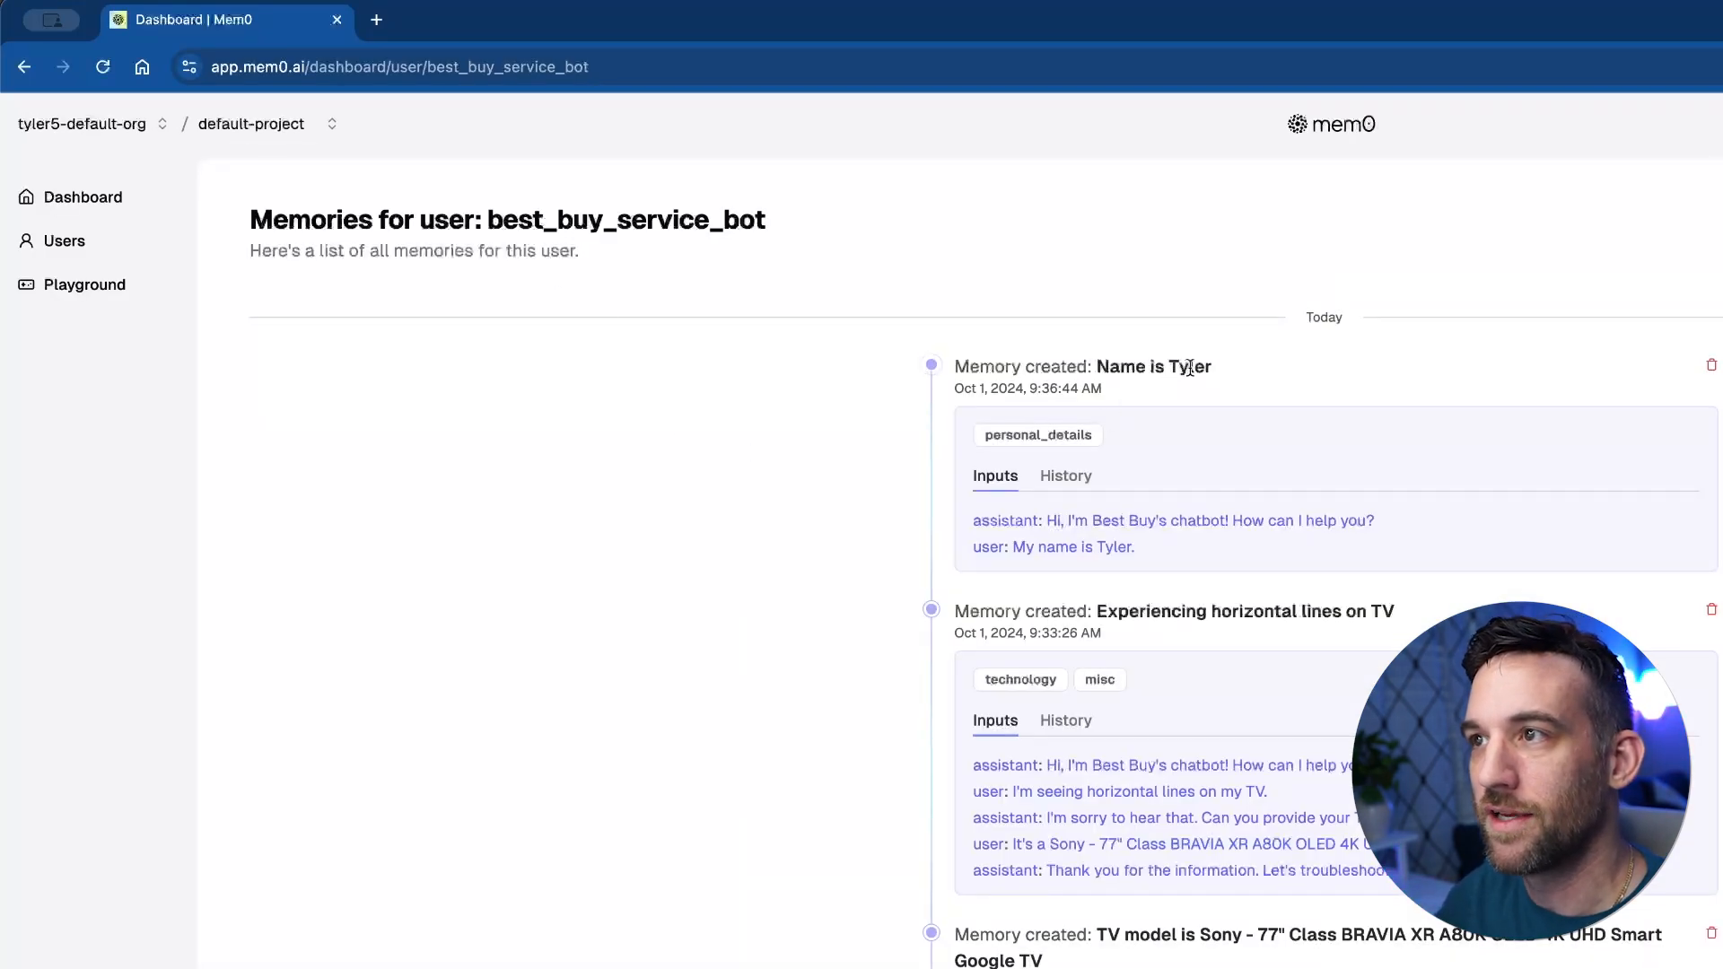
- Review the new "Name is Tyler" personal_details memory and the greeting and name message that produced it
{"action": "double_click", "coordinate": [1151, 366]}
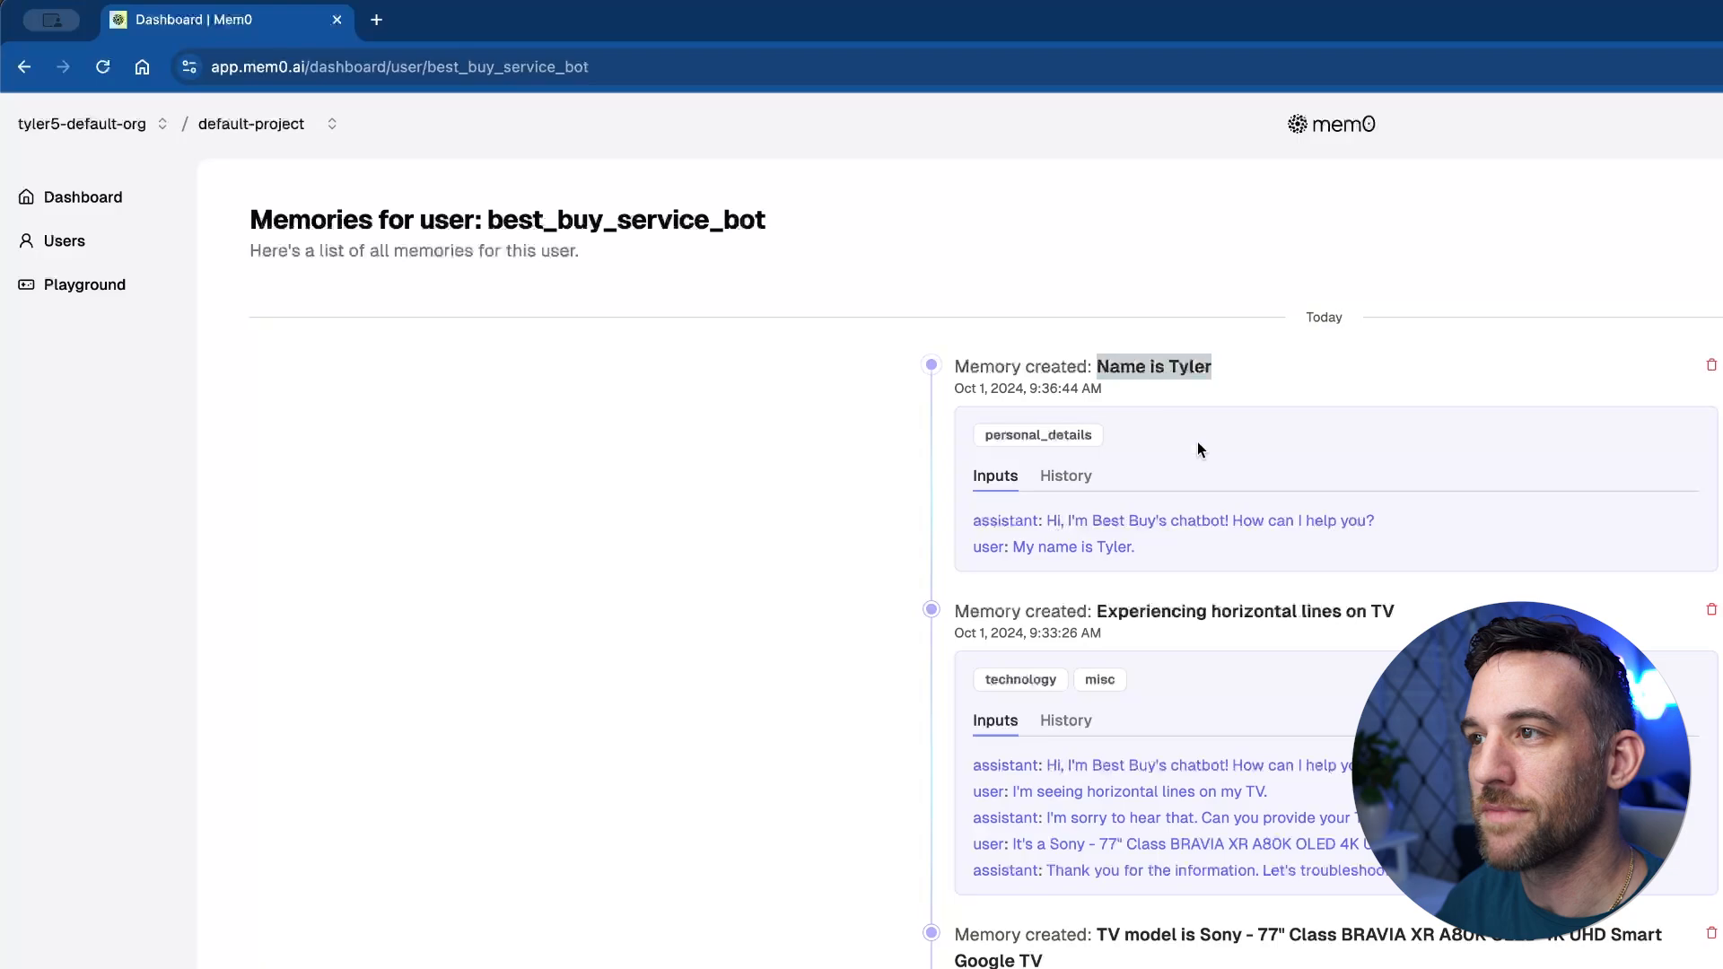
{"action": "left_click_drag", "start_coordinate": [972, 520], "coordinate": [1135, 548]}
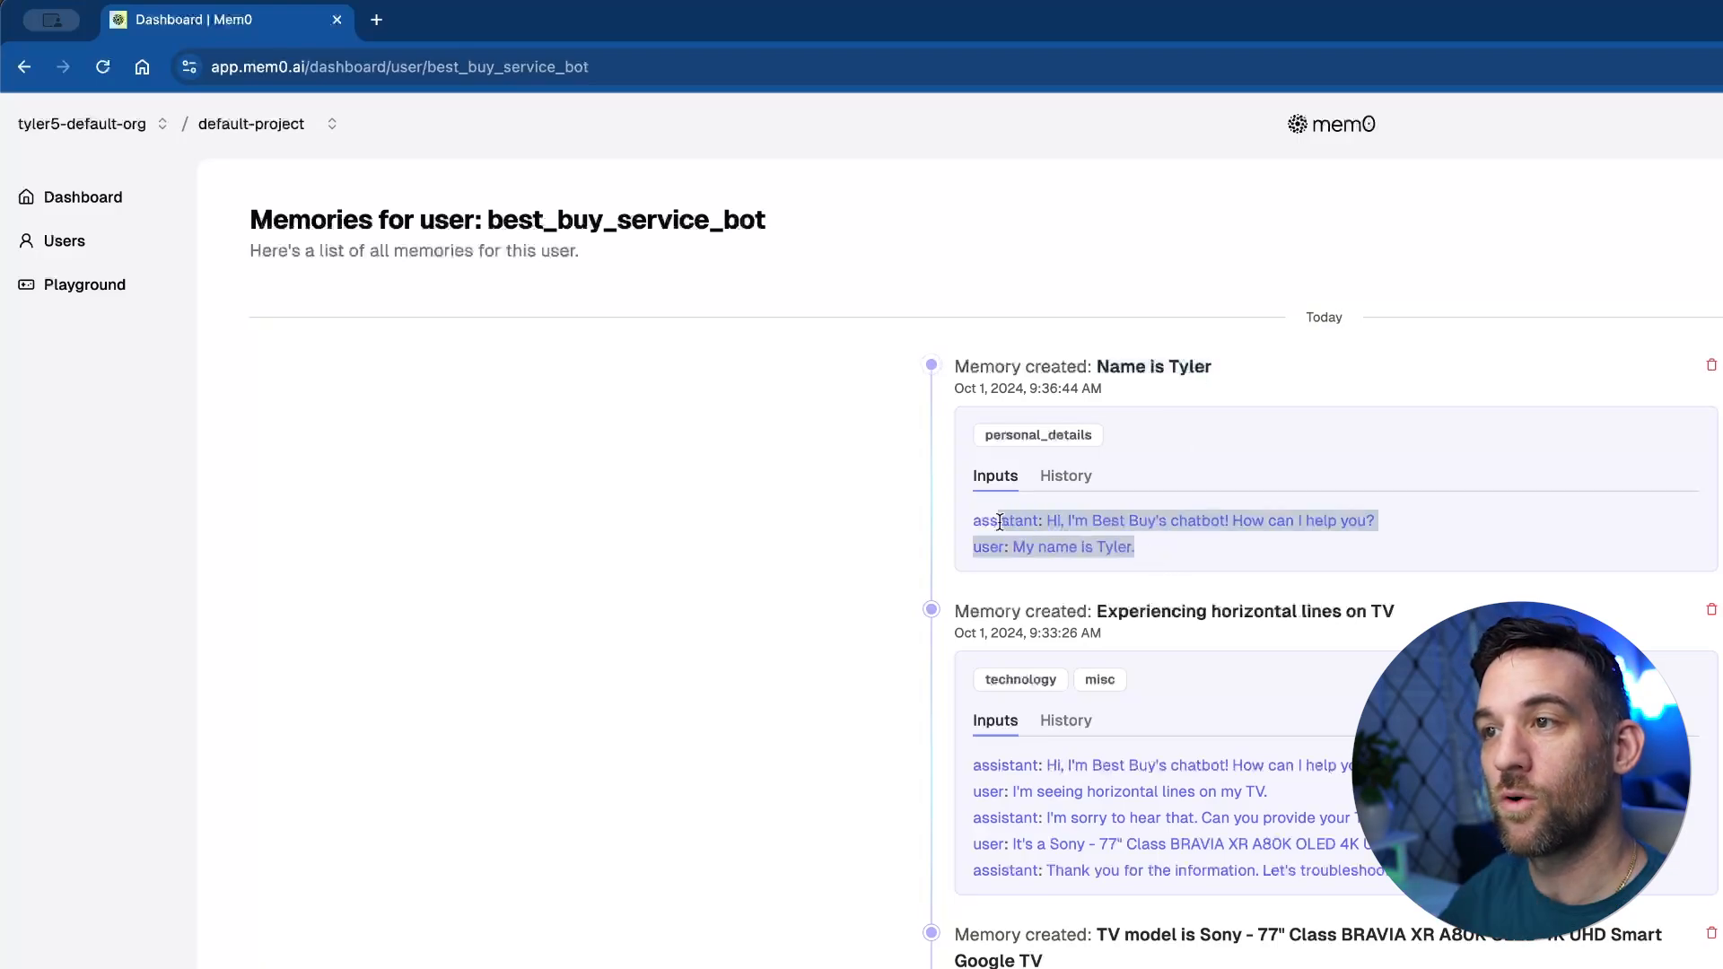
{"action": "left_click", "coordinate": [1144, 553]}
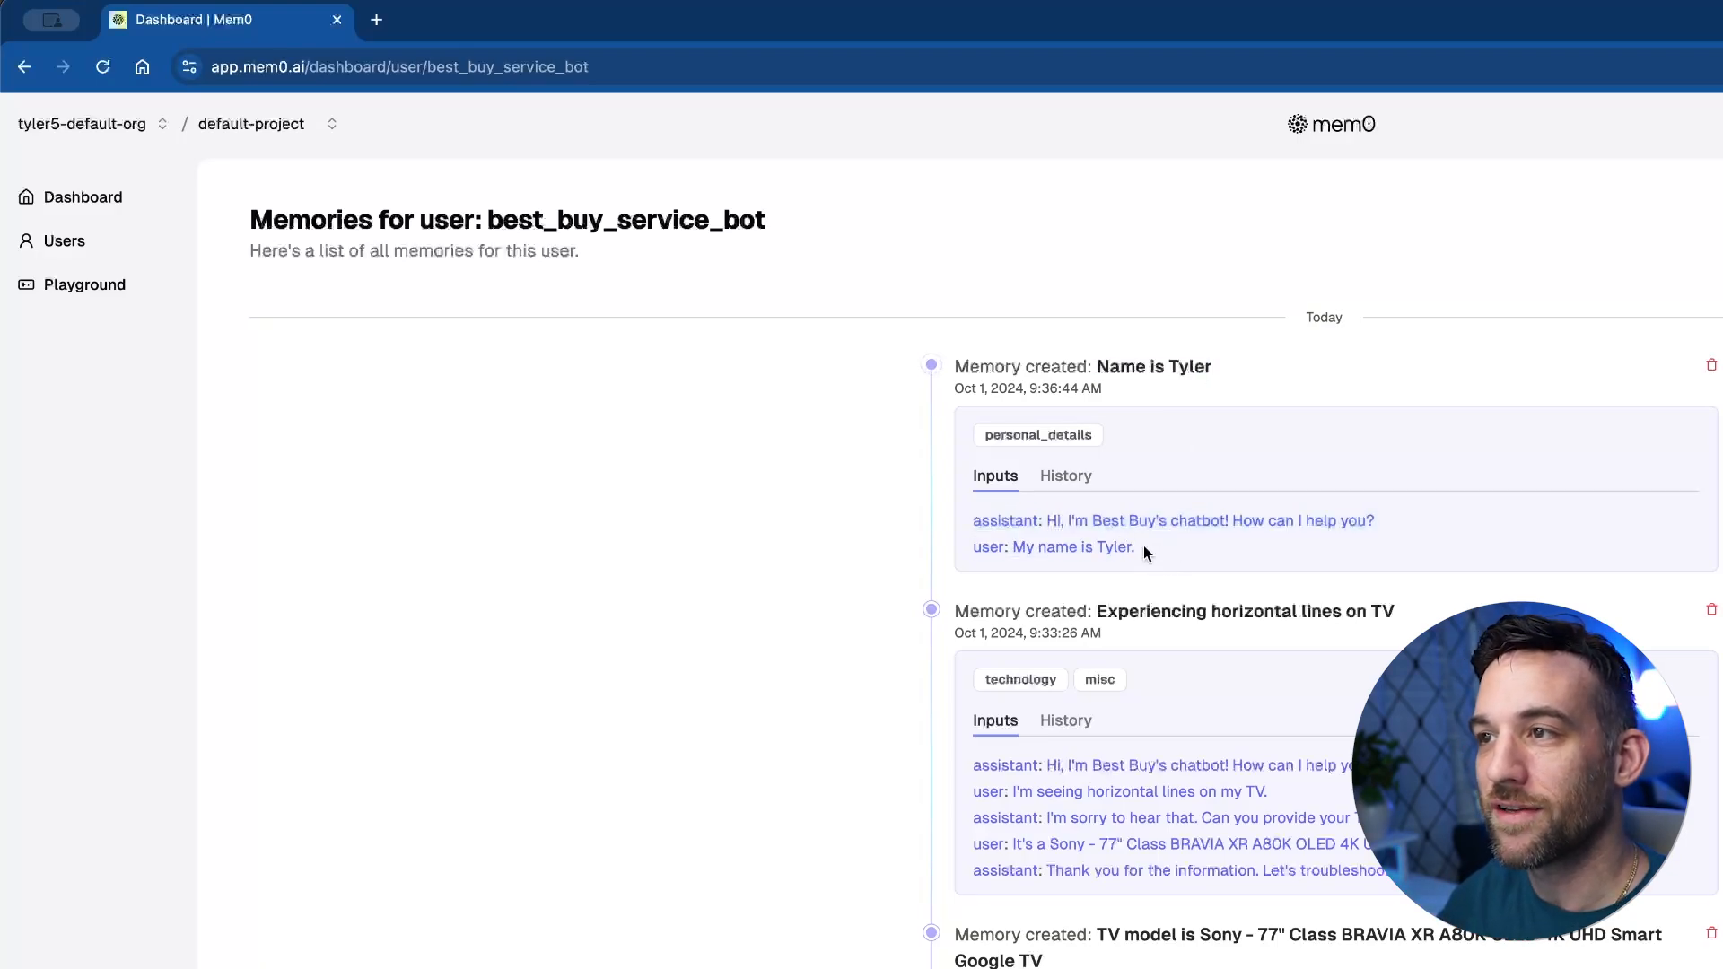